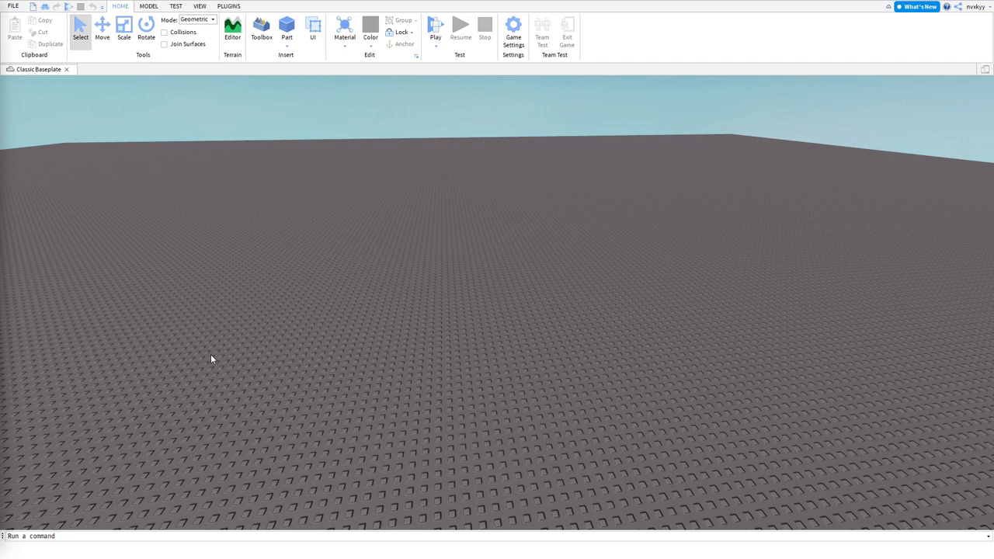
{"action": "mouse_move", "coordinate": [258, 358]}
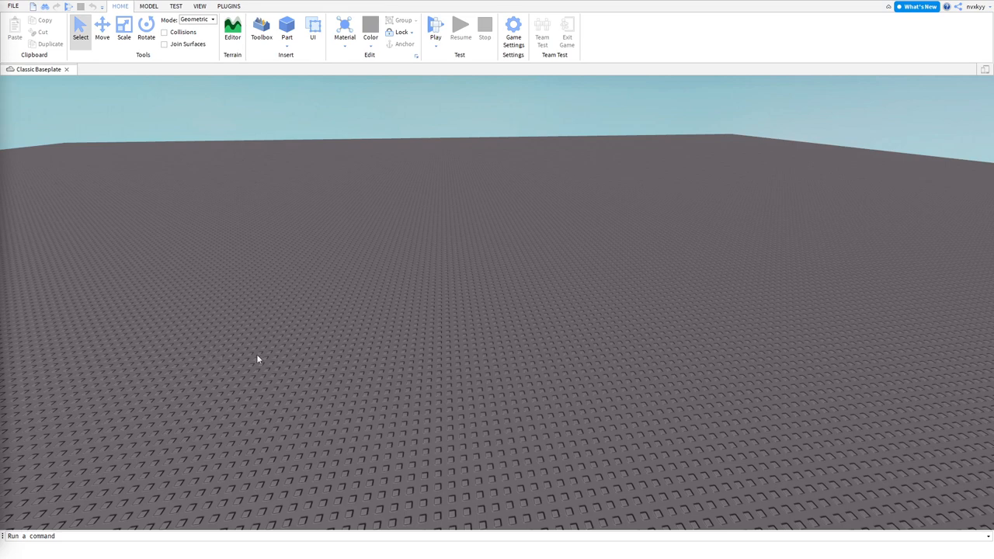
{"action": "mouse_move", "coordinate": [606, 174]}
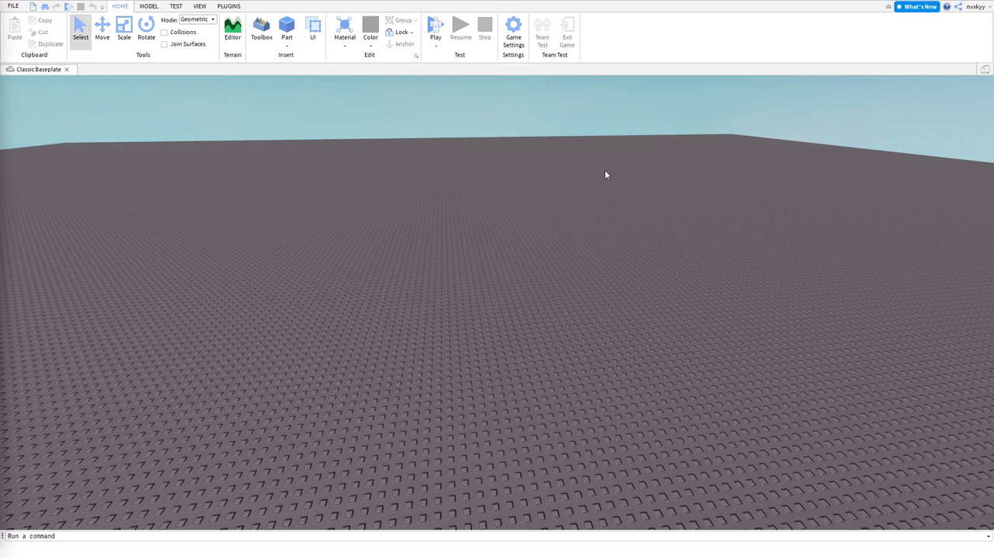
{"action": "mouse_move", "coordinate": [230, 92]}
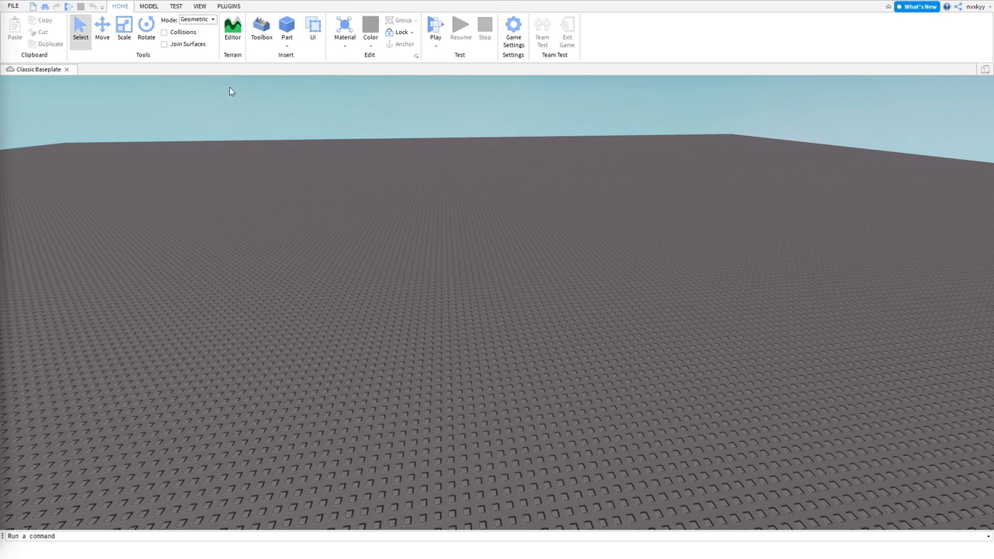
{"action": "mouse_move", "coordinate": [81, 34]}
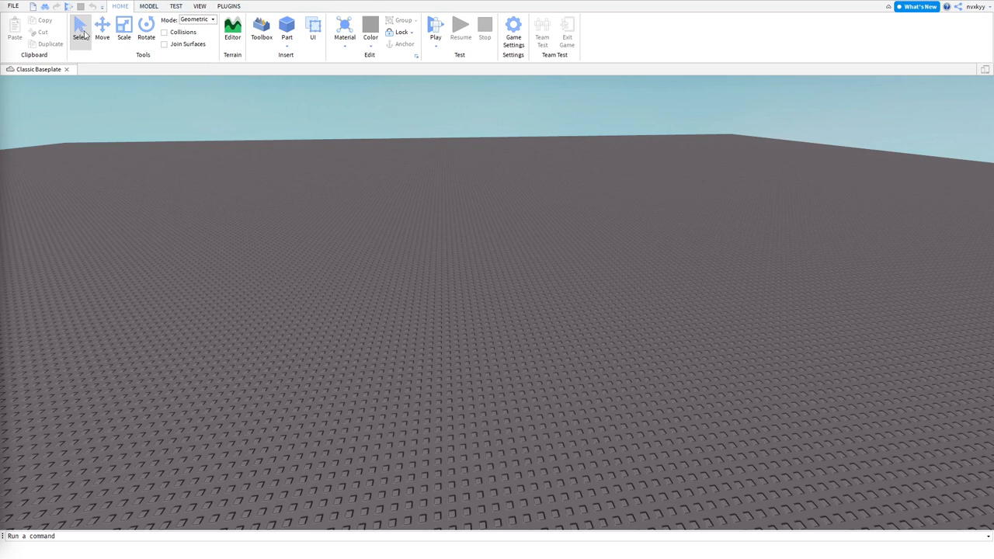
{"action": "mouse_move", "coordinate": [146, 31]}
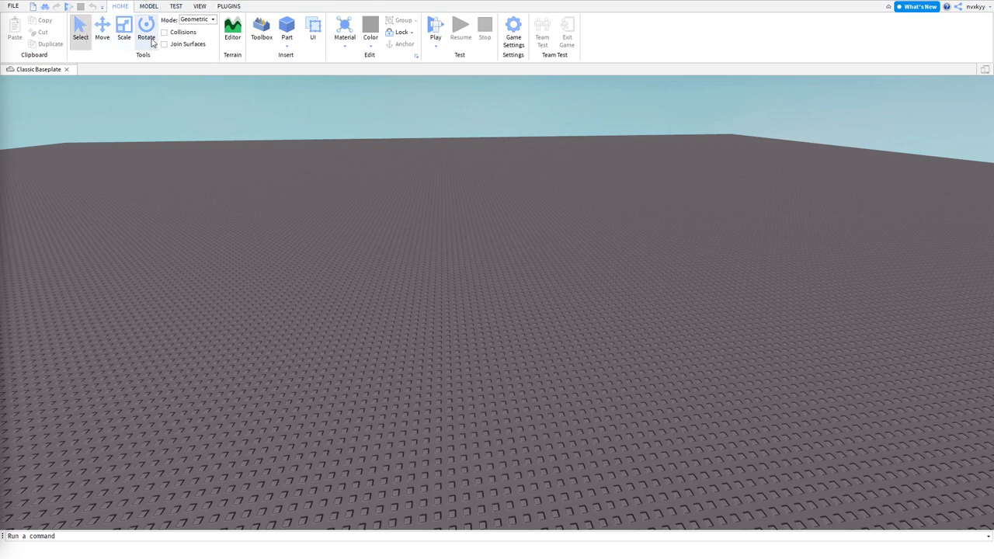
{"action": "mouse_move", "coordinate": [233, 31]}
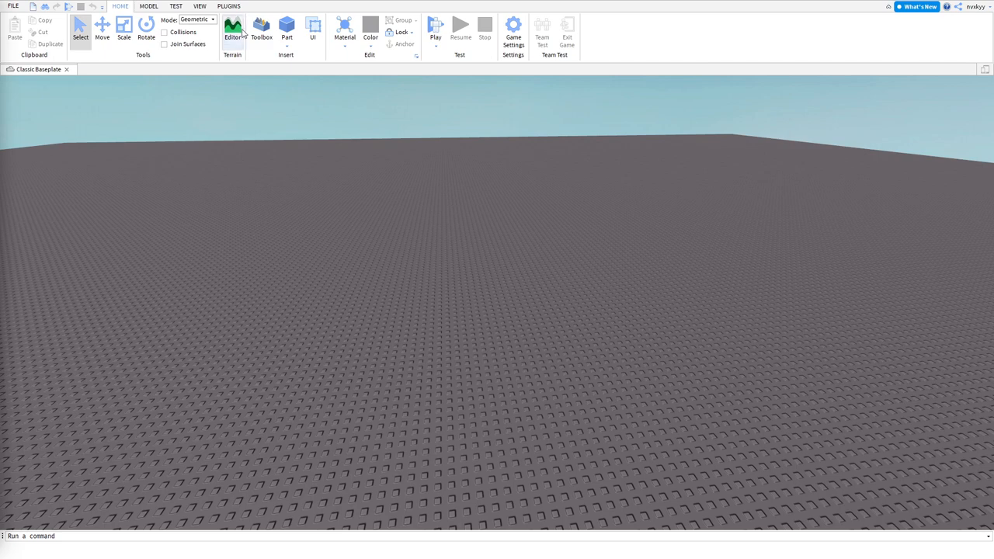
Step: Bring up the Terrain Editor and view its Edit sculpting tools
{"action": "left_click", "coordinate": [233, 31]}
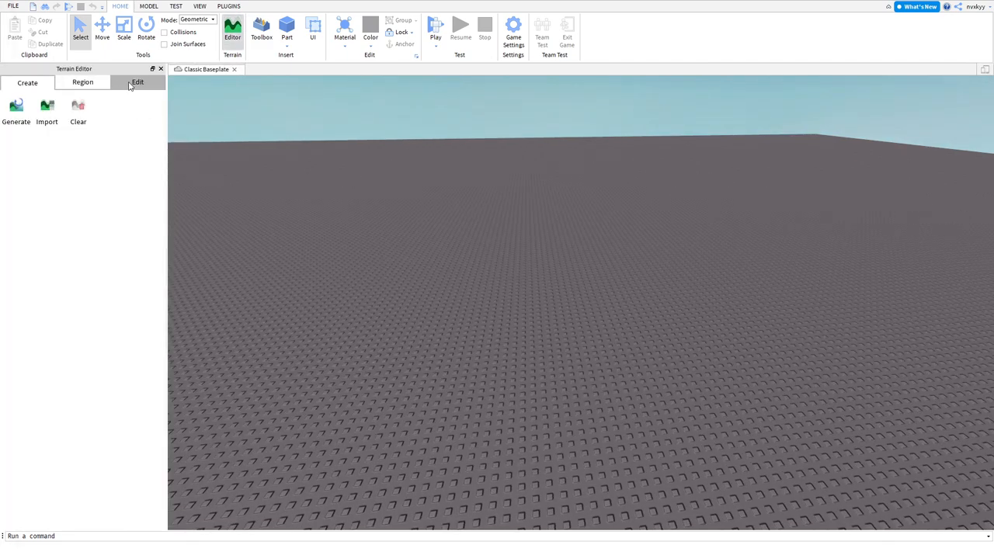
{"action": "left_click", "coordinate": [136, 83]}
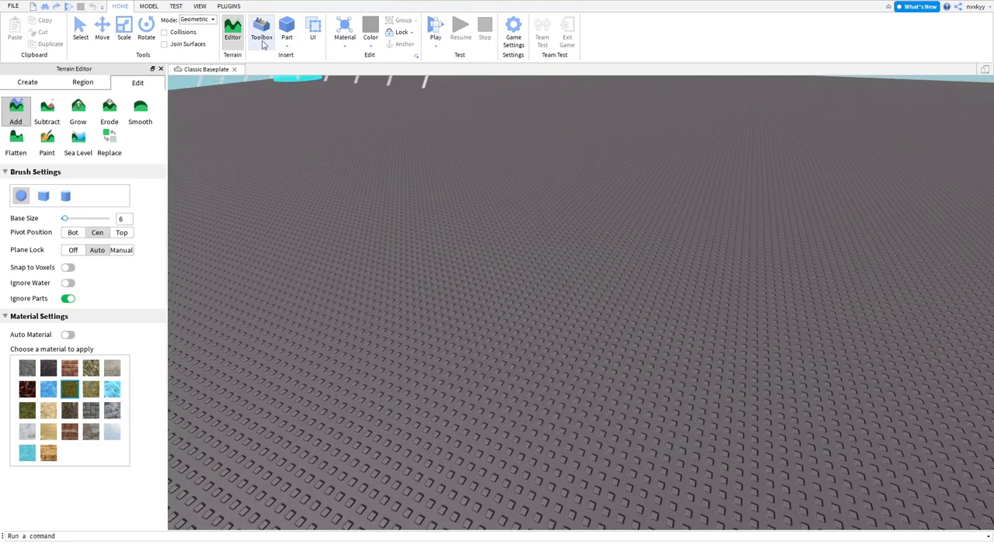
{"action": "mouse_move", "coordinate": [567, 28]}
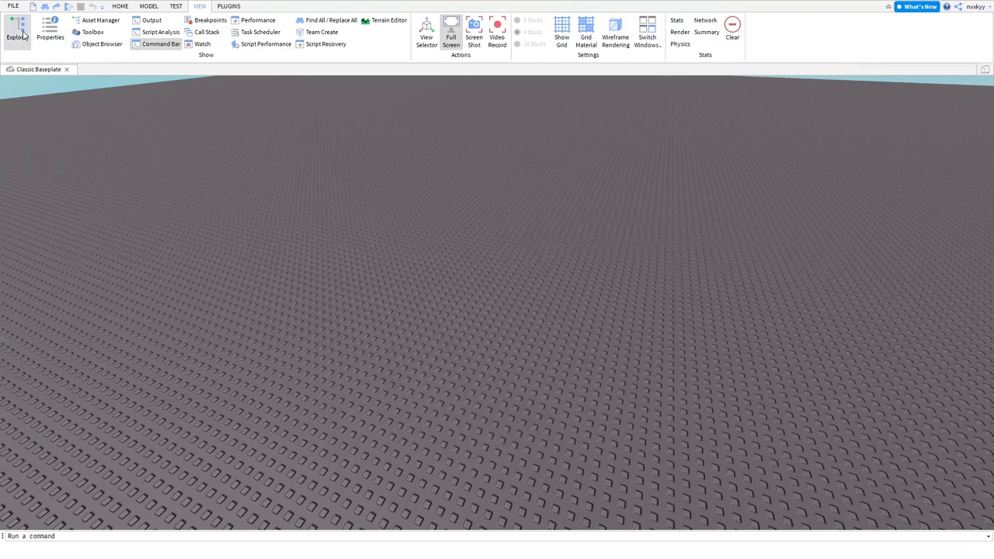
Step: Show the Explorer and Properties panels and select Workspace in the hierarchy
{"action": "left_click", "coordinate": [17, 32]}
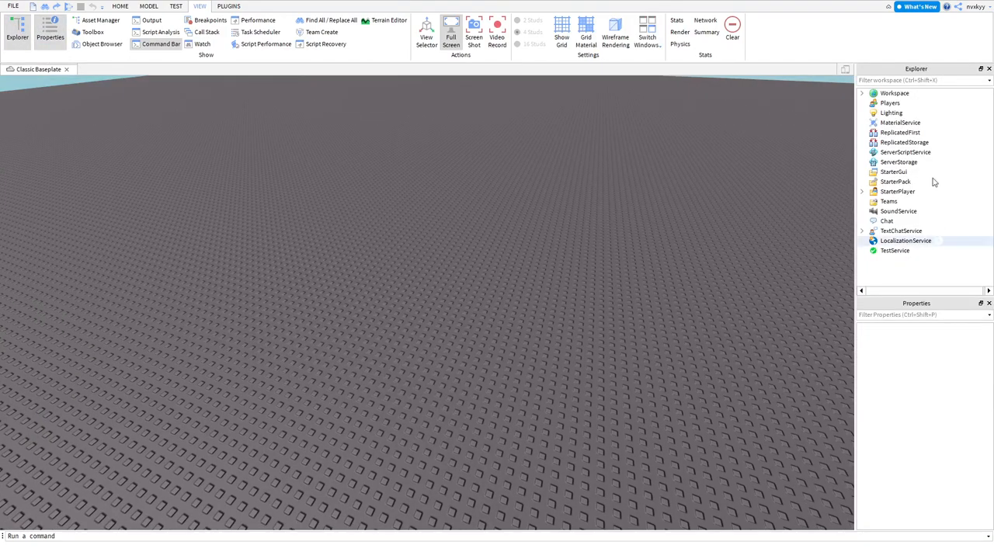
{"action": "left_click", "coordinate": [894, 93]}
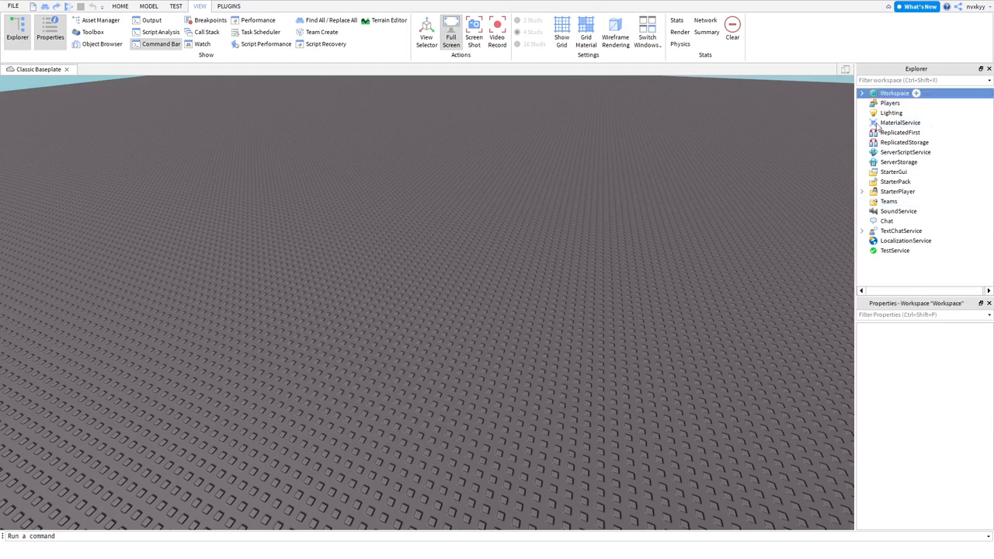
{"action": "left_click", "coordinate": [894, 93]}
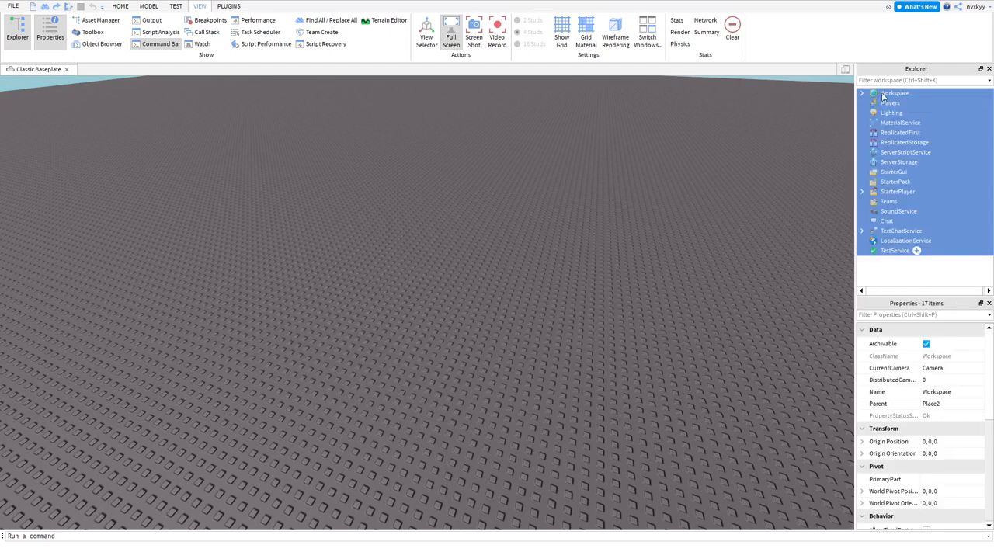
{"action": "double_click", "coordinate": [894, 93]}
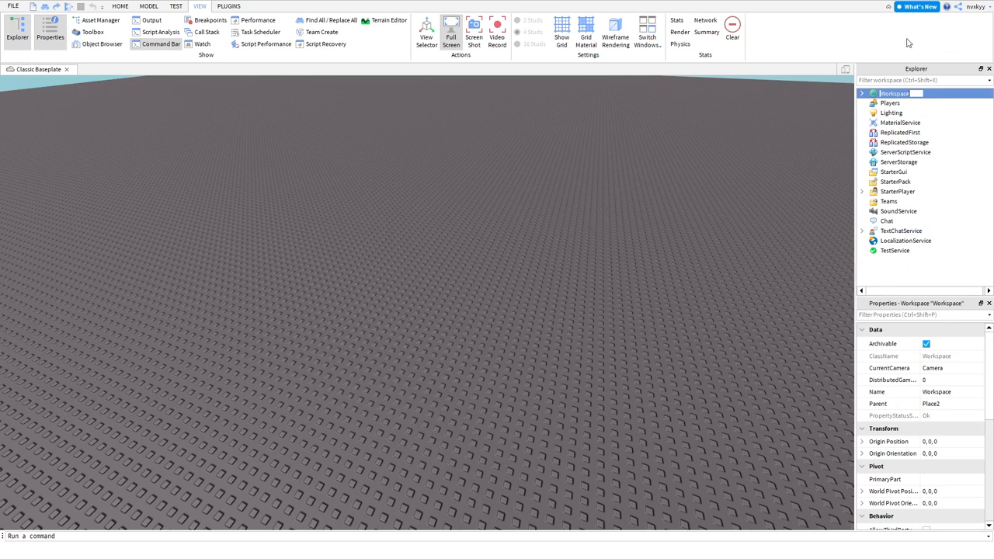
{"action": "mouse_move", "coordinate": [804, 391]}
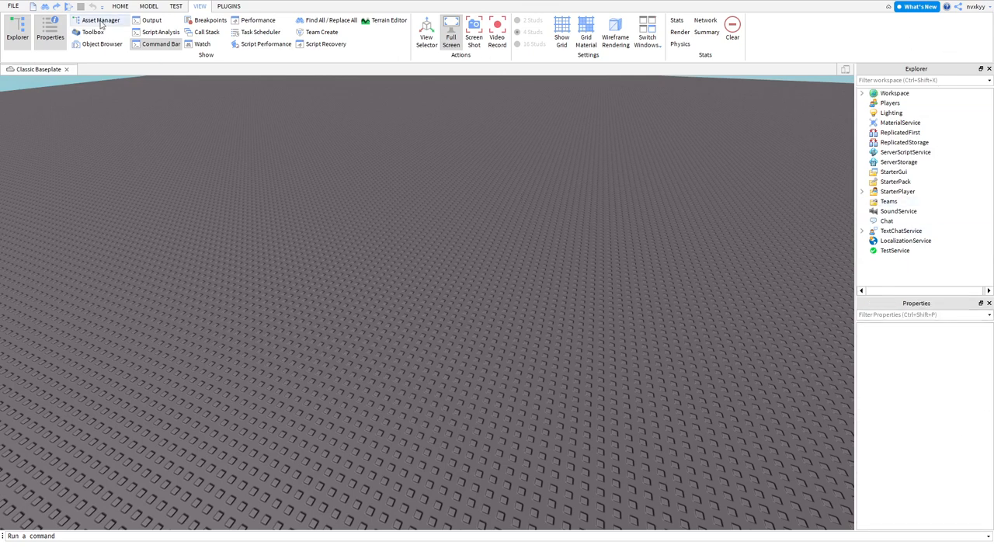
{"action": "mouse_move", "coordinate": [93, 31]}
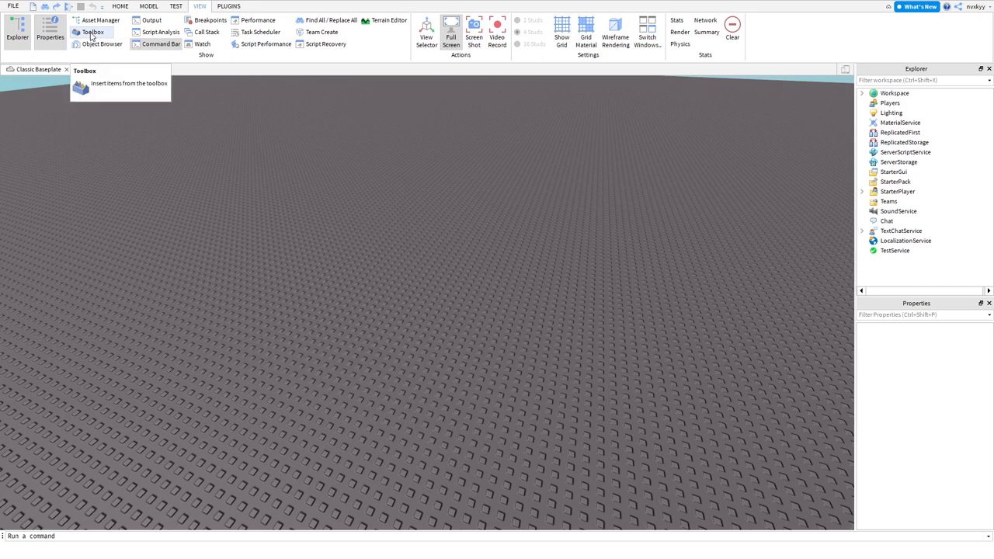
{"action": "mouse_move", "coordinate": [106, 43]}
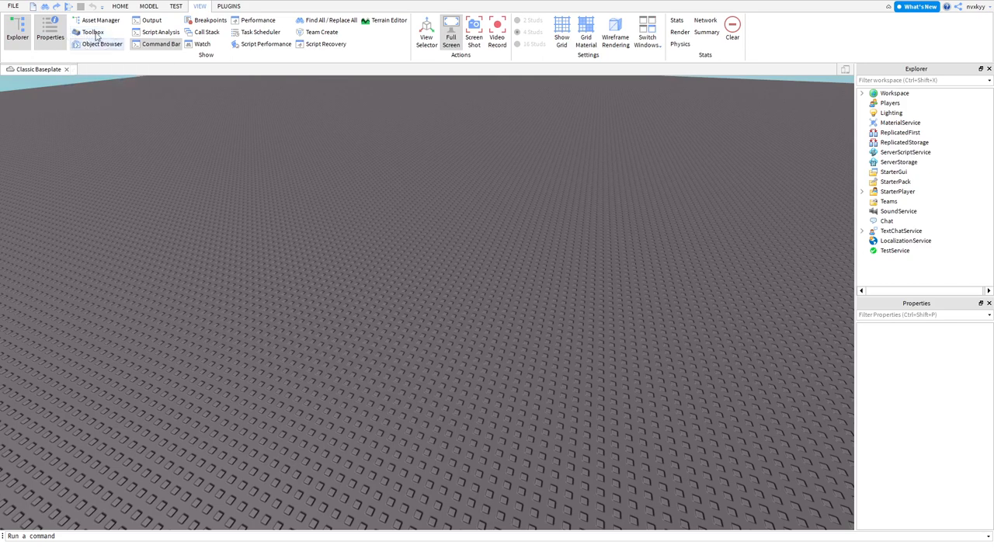
Step: Show the Output log beside the baseplate scene
{"action": "left_click", "coordinate": [101, 19]}
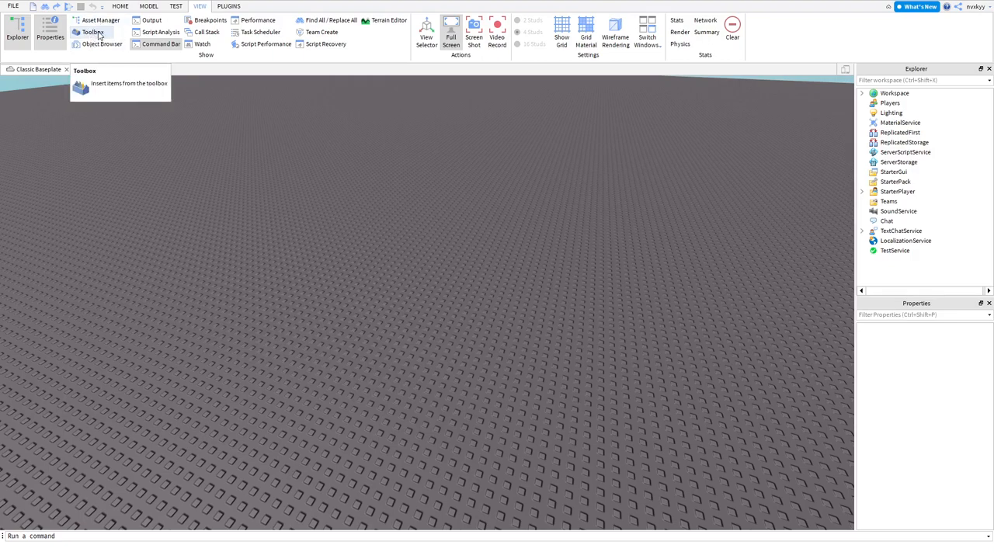
{"action": "left_click", "coordinate": [153, 19]}
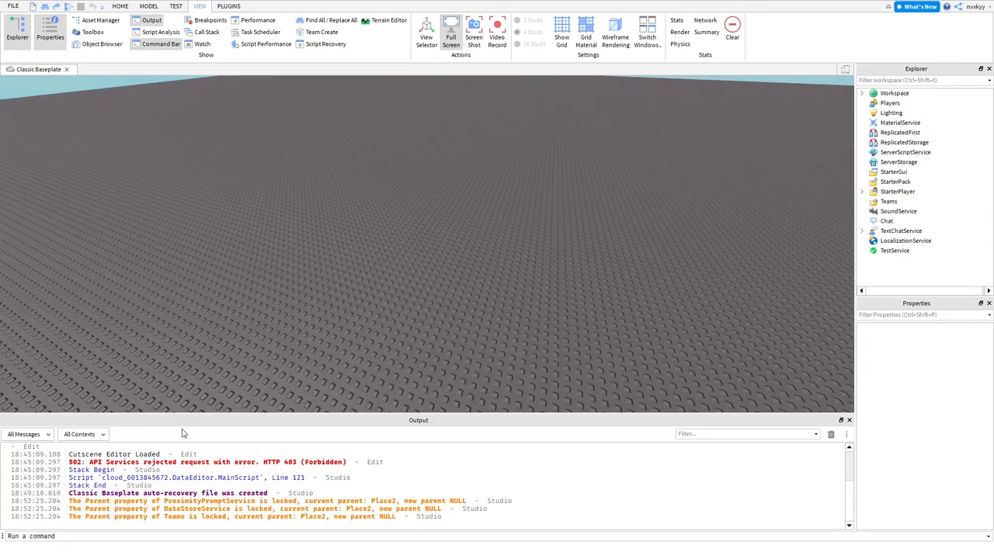
{"action": "mouse_move", "coordinate": [488, 107]}
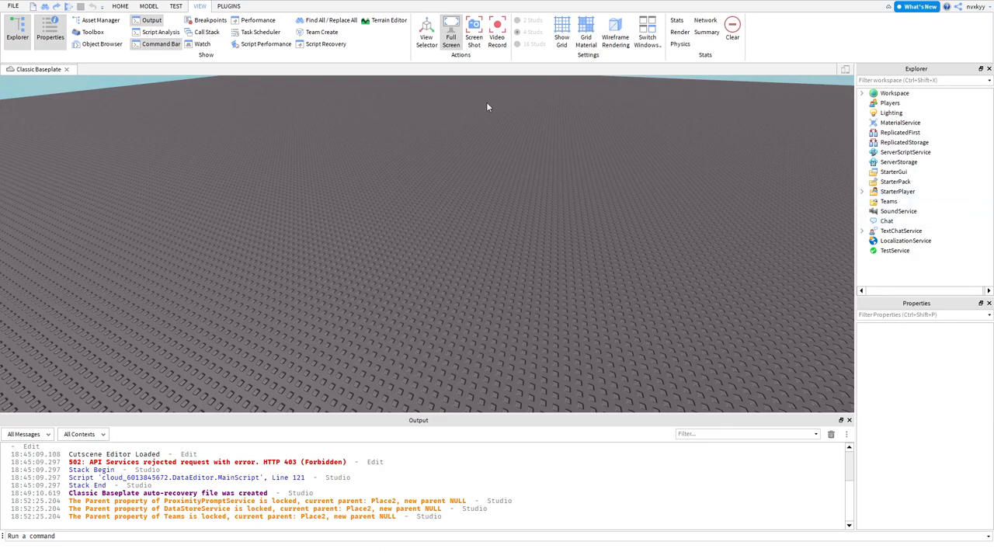
Step: Insert a new block Part onto the baseplate and select ServerScriptService
{"action": "left_click", "coordinate": [120, 6]}
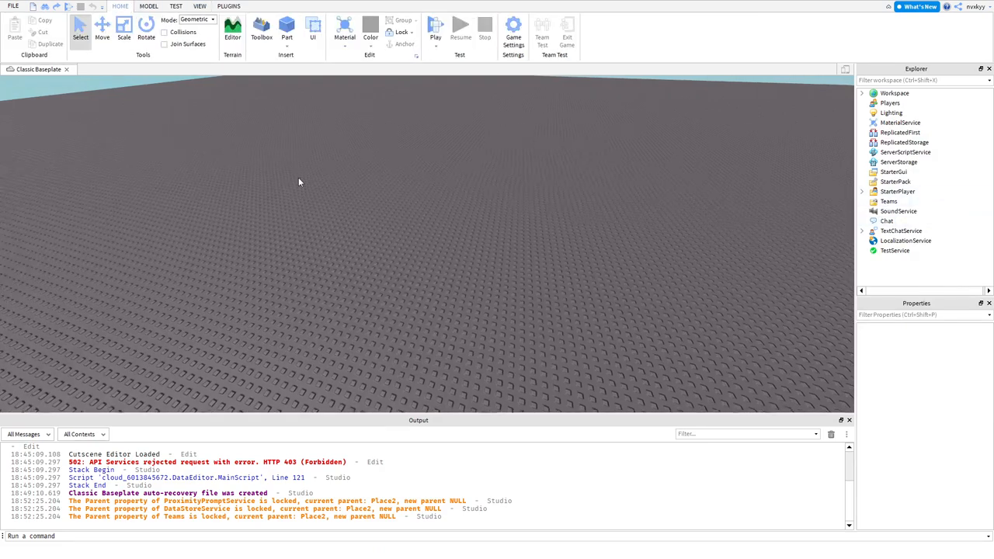
{"action": "left_click", "coordinate": [286, 31]}
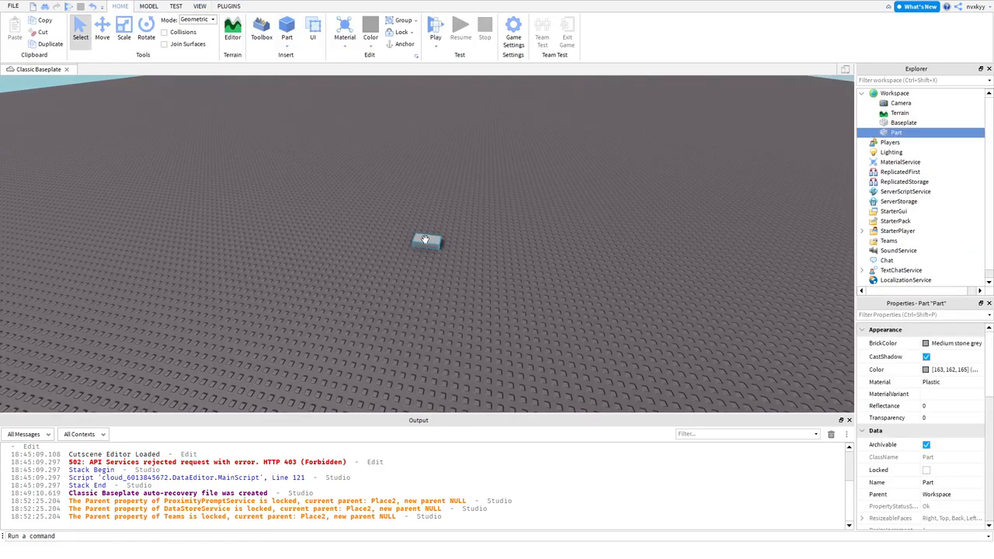
{"action": "left_click_drag", "start_coordinate": [426, 239], "coordinate": [426, 295]}
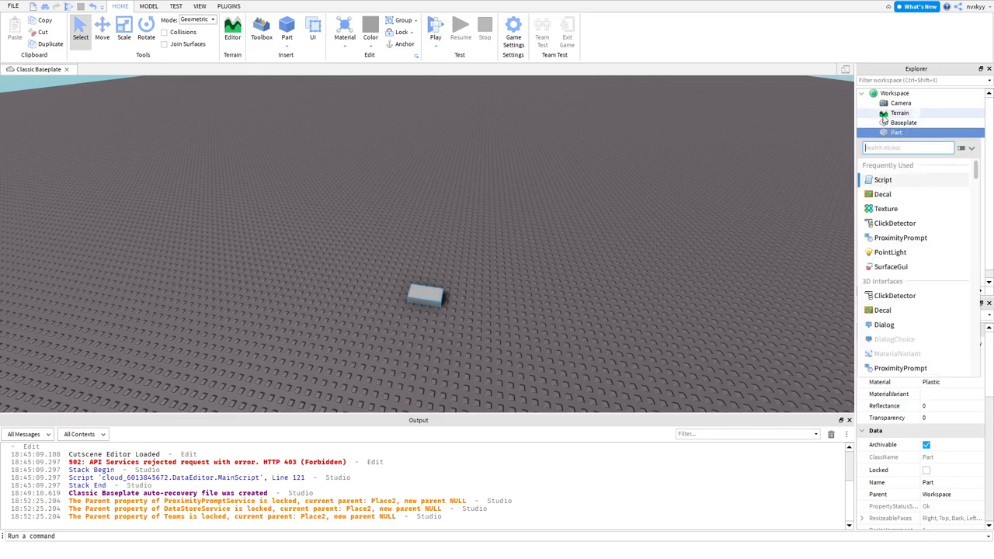
{"action": "left_click", "coordinate": [907, 193]}
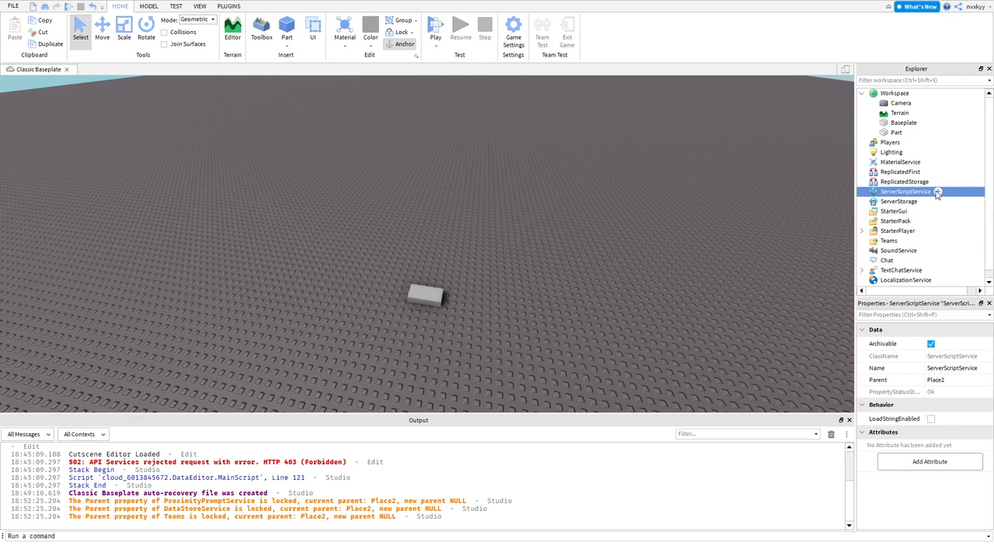
Step: Add a new Script under ServerScriptService, then return to the baseplate scene
{"action": "double_click", "coordinate": [904, 191]}
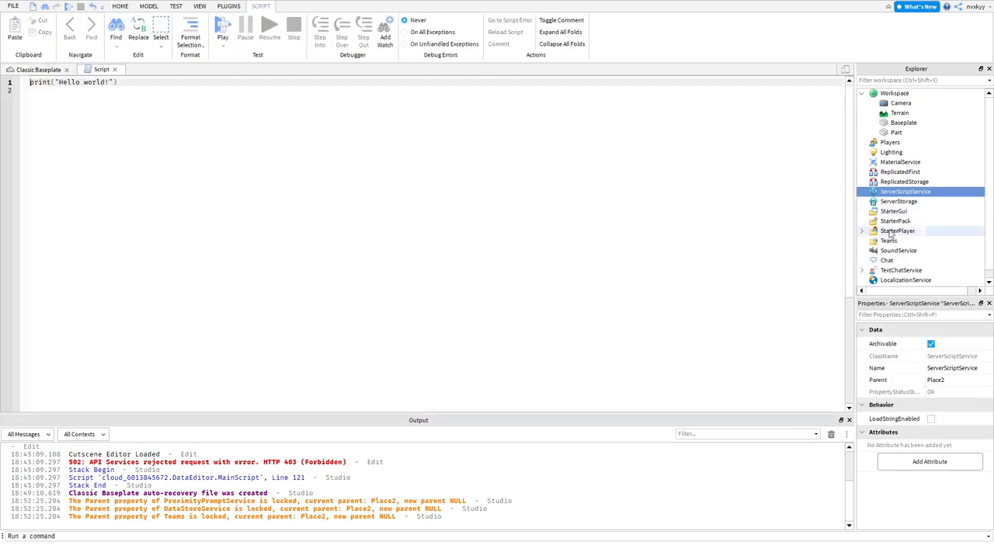
{"action": "left_click", "coordinate": [860, 191]}
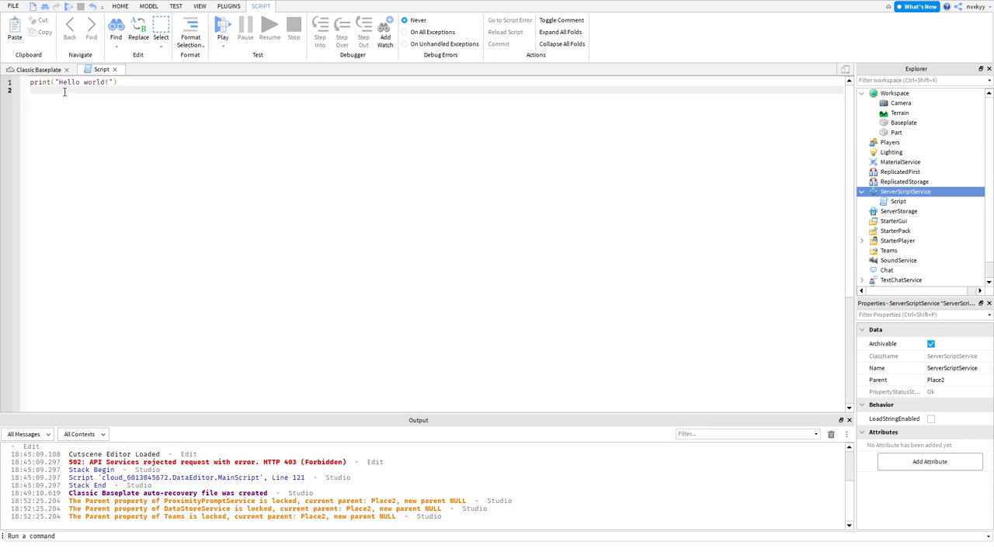
{"action": "left_click", "coordinate": [37, 69]}
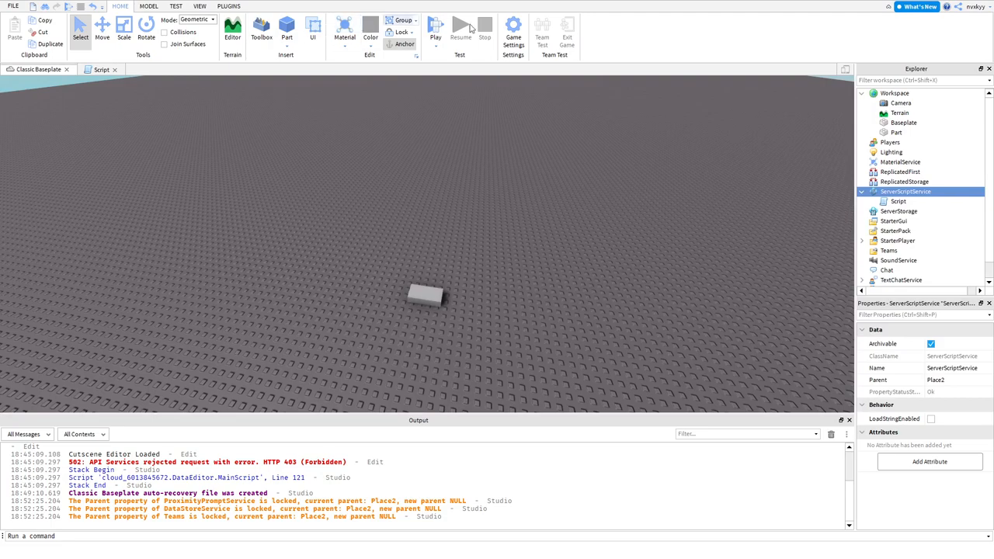
Step: Test-run the game so the script prints Hello world, then stop the run
{"action": "left_click", "coordinate": [435, 28]}
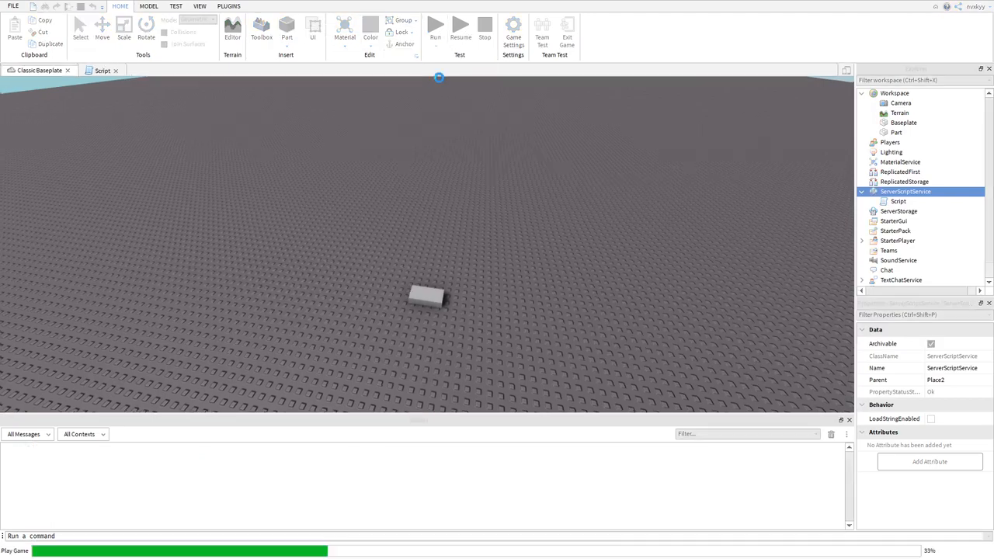
{"action": "left_click", "coordinate": [435, 25]}
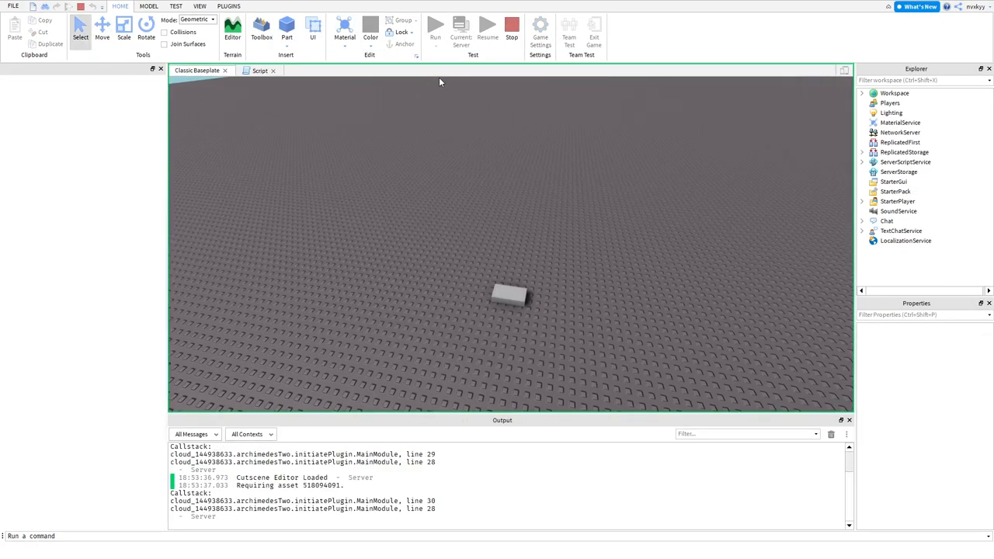
{"action": "left_click", "coordinate": [233, 33]}
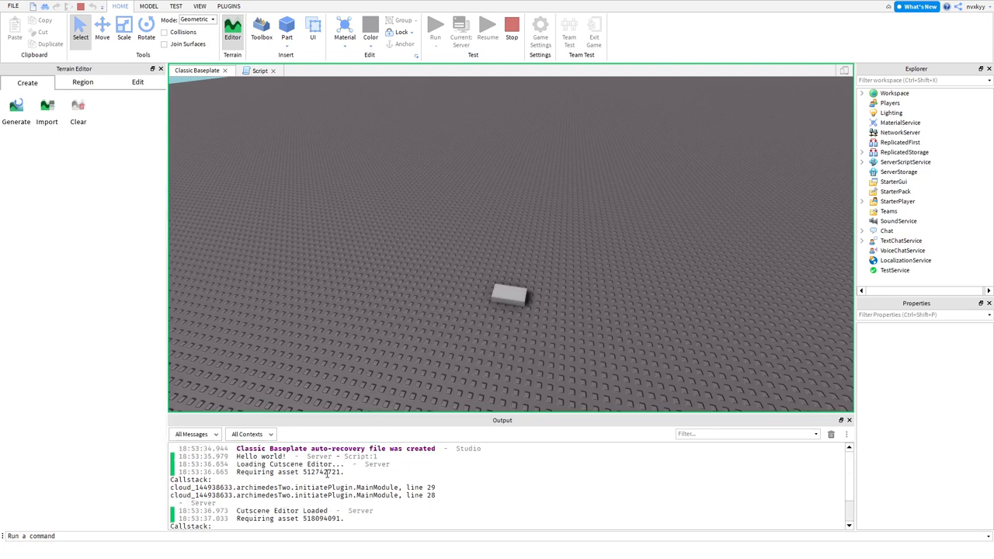
{"action": "left_click", "coordinate": [260, 71]}
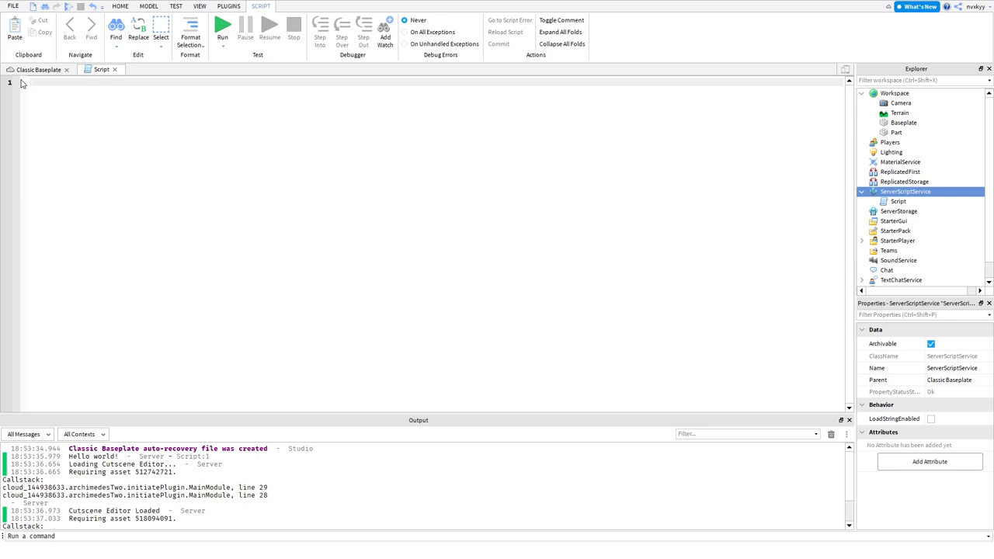
Step: Select the Part and scroll its properties through Appearance, Transform and Collision
{"action": "left_click", "coordinate": [896, 132]}
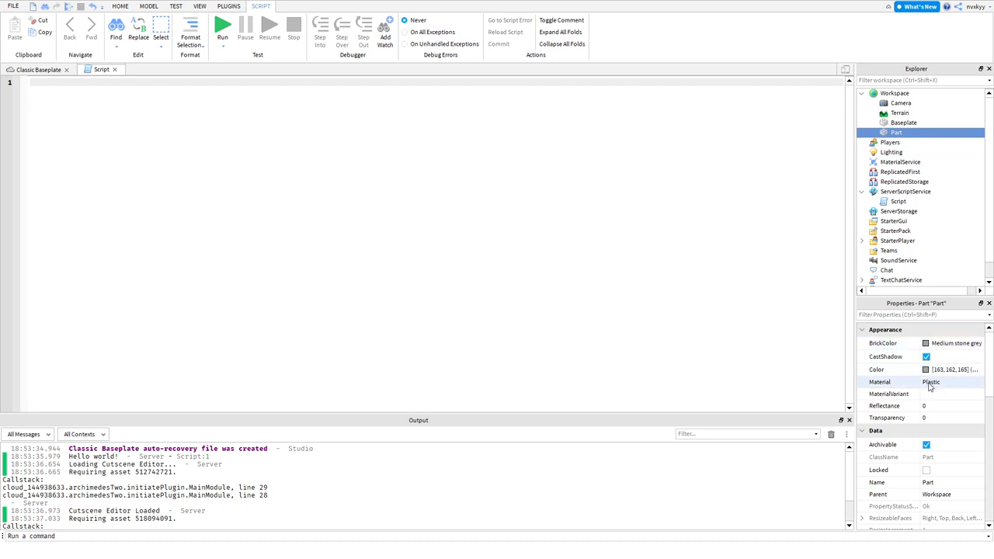
{"action": "mouse_move", "coordinate": [905, 407]}
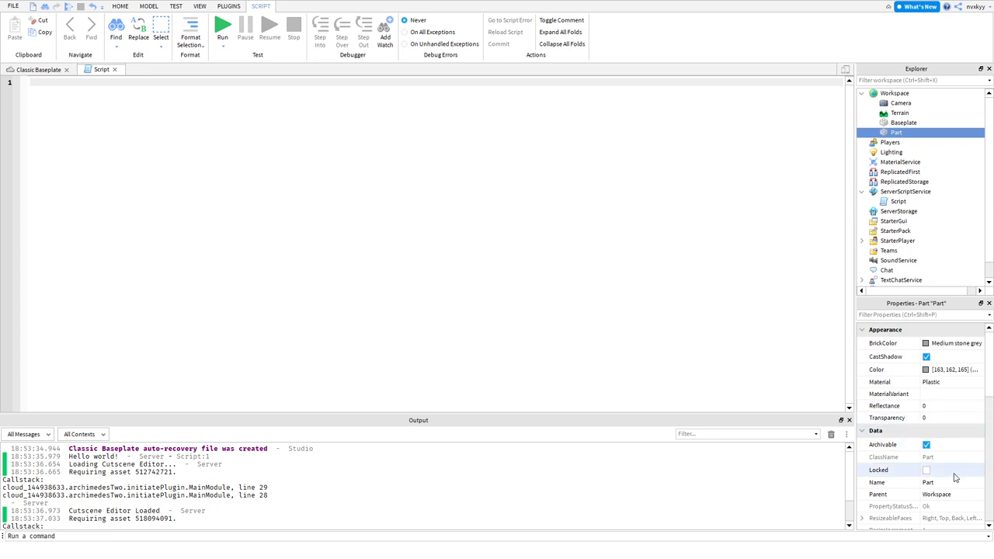
{"action": "scroll", "scroll_direction": "down", "scroll_amount": 3}
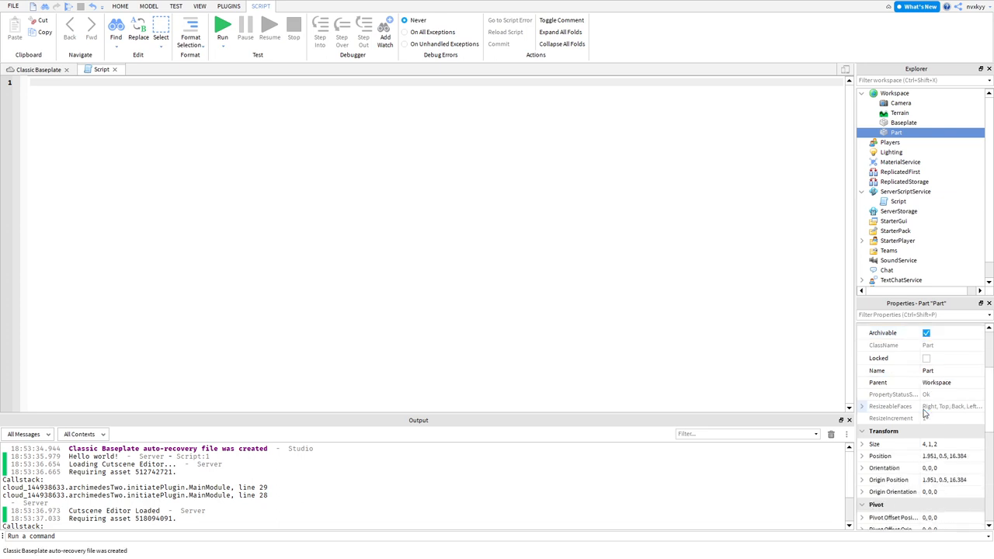
{"action": "scroll", "scroll_direction": "down", "scroll_amount": 3}
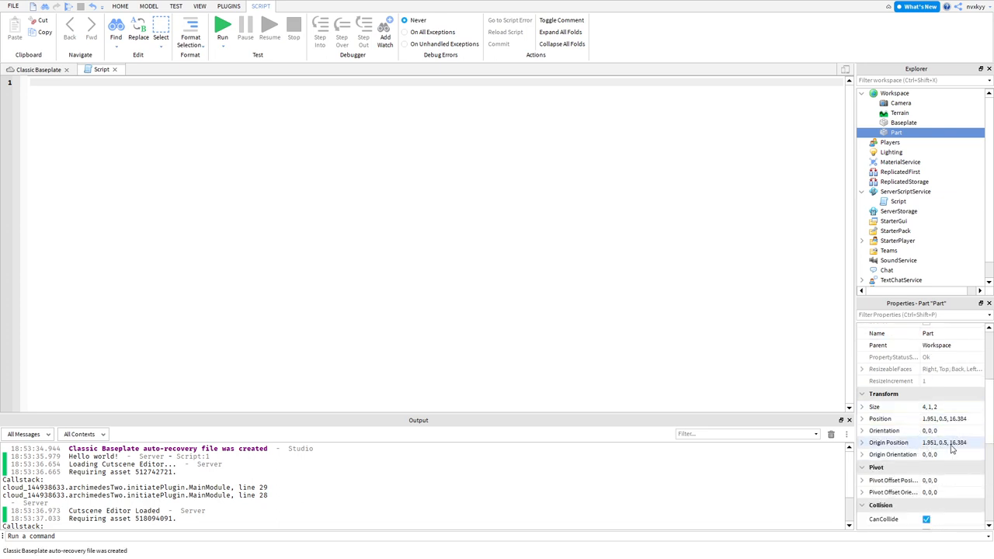
{"action": "scroll", "scroll_direction": "down", "scroll_amount": 3}
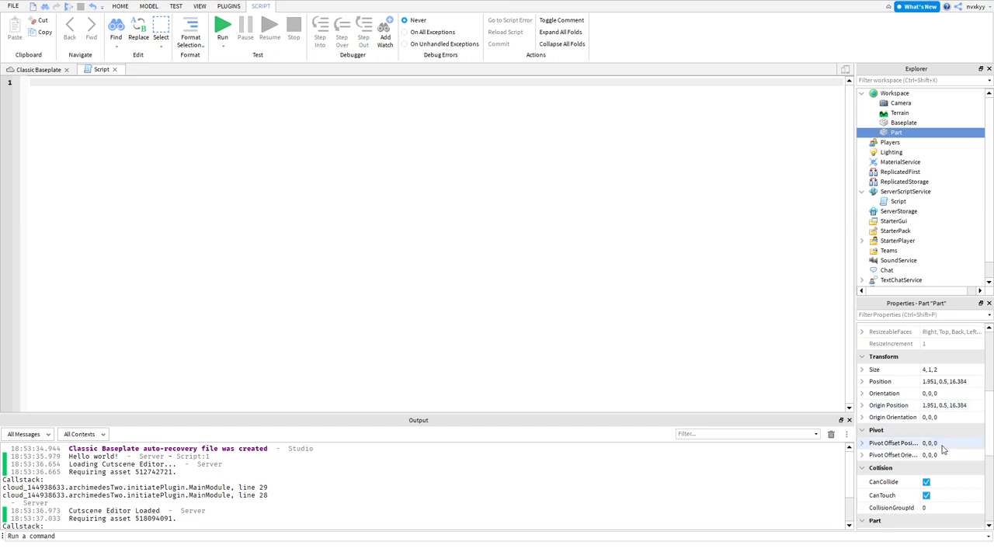
{"action": "scroll", "scroll_direction": "down", "scroll_amount": 3}
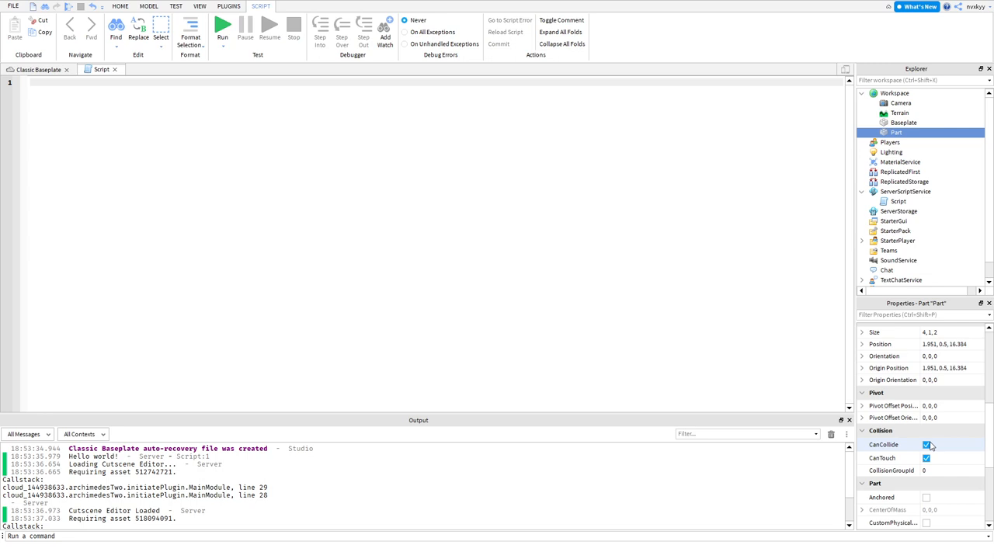
Step: Locate and highlight the Part's Anchored property
{"action": "left_click", "coordinate": [925, 456]}
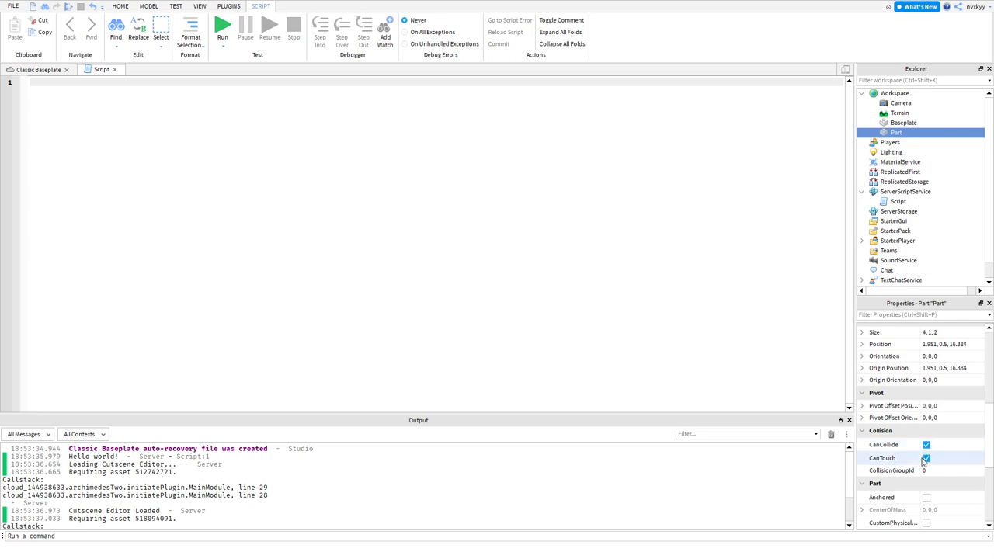
{"action": "mouse_move", "coordinate": [924, 458]}
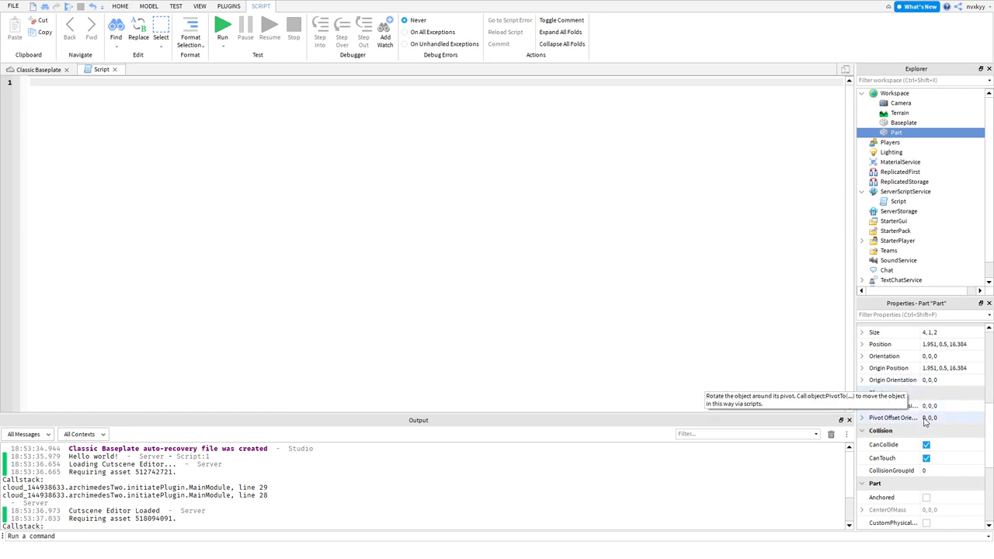
{"action": "scroll", "scroll_direction": "down", "scroll_amount": 3}
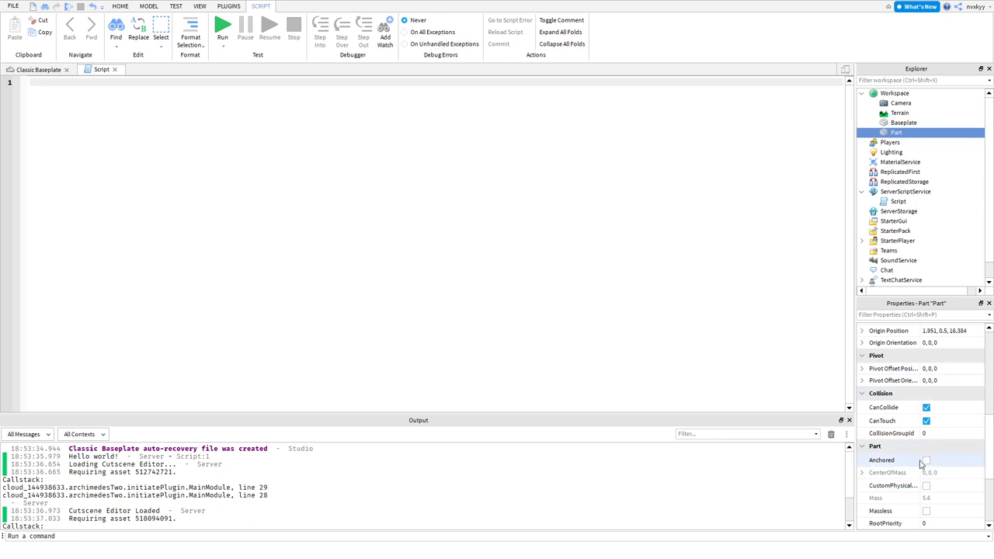
{"action": "left_click", "coordinate": [926, 460]}
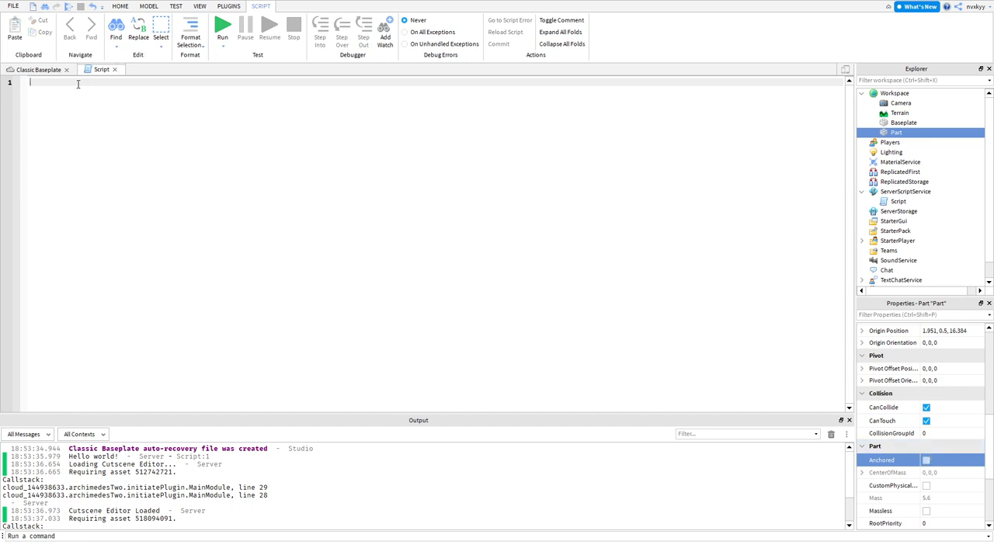
Step: Write local part = game.Workspace.Part, completing Part from autocomplete
{"action": "type", "text": "local part ="}
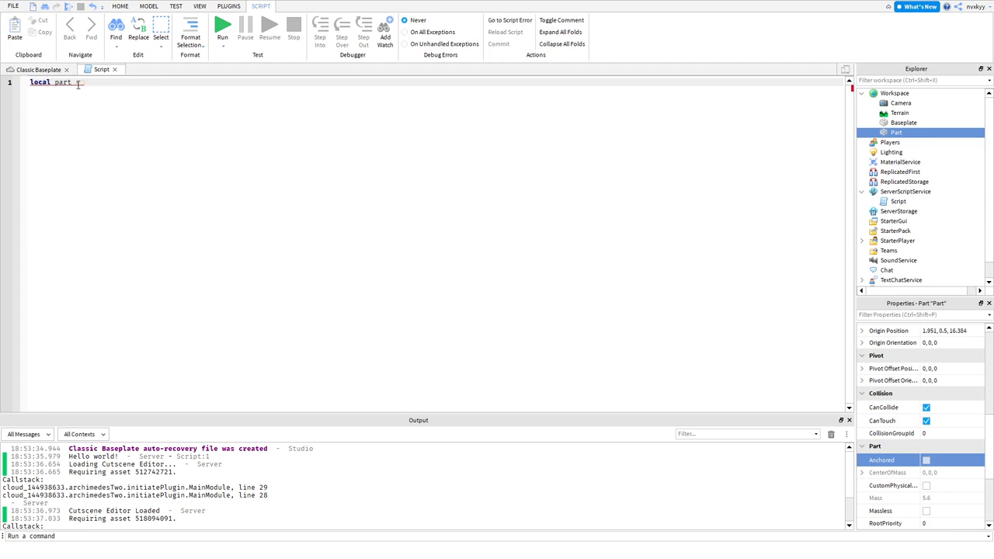
{"action": "type", "text": "game.Workspace"}
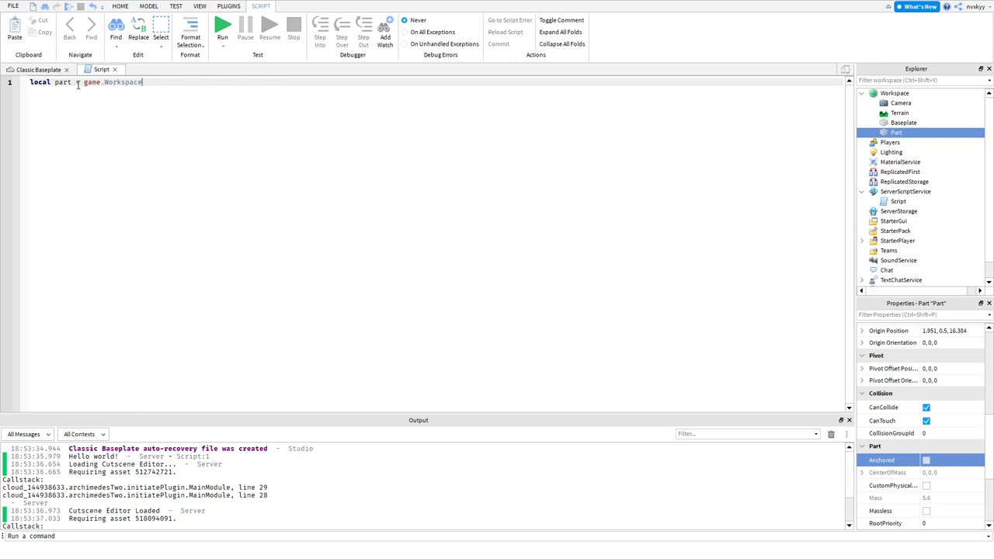
{"action": "type", "text": "."}
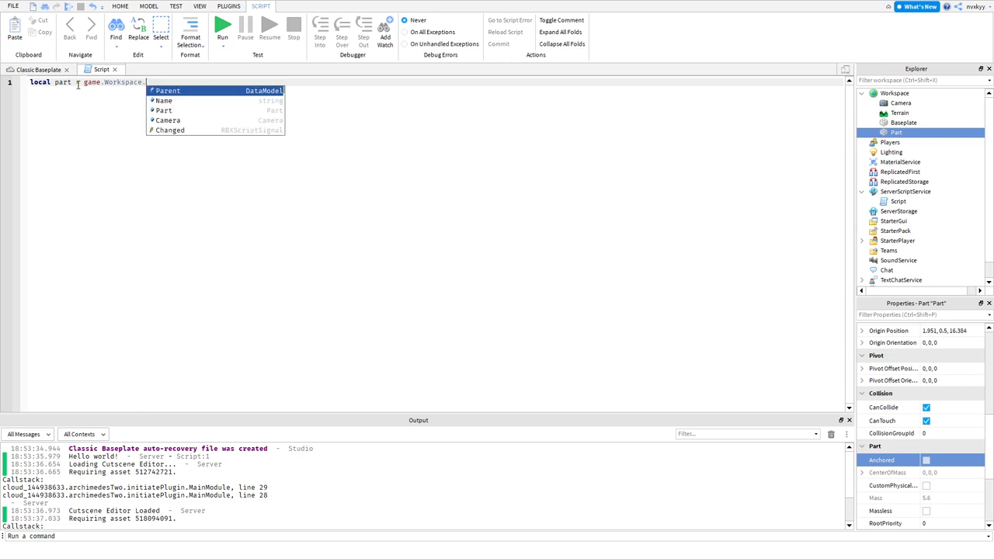
{"action": "left_click", "coordinate": [165, 111]}
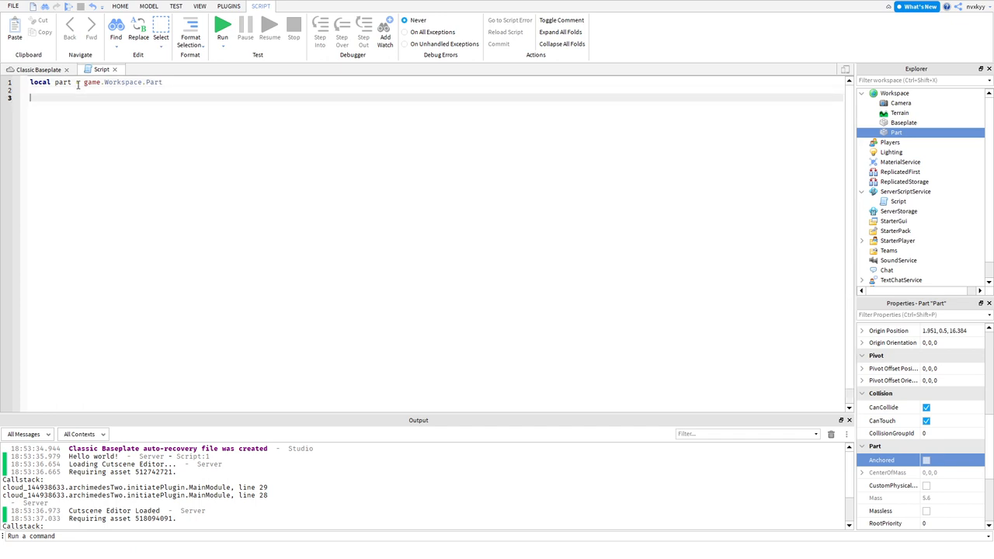
Step: Begin the line part.Anchored = true
{"action": "type", "text": "part."}
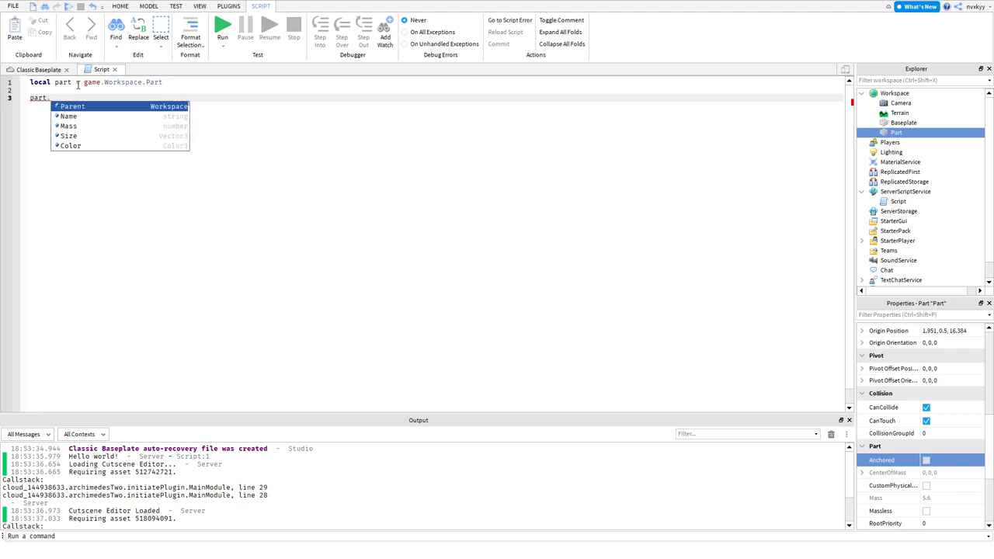
{"action": "type", "text": "Anchored = tr"}
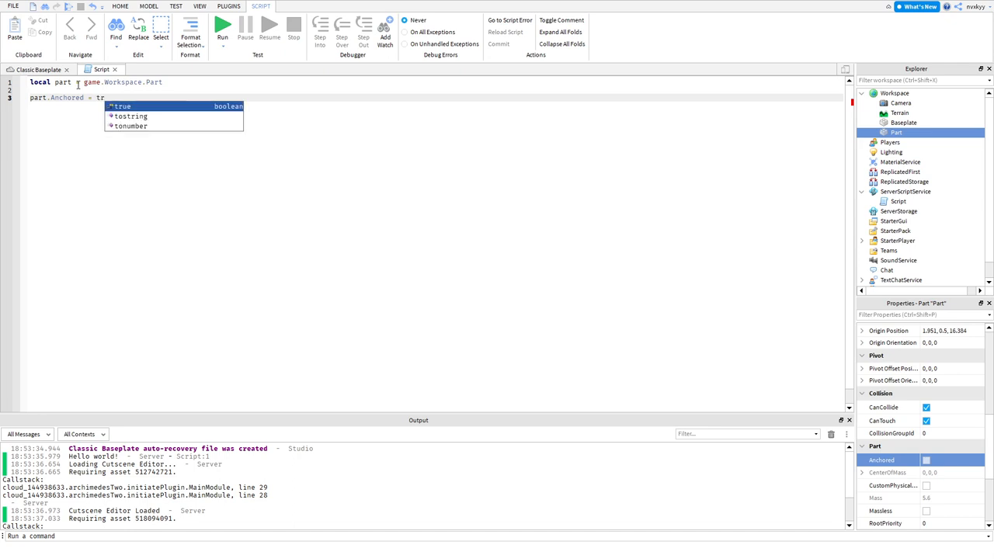
Step: Test-run the game with part.Anchored = true, stop it and return to the script
{"action": "left_click", "coordinate": [38, 68]}
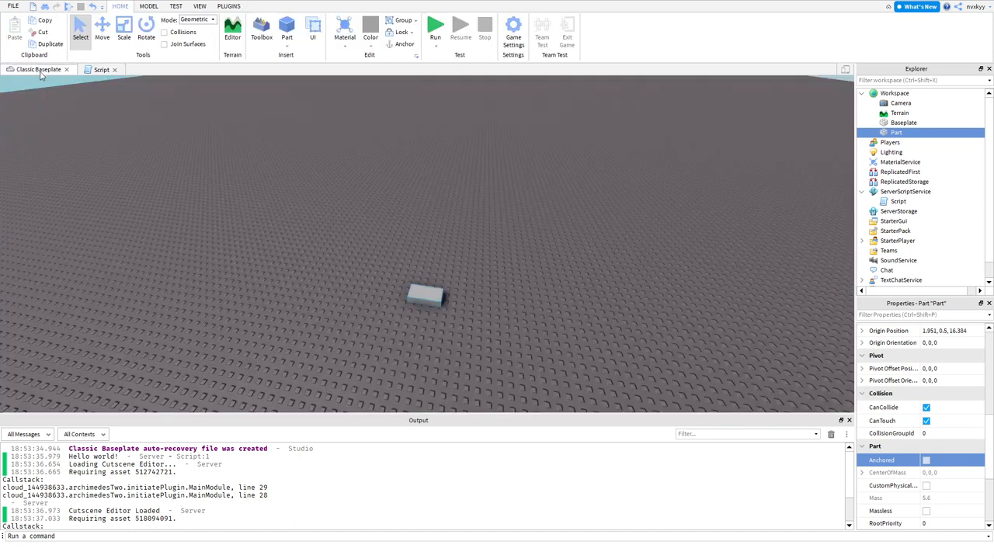
{"action": "left_click", "coordinate": [435, 28]}
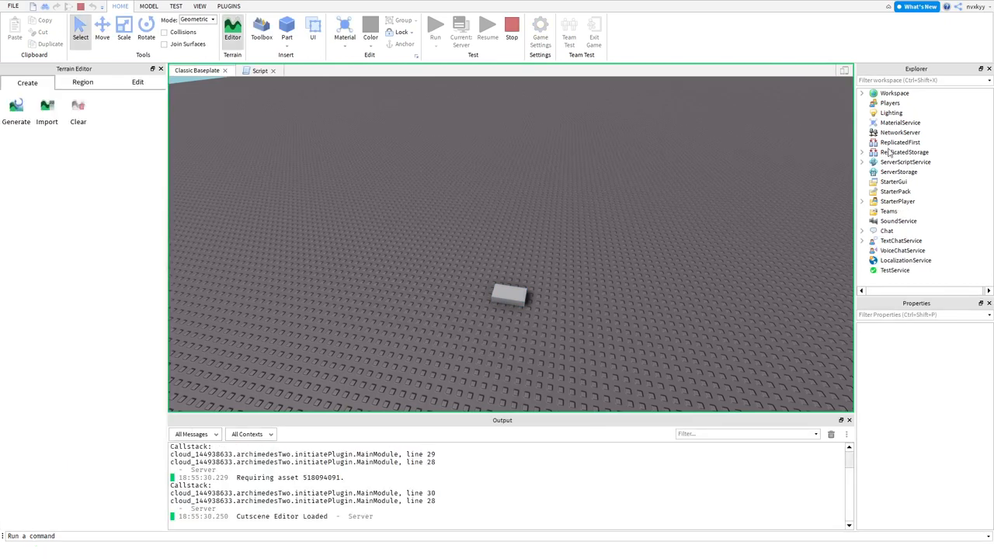
{"action": "left_click", "coordinate": [862, 93]}
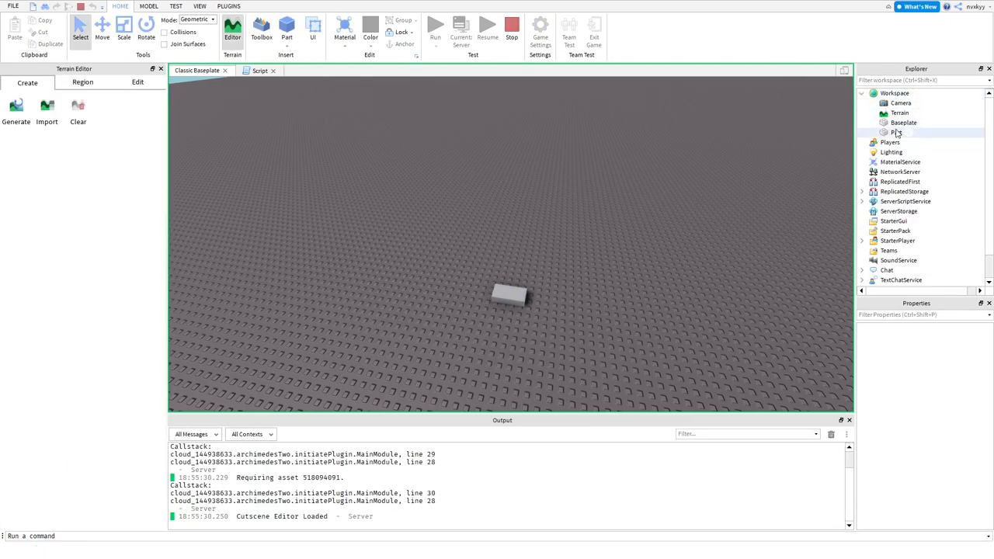
{"action": "left_click", "coordinate": [898, 132]}
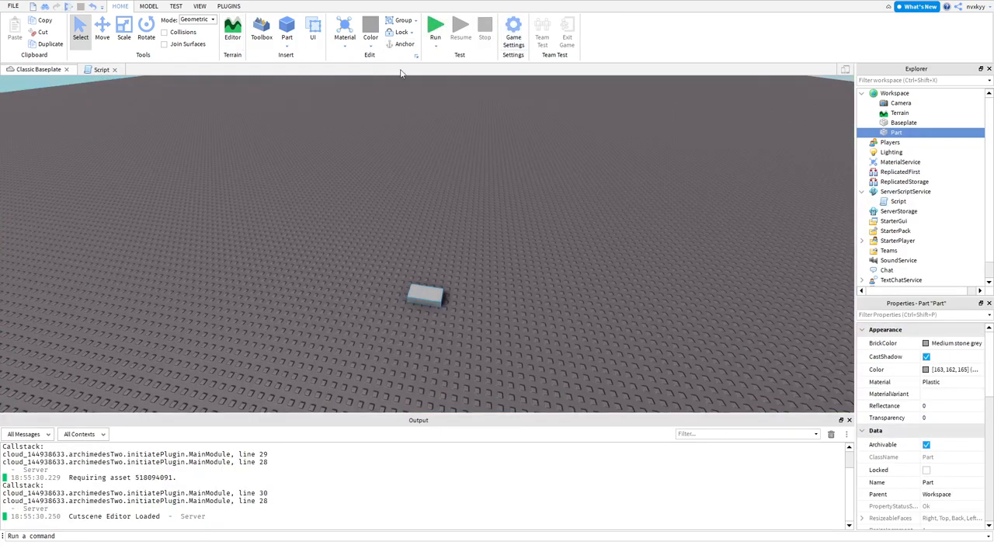
{"action": "left_click", "coordinate": [102, 69]}
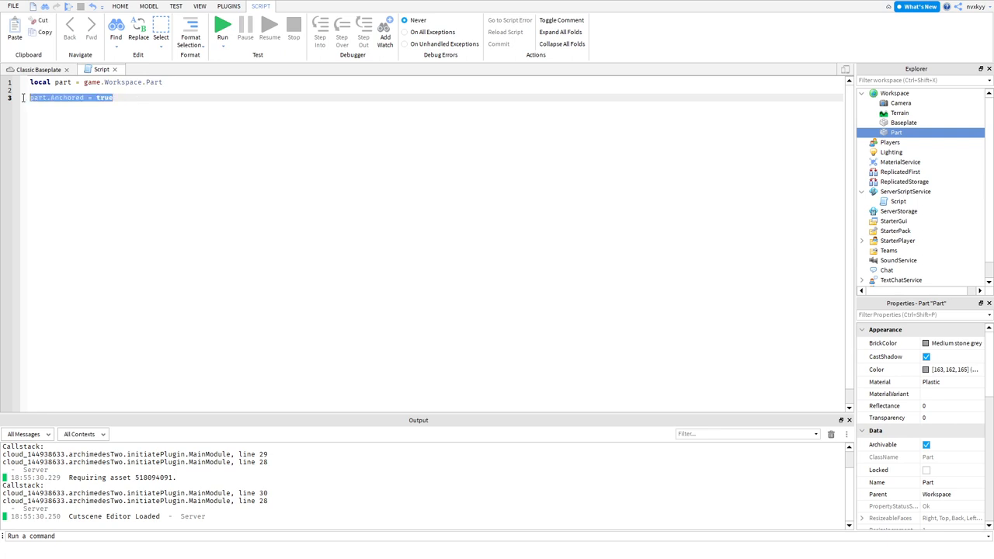
{"action": "mouse_move", "coordinate": [23, 101]}
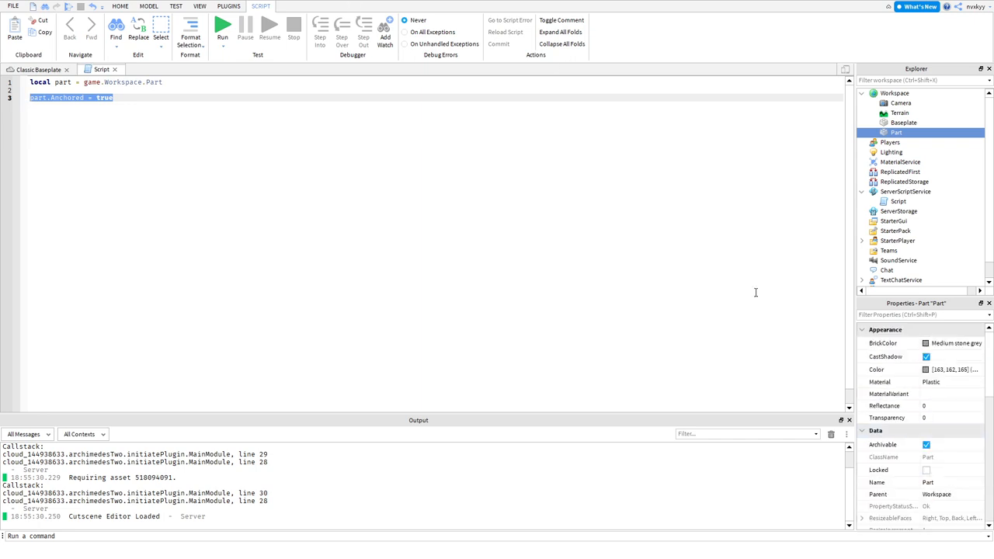
Step: Start a line part.BrickColor = BrickColor.new("B…") and switch to the baseplate view
{"action": "left_click", "coordinate": [115, 96]}
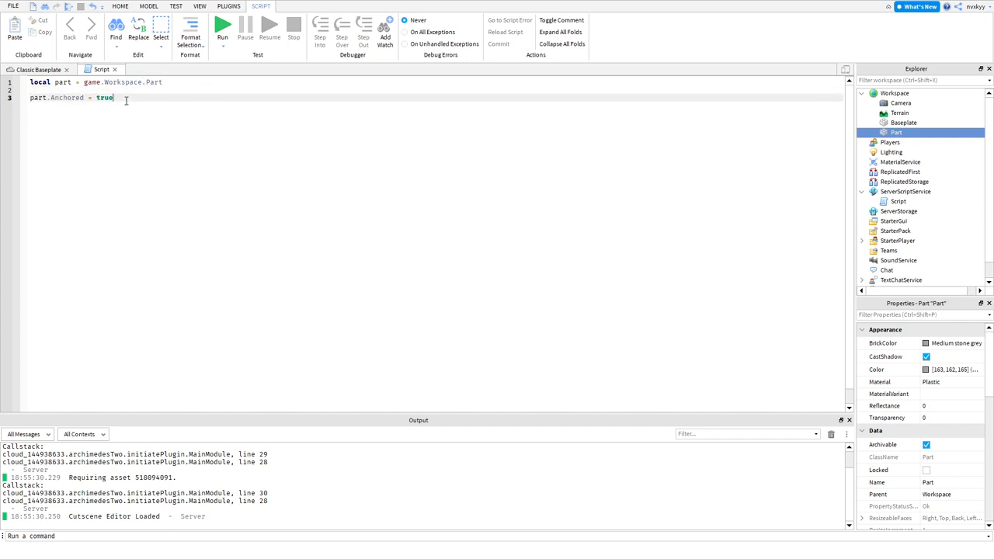
{"action": "type", "text": "part."}
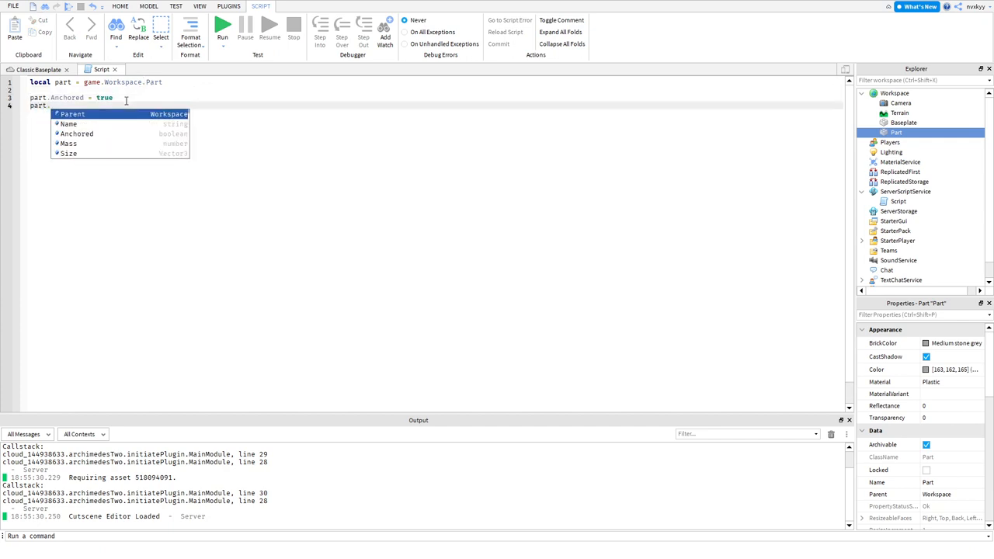
{"action": "type", "text": "BrickColor = BrickColor/"}
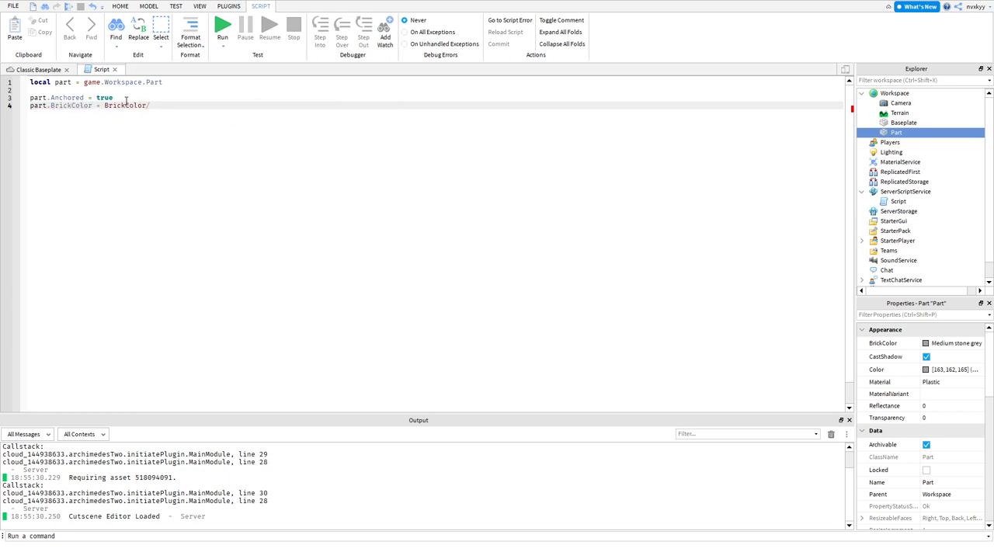
{"action": "type", "text": ".new(\""}
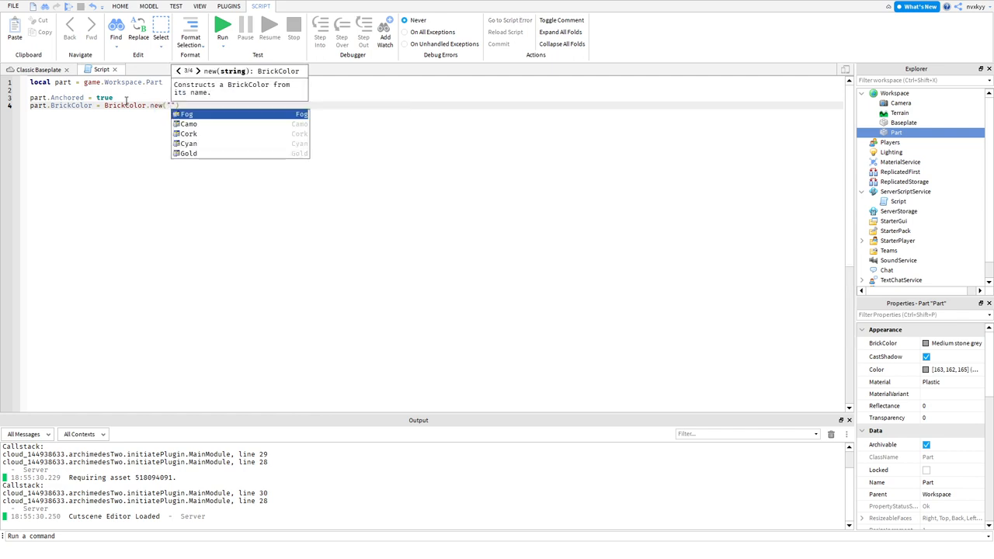
{"action": "type", "text": "B"}
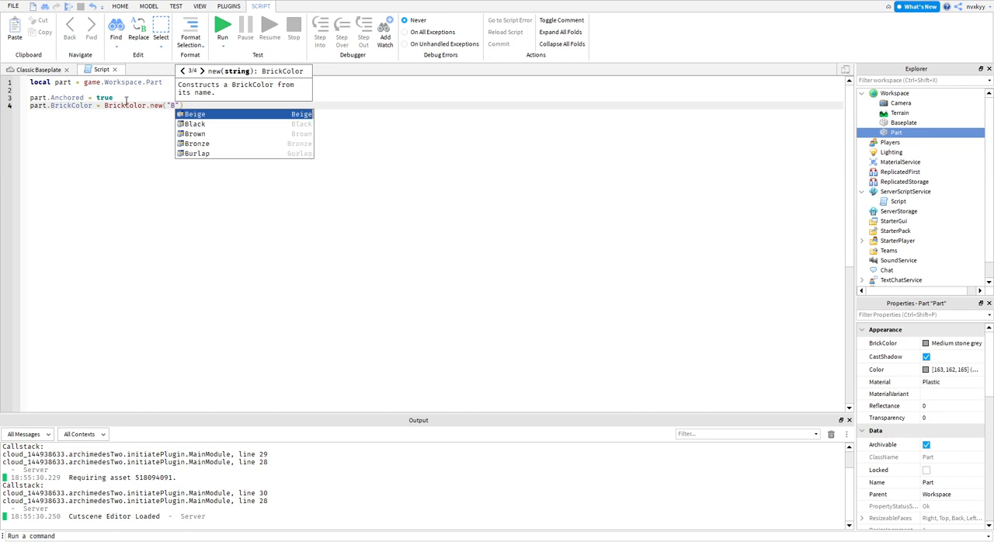
{"action": "left_click", "coordinate": [37, 68]}
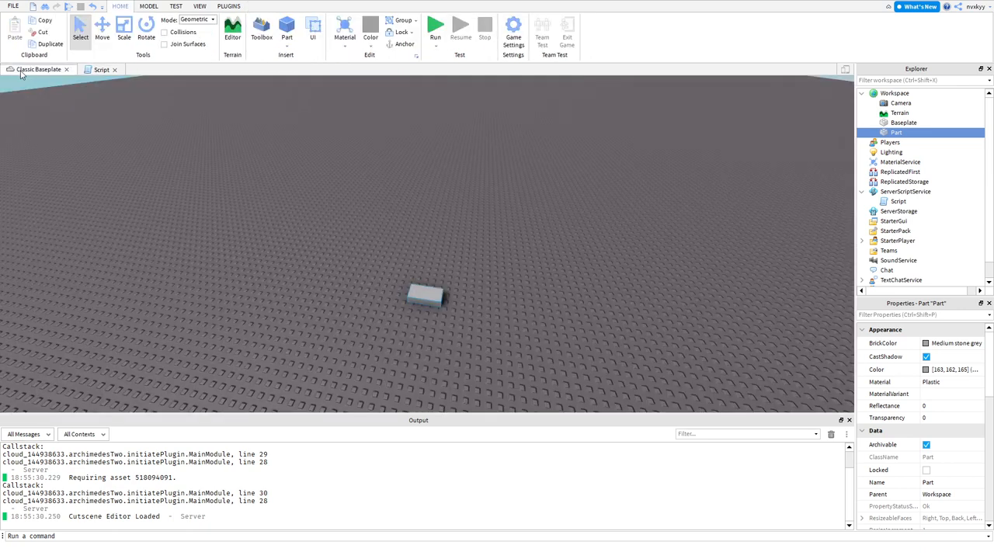
Step: Run the game to see the part turn Bright red, inspect it, then return to the script
{"action": "left_click", "coordinate": [435, 30]}
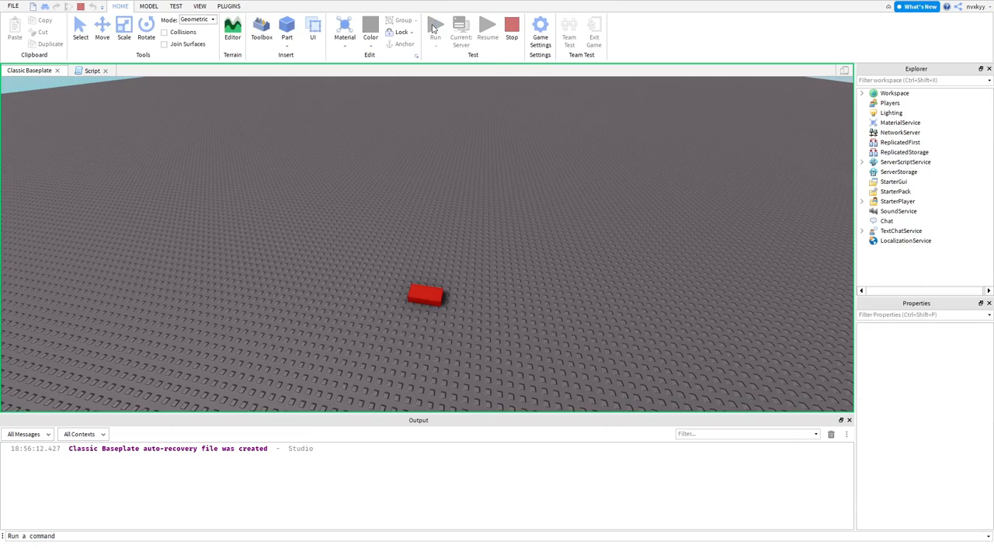
{"action": "left_click", "coordinate": [233, 31]}
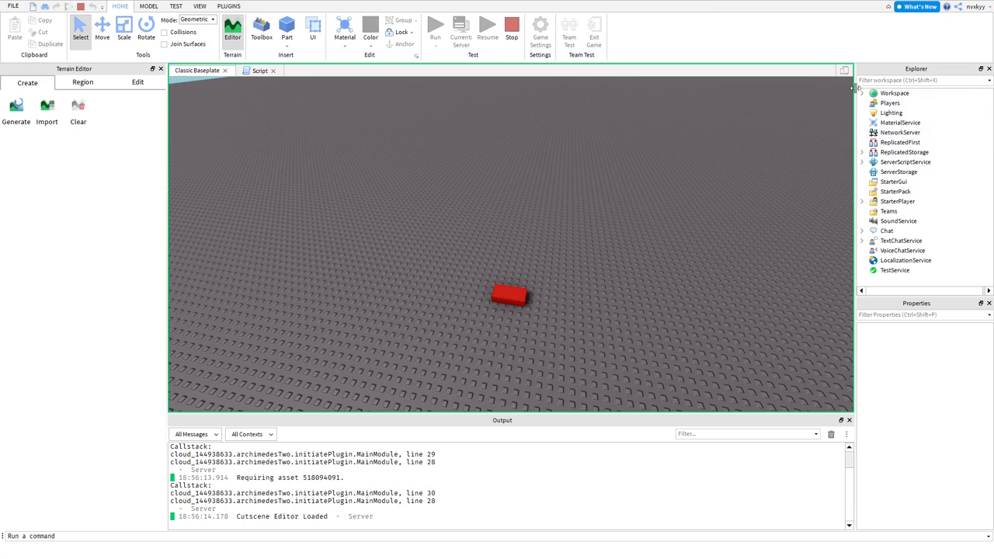
{"action": "left_click", "coordinate": [509, 295]}
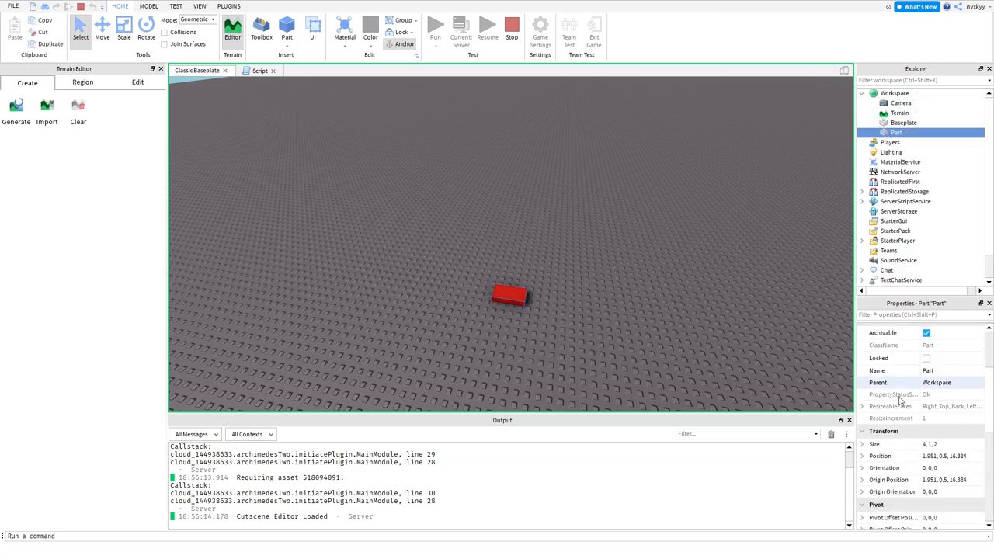
{"action": "scroll", "scroll_direction": "down", "scroll_amount": 3}
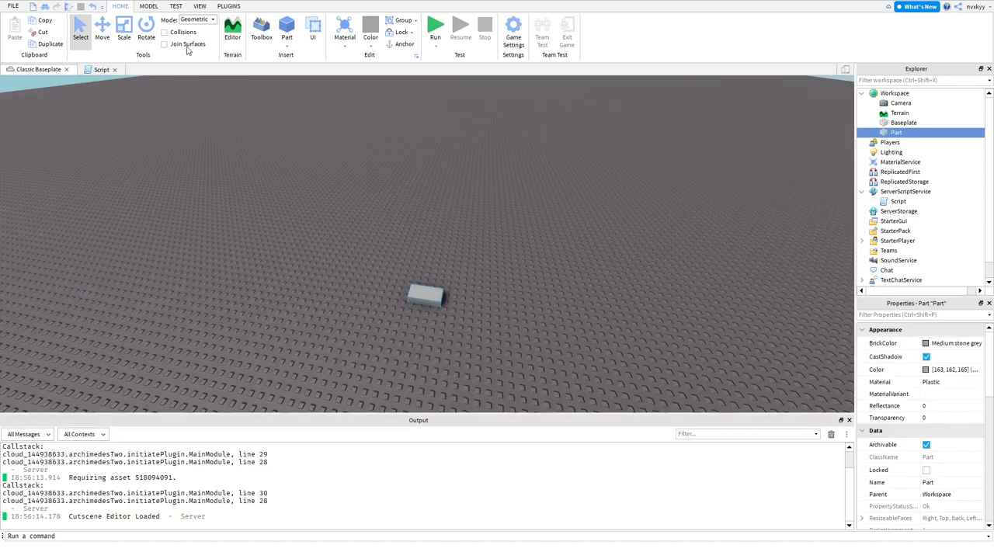
{"action": "left_click", "coordinate": [101, 69]}
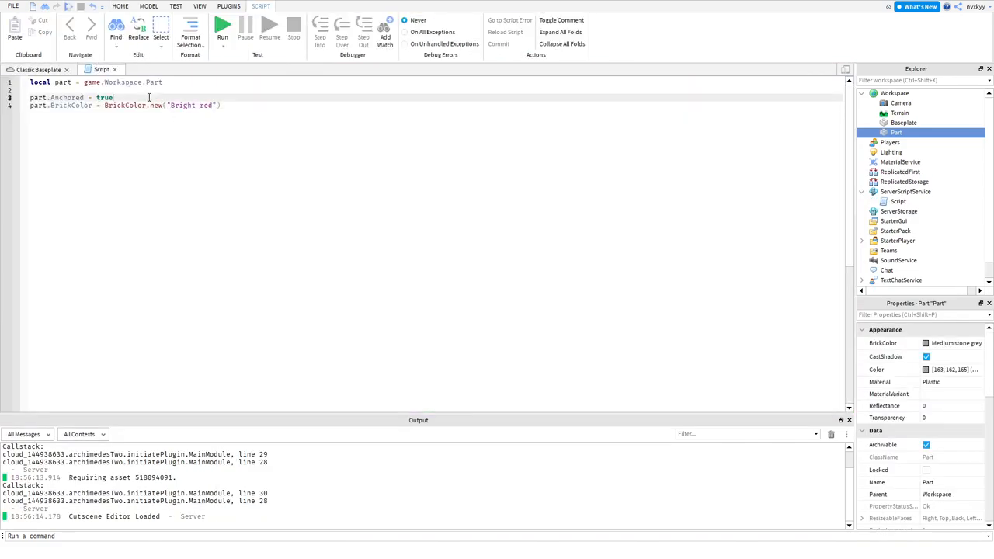
Step: Add print("no fall") after the Anchored line and run to see the message in the output
{"action": "key", "text": "Return"}
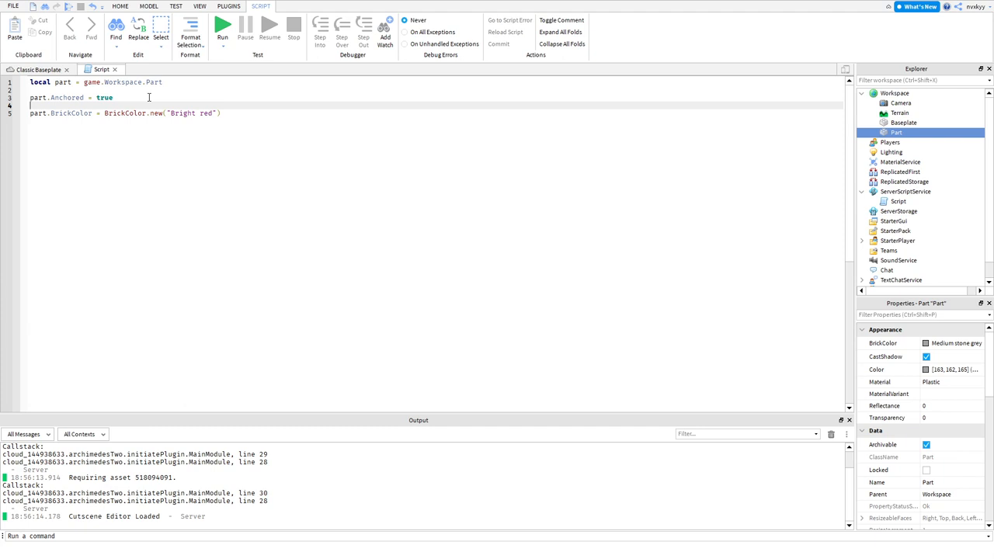
{"action": "type", "text": "print(\""}
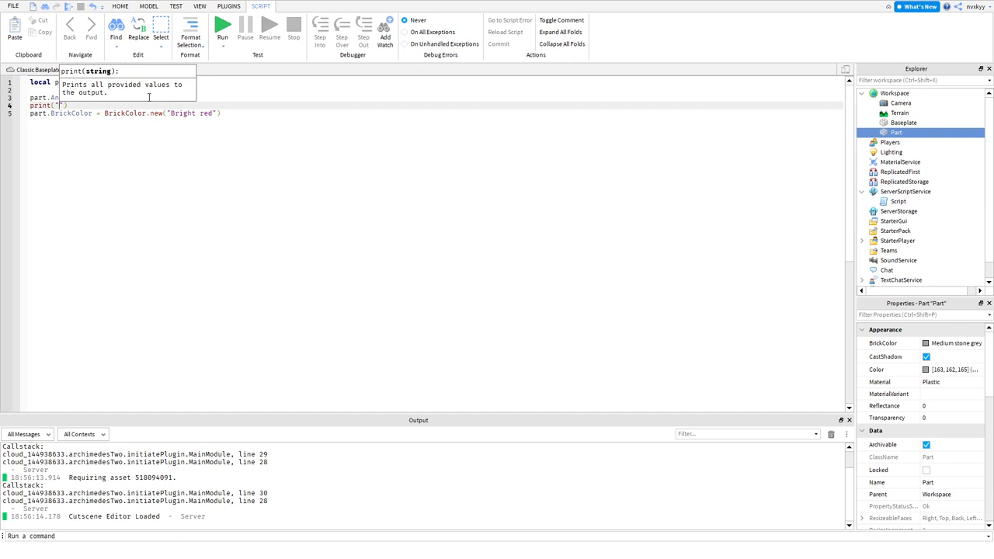
{"action": "type", "text": "no fal"}
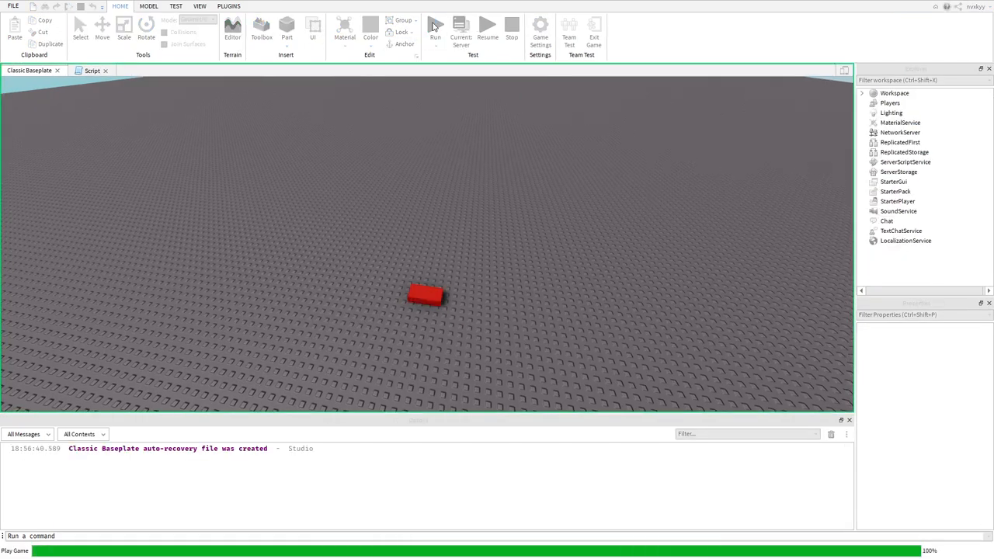
{"action": "left_click", "coordinate": [233, 31]}
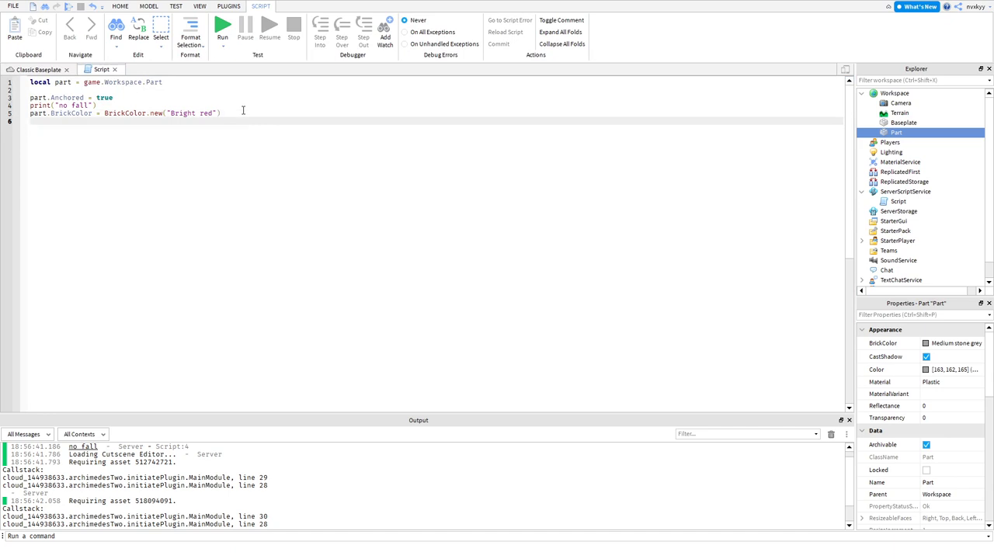
Step: Write part.Material = "Brick" on a new line after the BrickColor line
{"action": "type", "text": "part.Material ="}
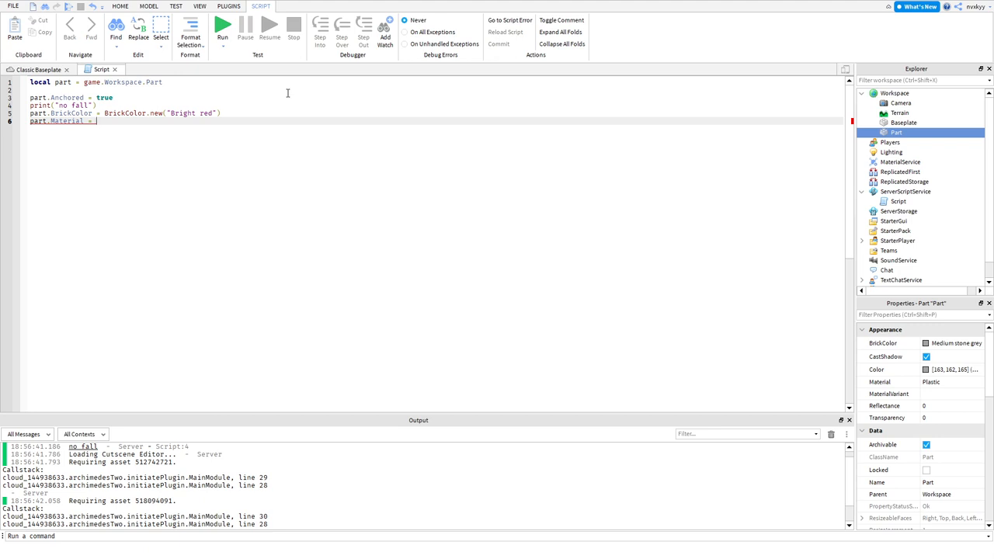
{"action": "type", "text": "Mat"}
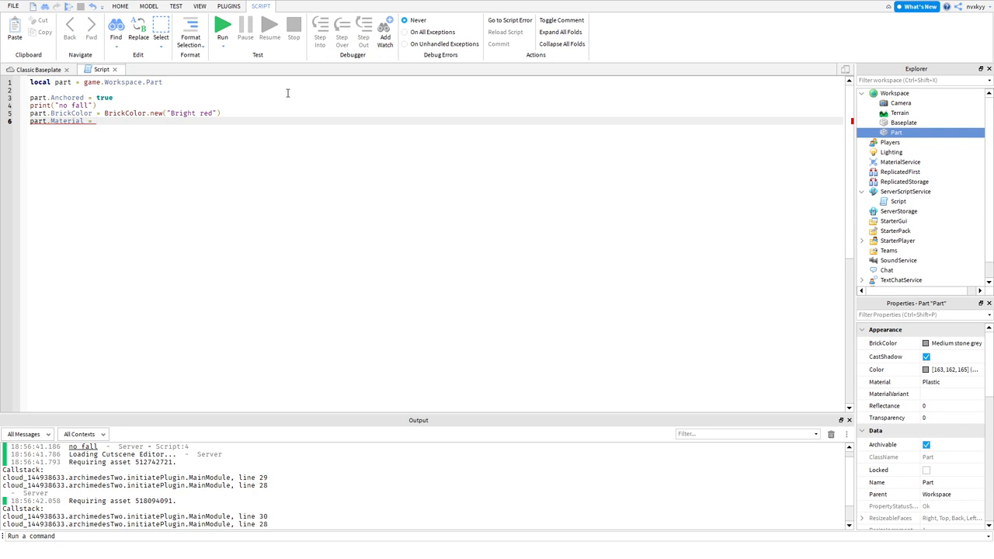
{"action": "type", "text": "\"Br"}
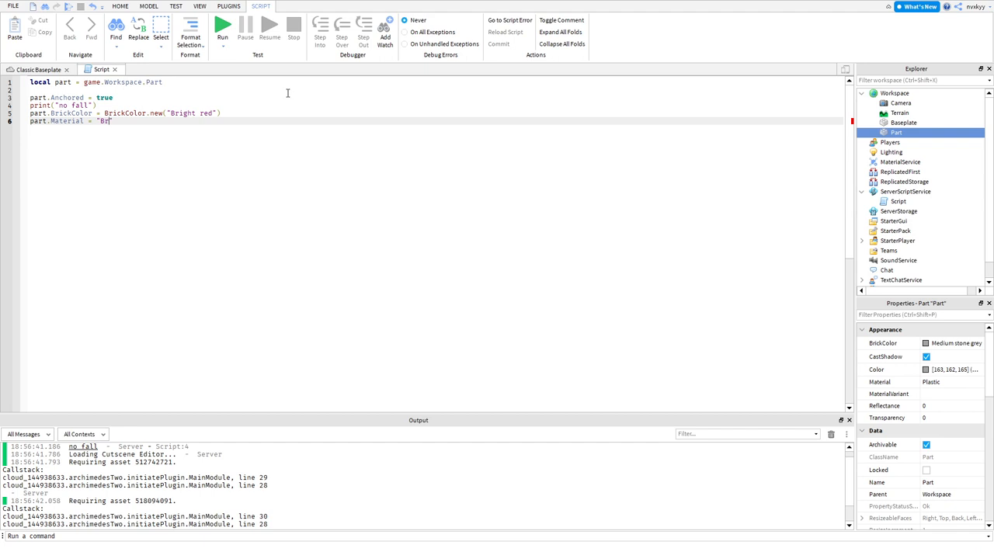
{"action": "type", "text": "ick\""}
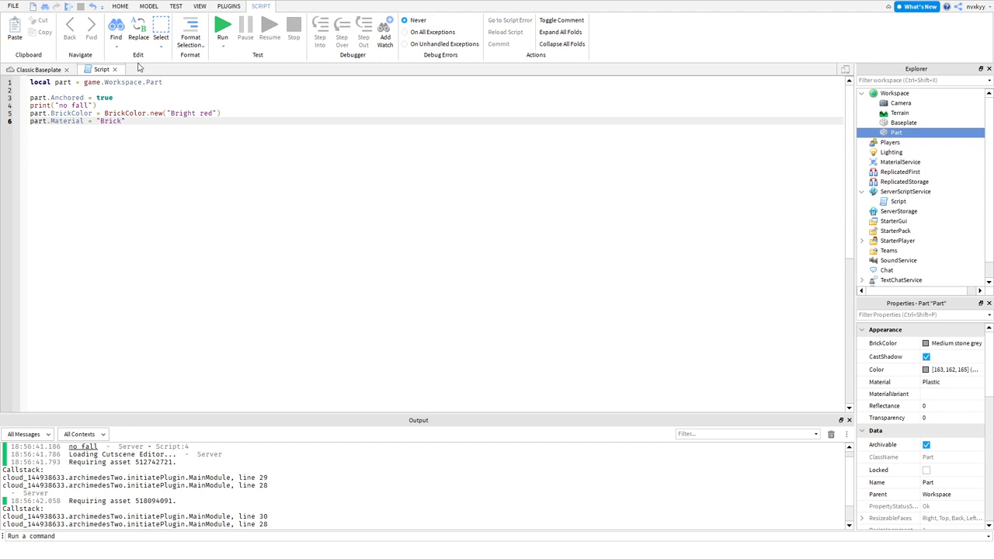
Step: Test-run the game from the baseplate view with the Brick material line, then return to the script
{"action": "left_click", "coordinate": [120, 6]}
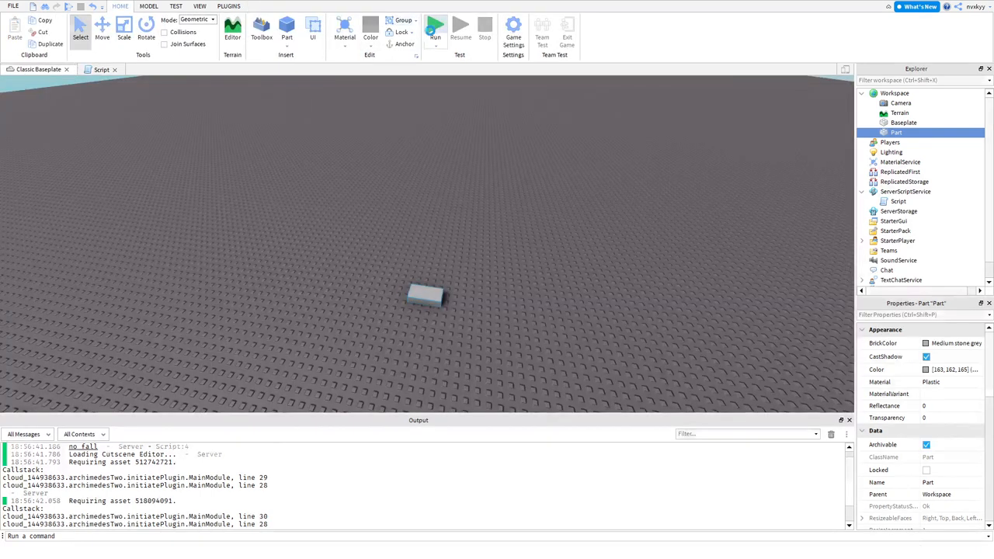
{"action": "left_click", "coordinate": [435, 31]}
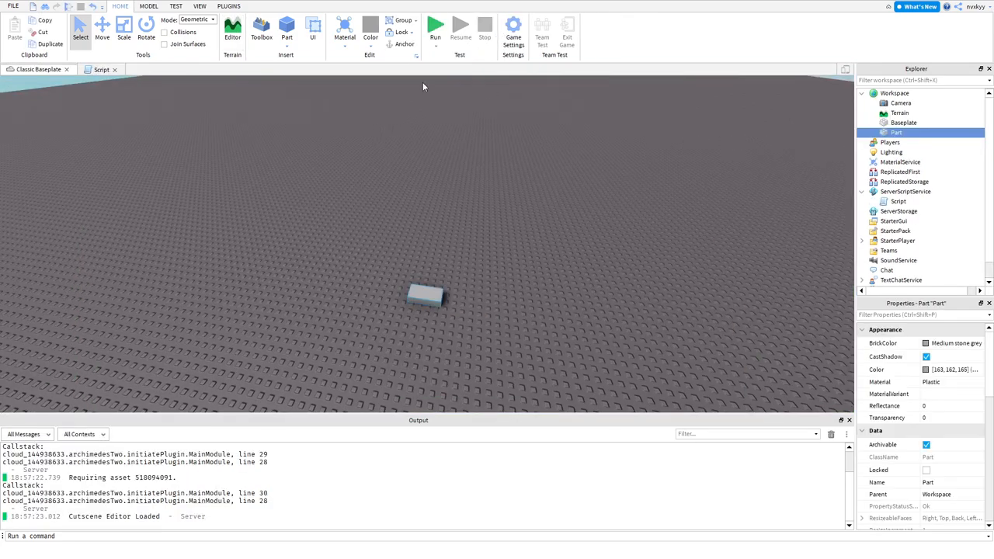
{"action": "left_click", "coordinate": [102, 68]}
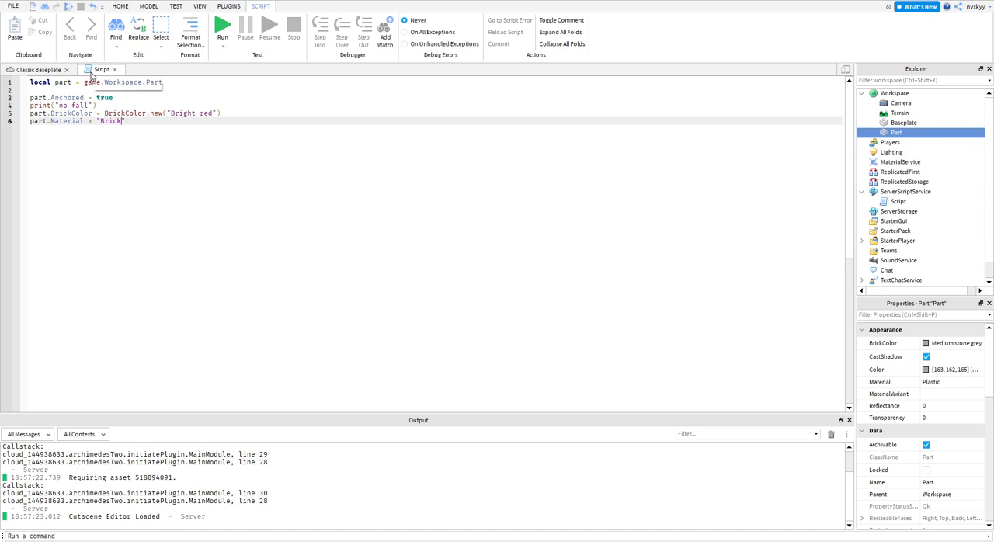
{"action": "mouse_move", "coordinate": [109, 82]}
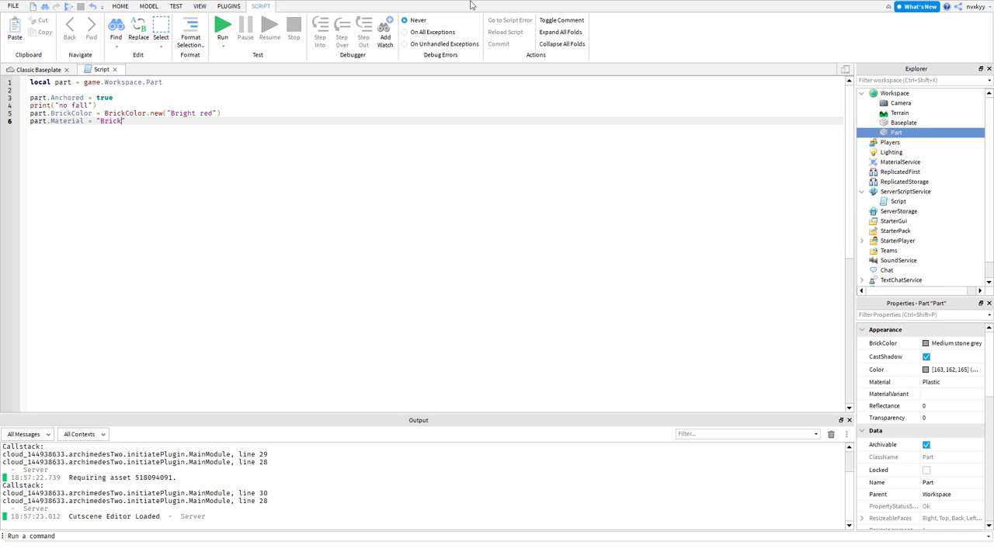
{"action": "mouse_move", "coordinate": [969, 419]}
{"action": "type", "text": "part"}
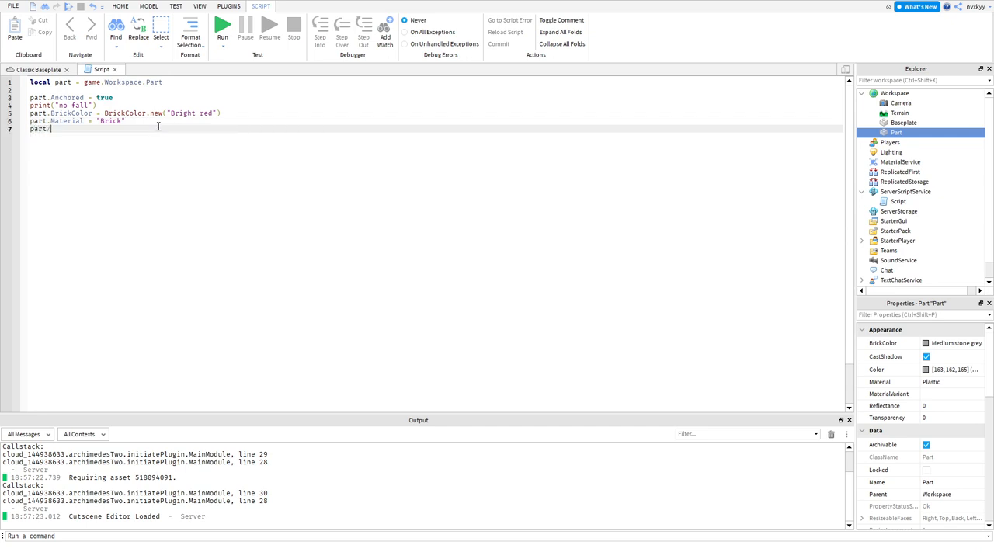
Step: Complete part.Transparency = 0.2, test-run the game and return to the script
{"action": "type", "text": "."}
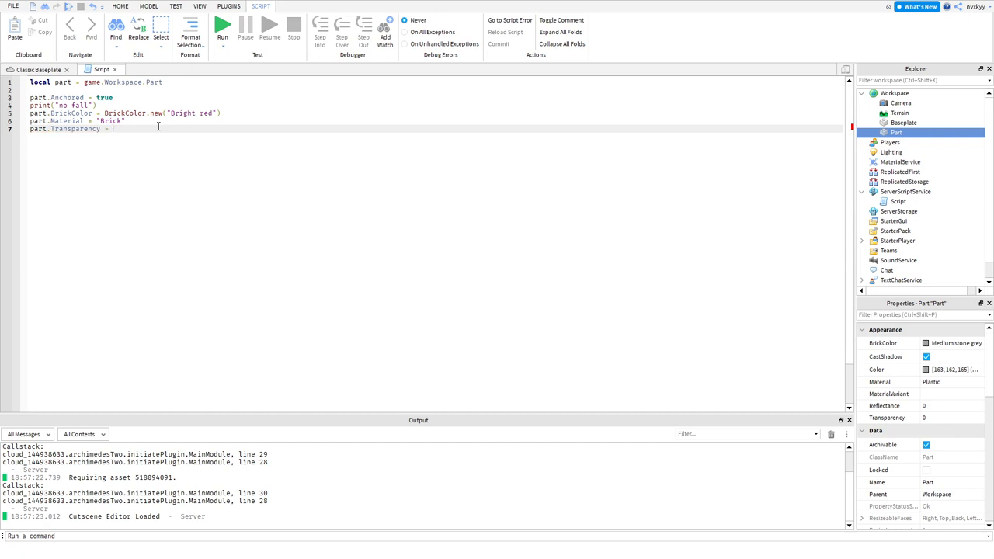
{"action": "type", "text": "0.2"}
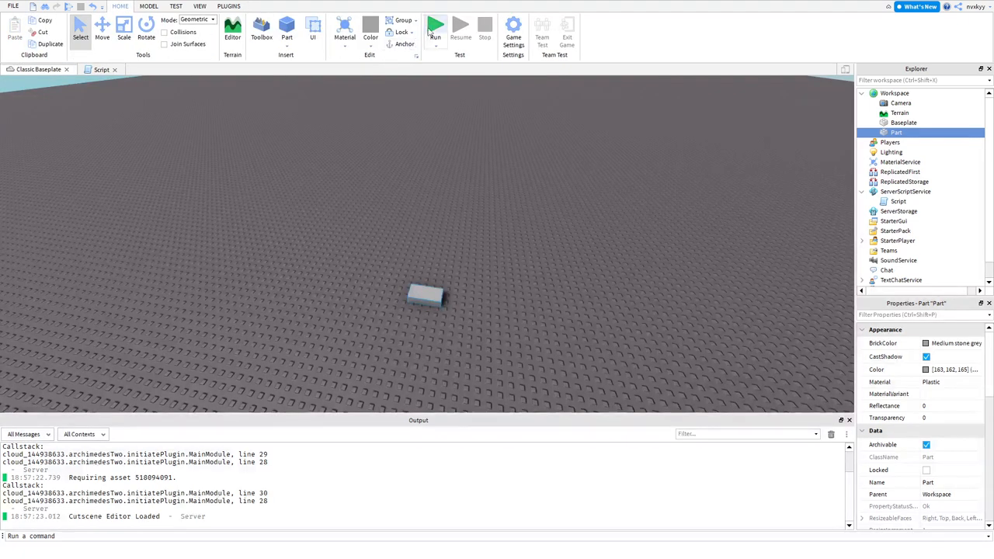
{"action": "left_click", "coordinate": [434, 28]}
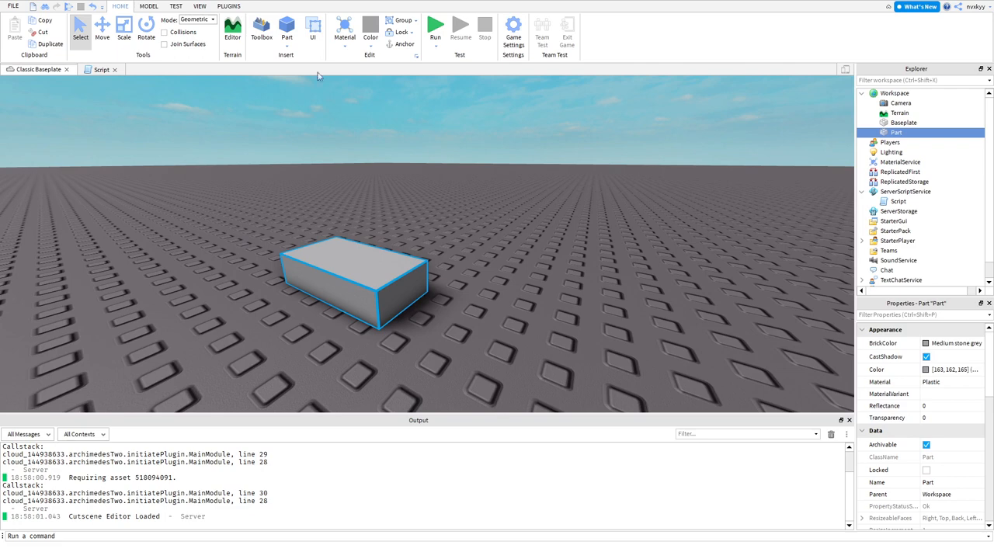
{"action": "left_click", "coordinate": [101, 69]}
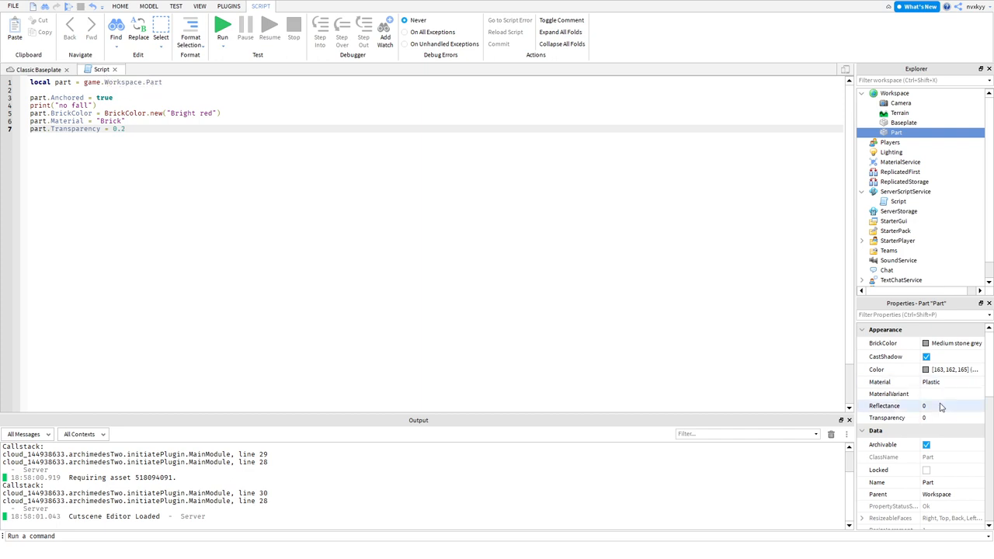
Step: Check Size in Properties and write part.Size = UDim2.new(1,1,1) after the transparency line
{"action": "scroll", "scroll_direction": "down", "scroll_amount": 3}
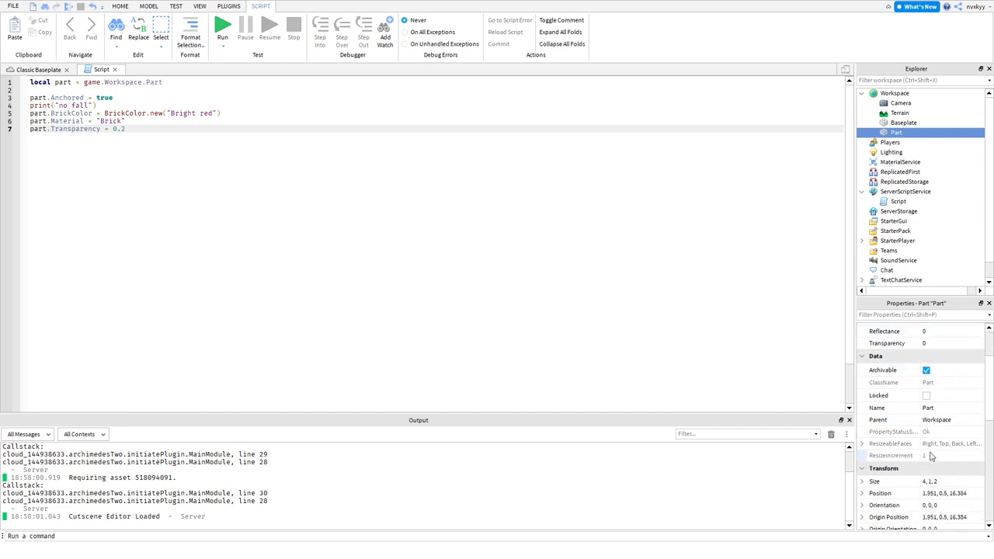
{"action": "scroll", "scroll_direction": "down", "scroll_amount": 3}
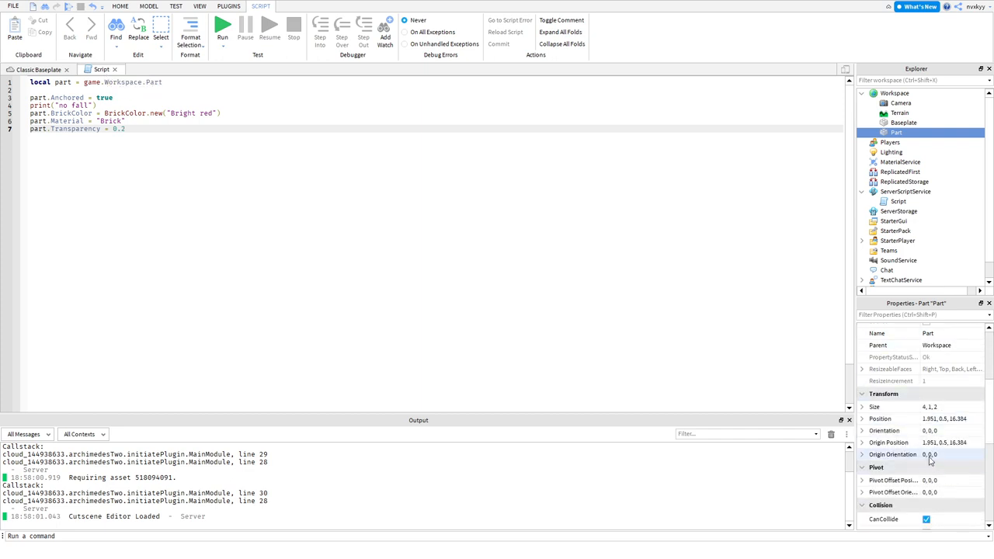
{"action": "left_click", "coordinate": [128, 129]}
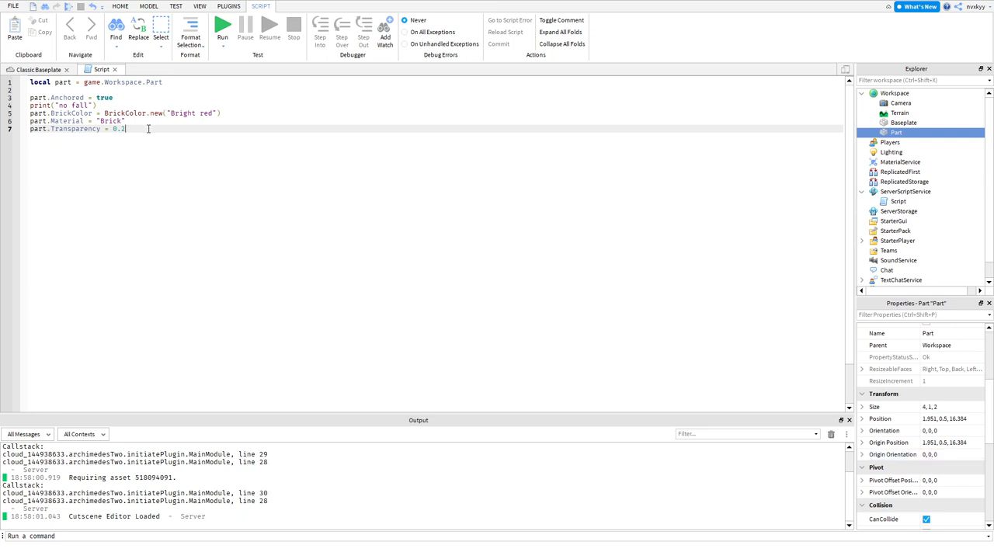
{"action": "type", "text": "part"}
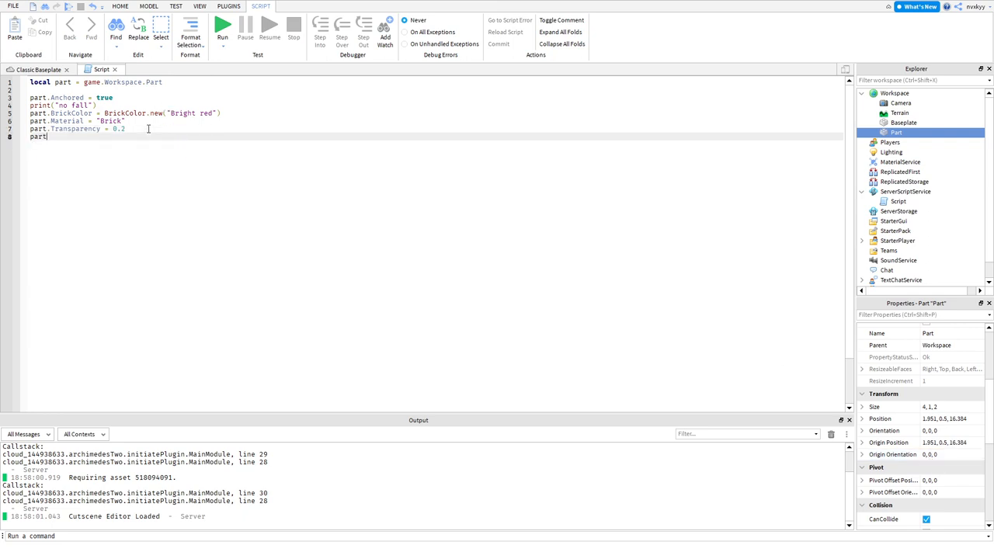
{"action": "type", "text": ".Size"}
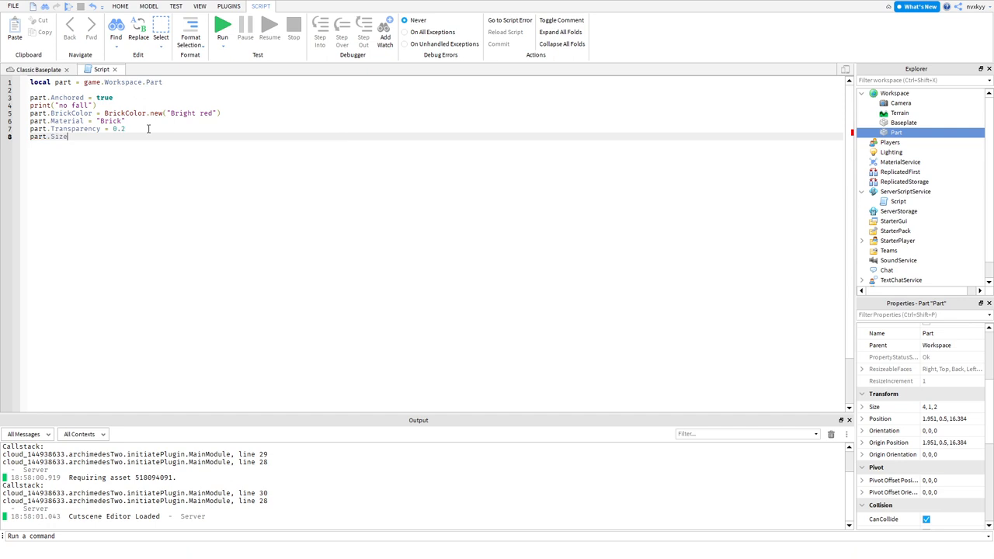
{"action": "type", "text": "= Id"}
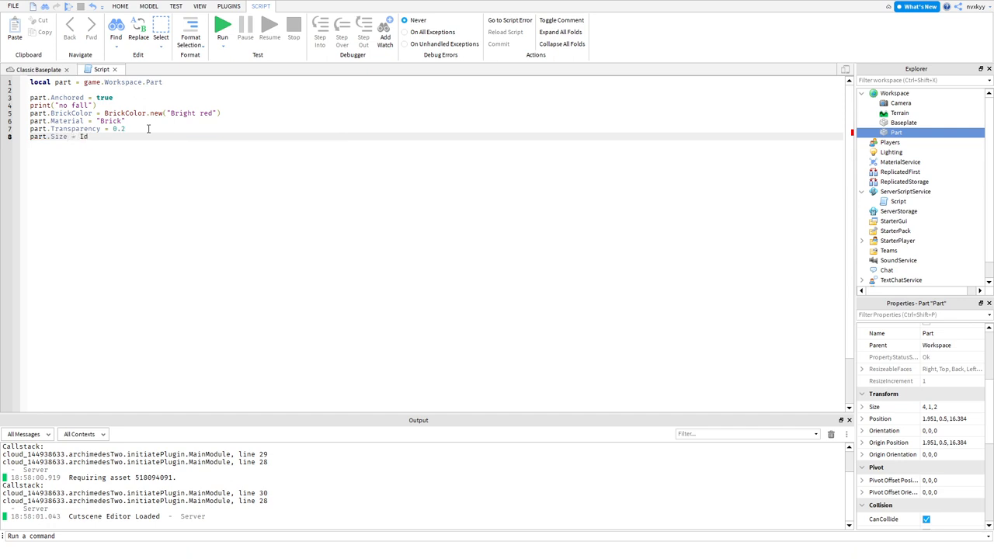
{"action": "type", "text": "d"}
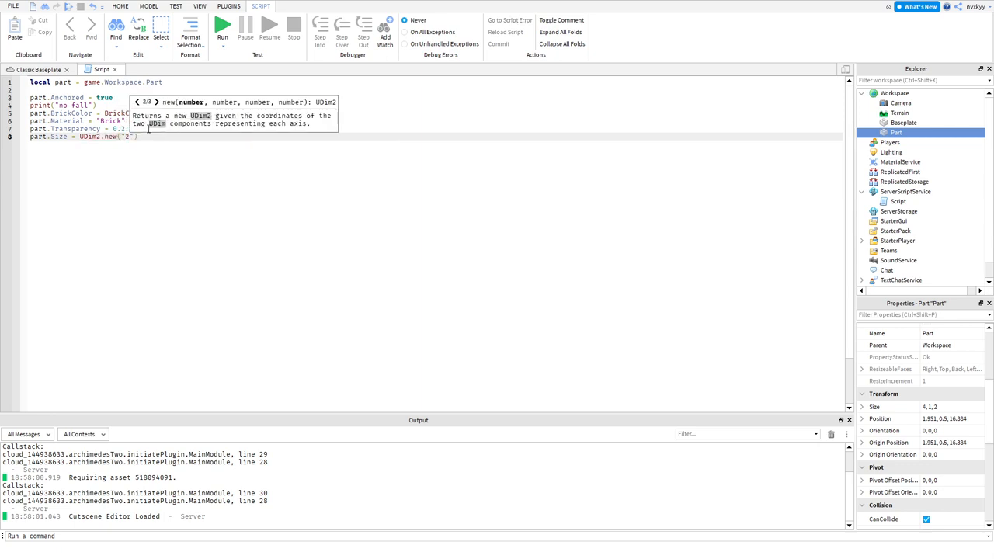
{"action": "type", "text": "1,1,1"}
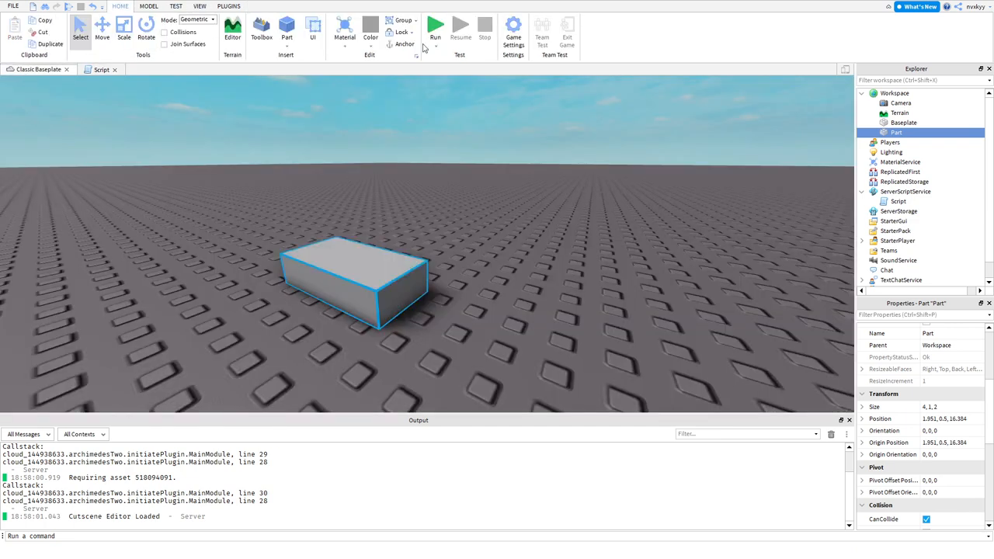
Step: Test-run, inspect the Part's unchanged Size in Properties, and remove the part.Size line
{"action": "left_click", "coordinate": [434, 28]}
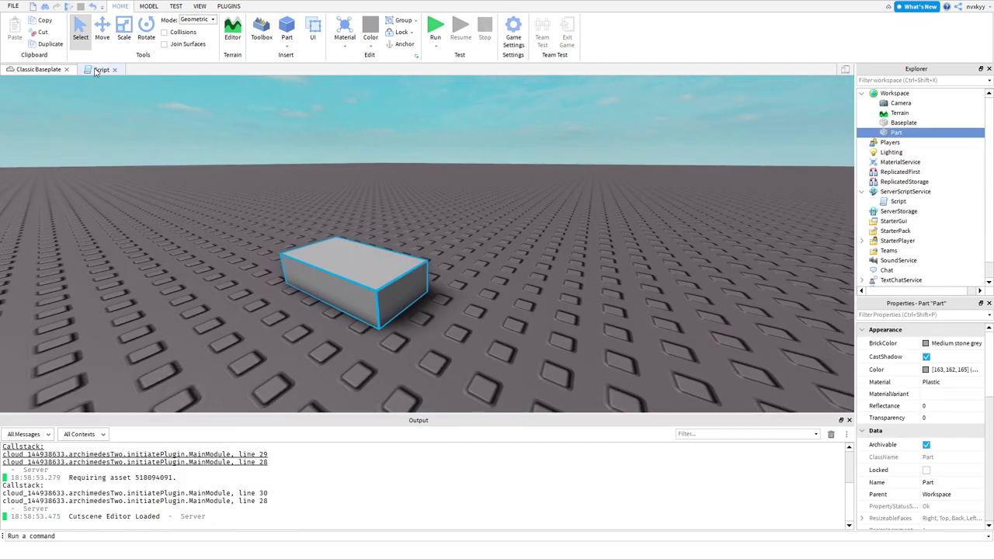
{"action": "left_click", "coordinate": [103, 68]}
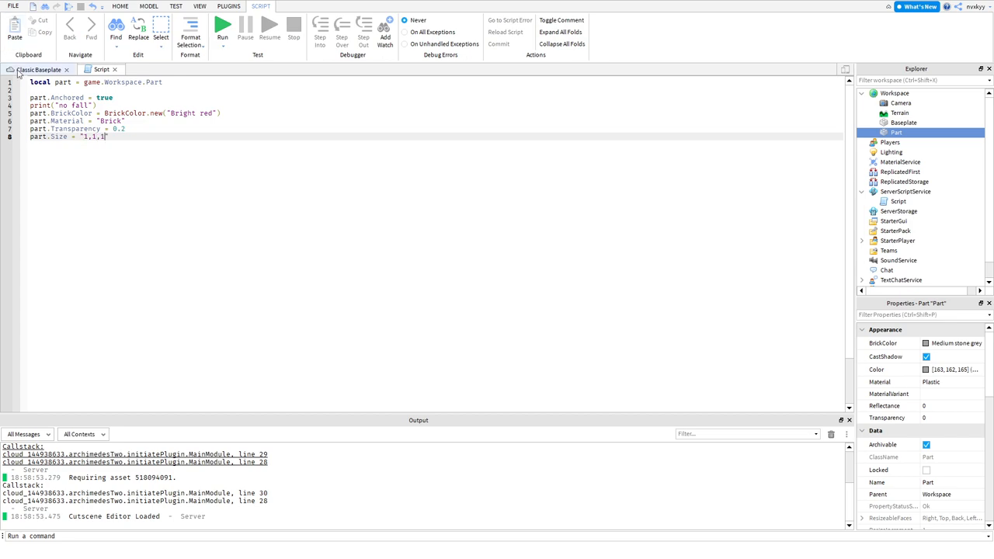
{"action": "left_click", "coordinate": [222, 25]}
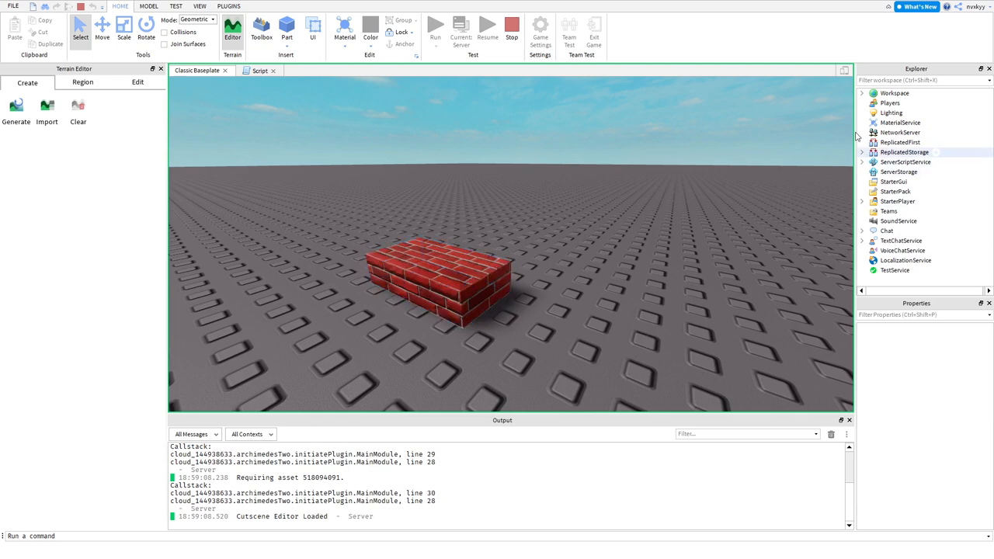
{"action": "left_click", "coordinate": [862, 93]}
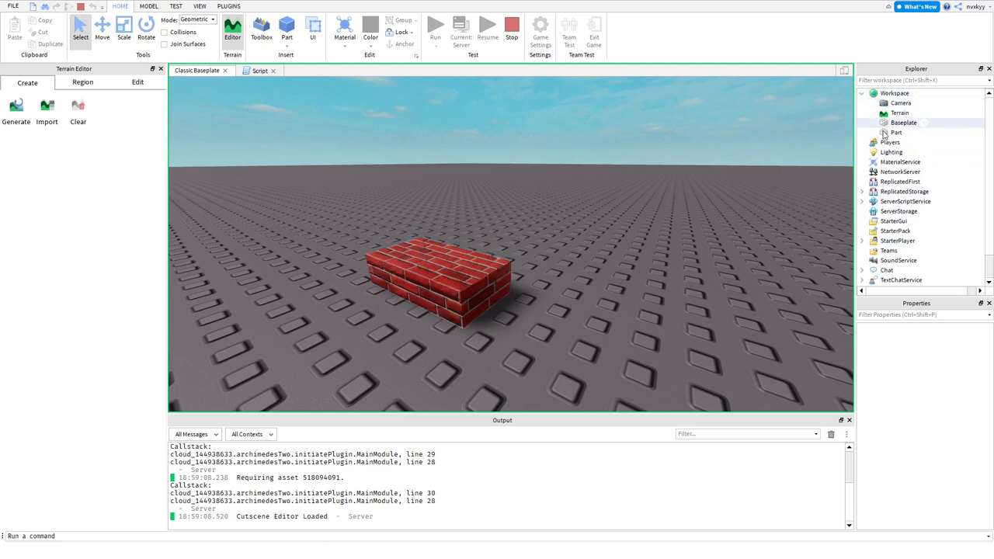
{"action": "left_click", "coordinate": [896, 132]}
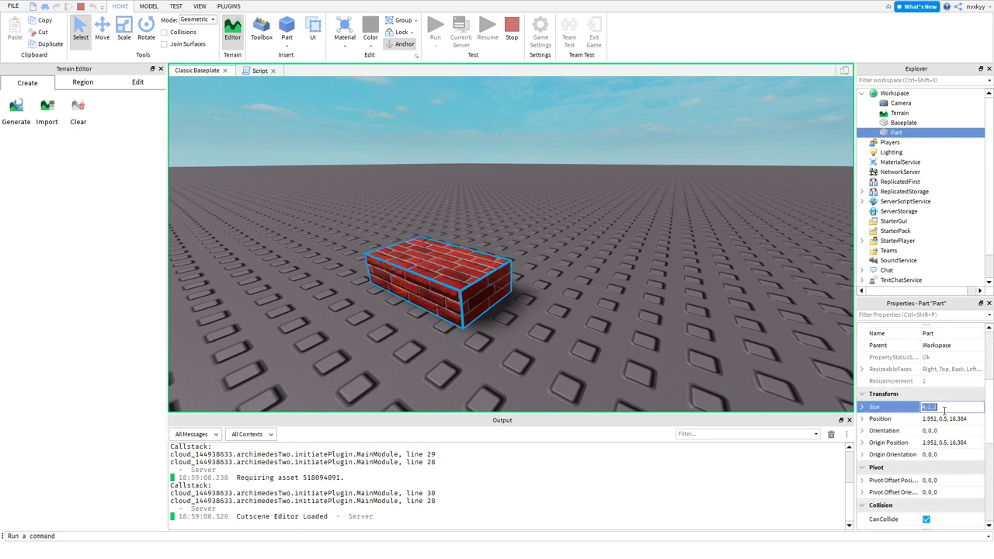
{"action": "type", "text": "1,1,1"}
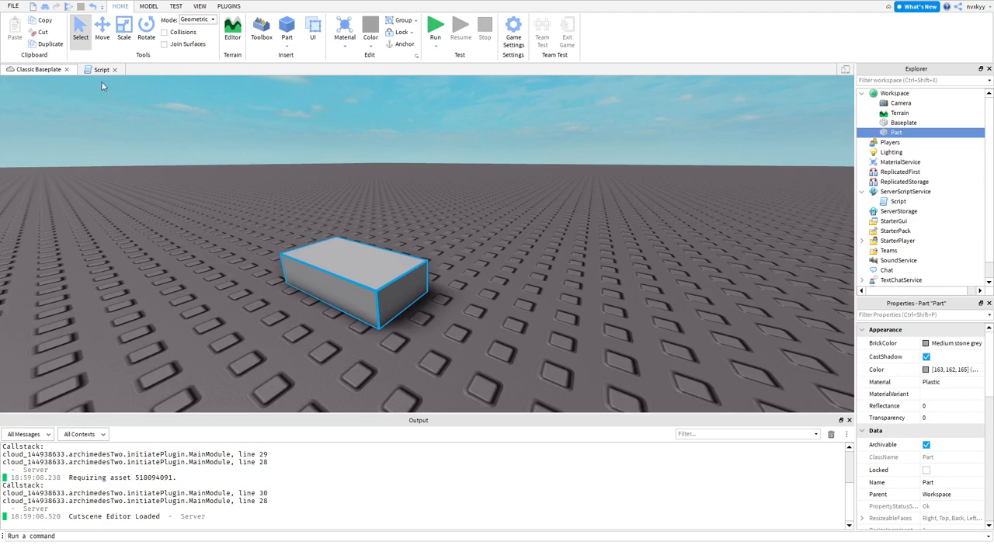
{"action": "left_click", "coordinate": [102, 69]}
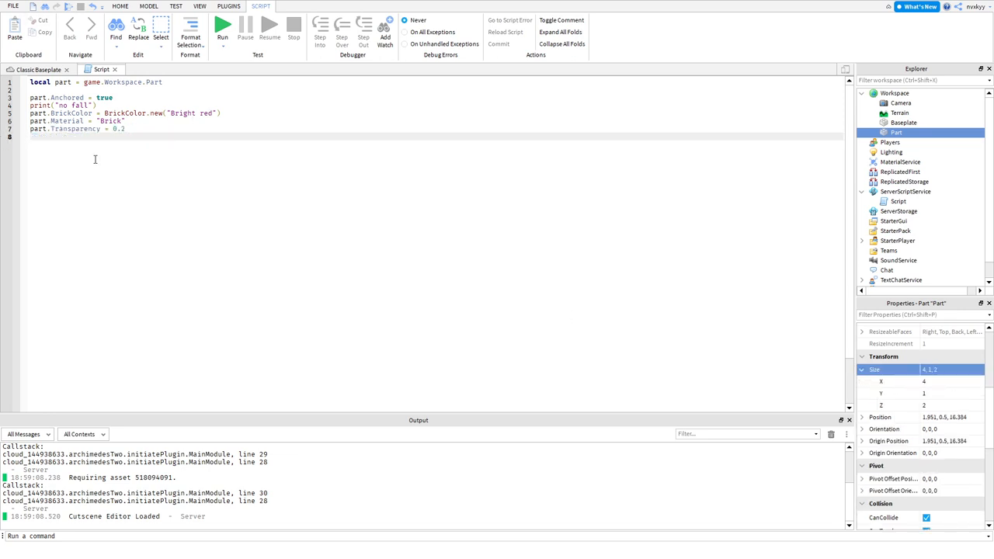
Step: Write part.Name = "NickyWashHere" and test-run to check the renaming
{"action": "type", "text": "part.Name ="}
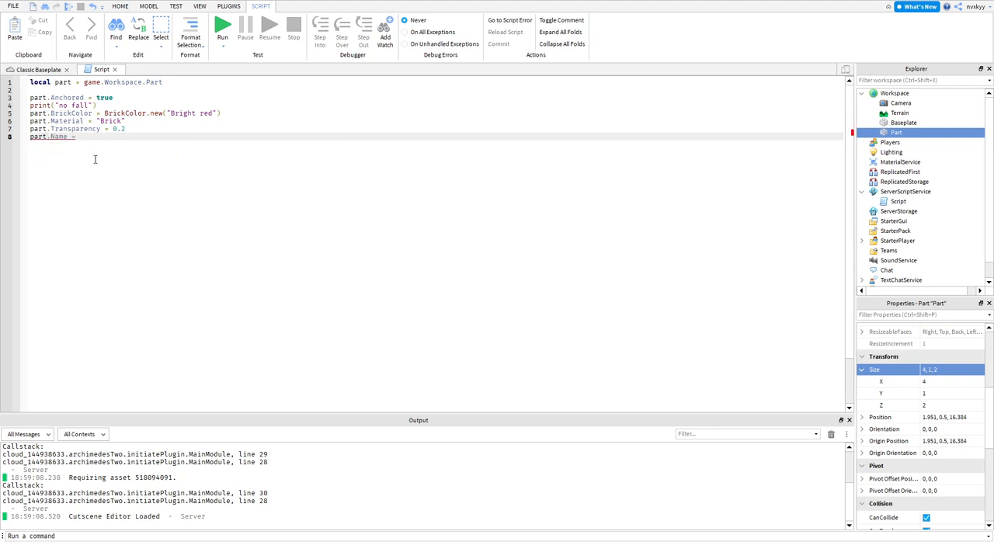
{"action": "type", "text": "\""}
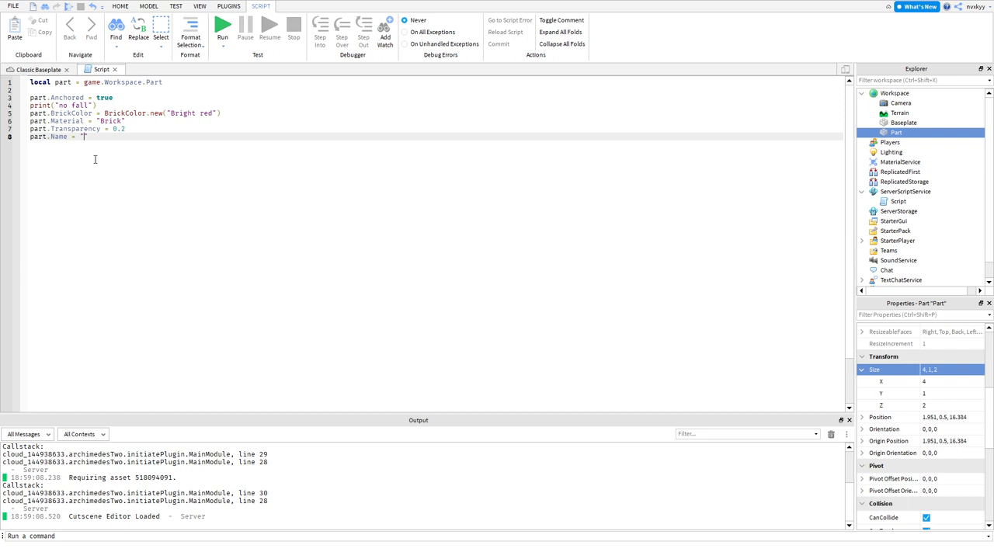
{"action": "type", "text": "NickyWash"}
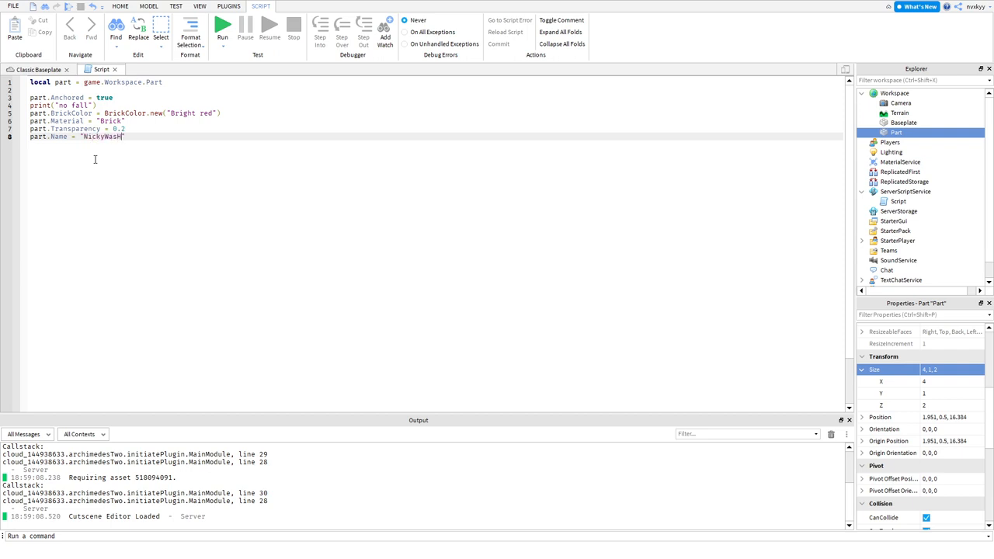
{"action": "type", "text": "Here"}
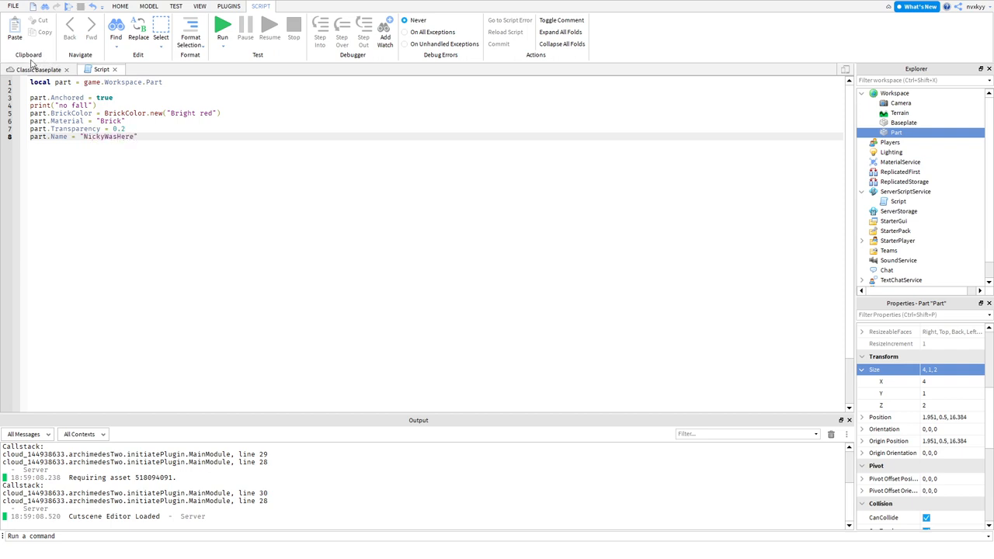
{"action": "left_click", "coordinate": [121, 6]}
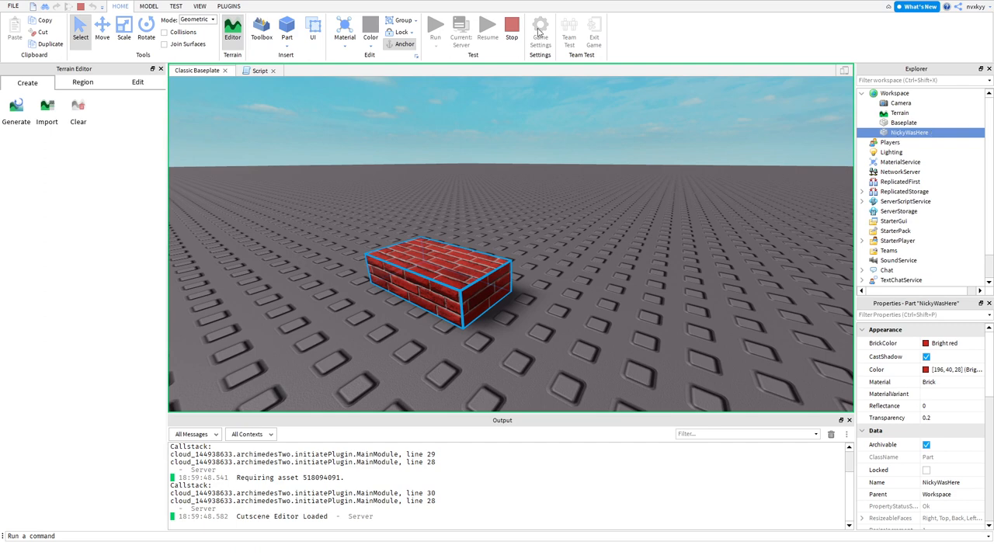
{"action": "mouse_move", "coordinate": [512, 38]}
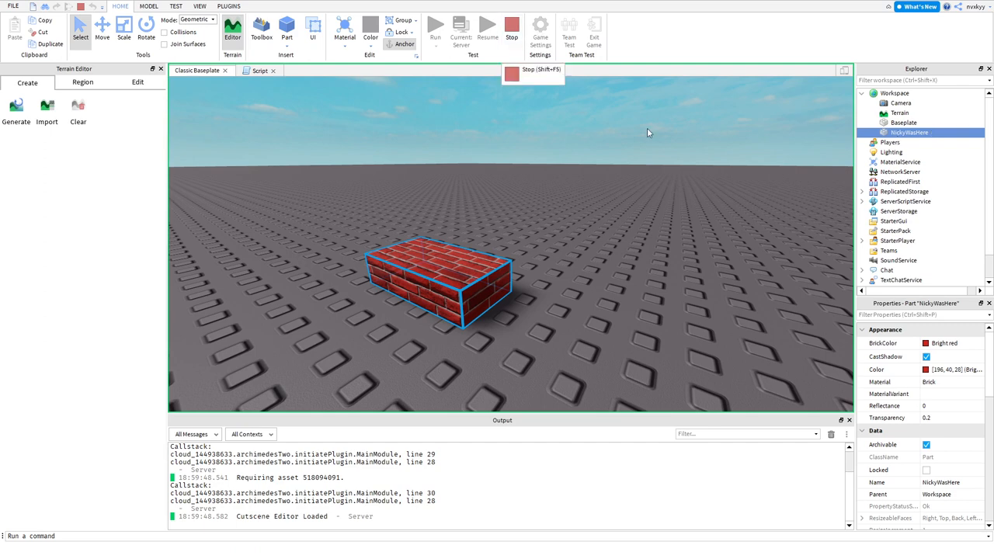
Step: Stop the test run, look through the Part's Properties and return to the script
{"action": "left_click", "coordinate": [511, 31]}
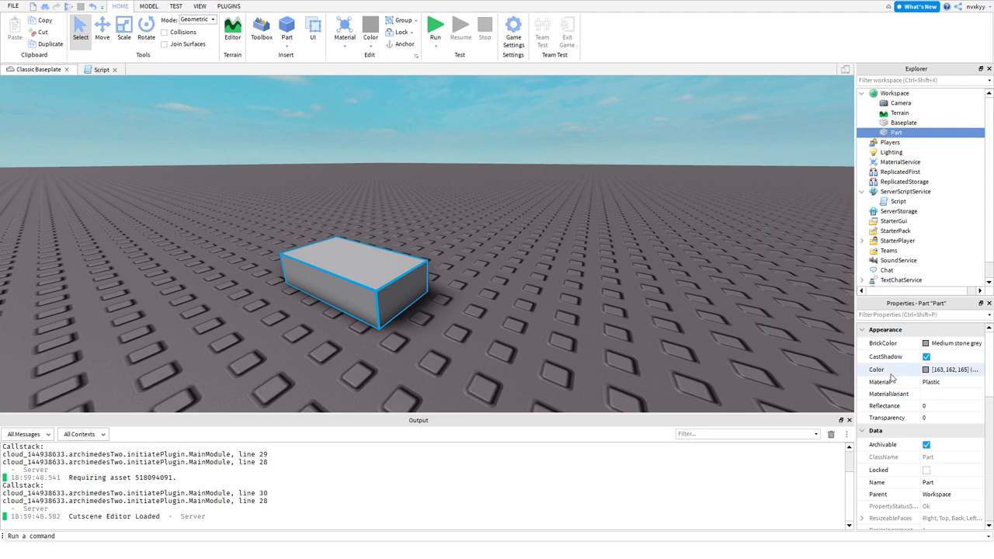
{"action": "scroll", "scroll_direction": "down", "scroll_amount": 3}
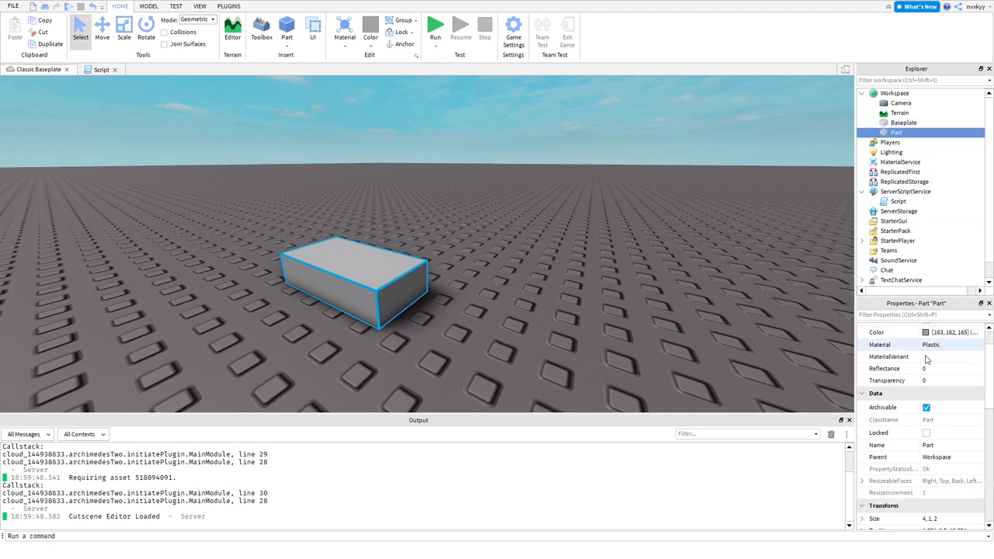
{"action": "scroll", "scroll_direction": "down", "scroll_amount": 3}
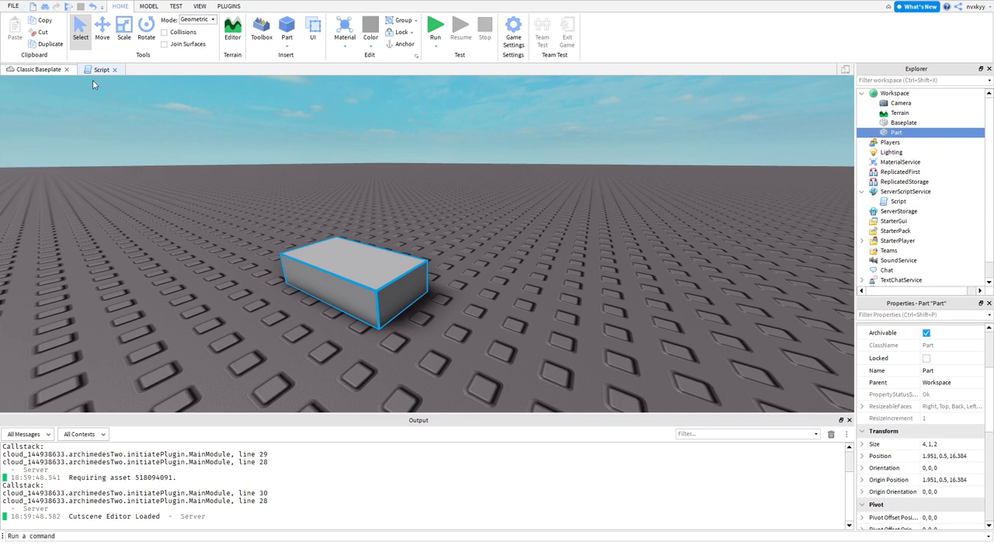
{"action": "left_click", "coordinate": [102, 68]}
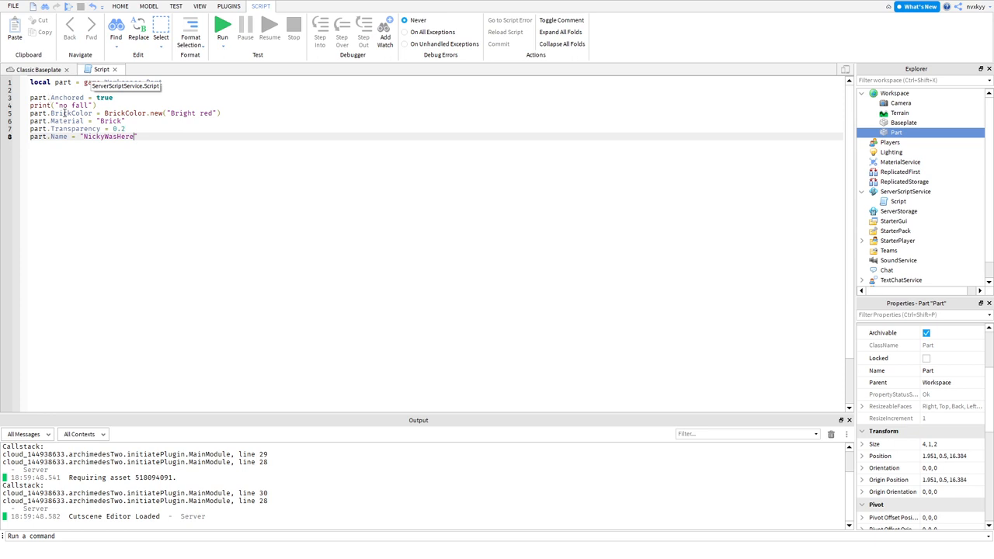
Step: Begin a ninth line part.Position = UDim2.new( below the Name line
{"action": "left_click", "coordinate": [139, 137]}
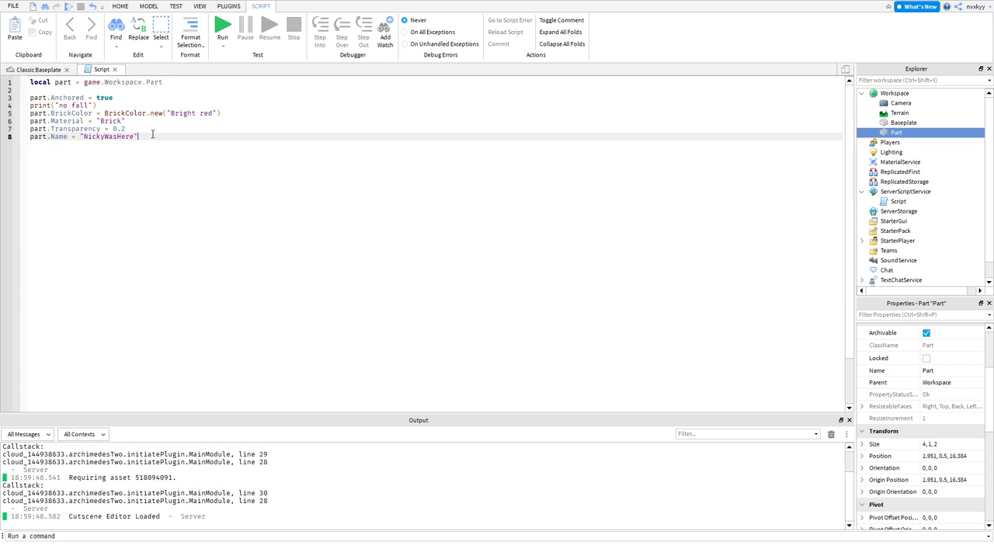
{"action": "type", "text": "part"}
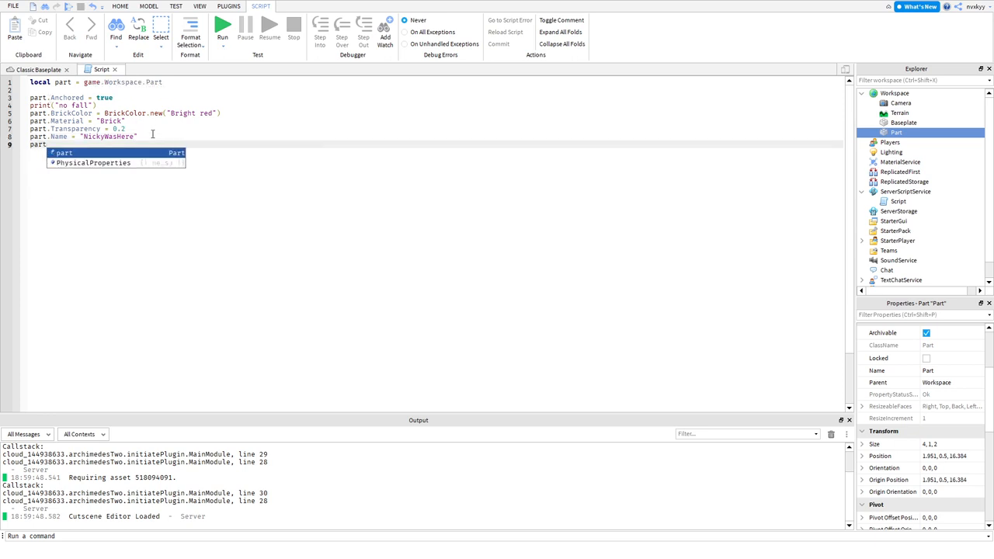
{"action": "type", "text": ".Position ="}
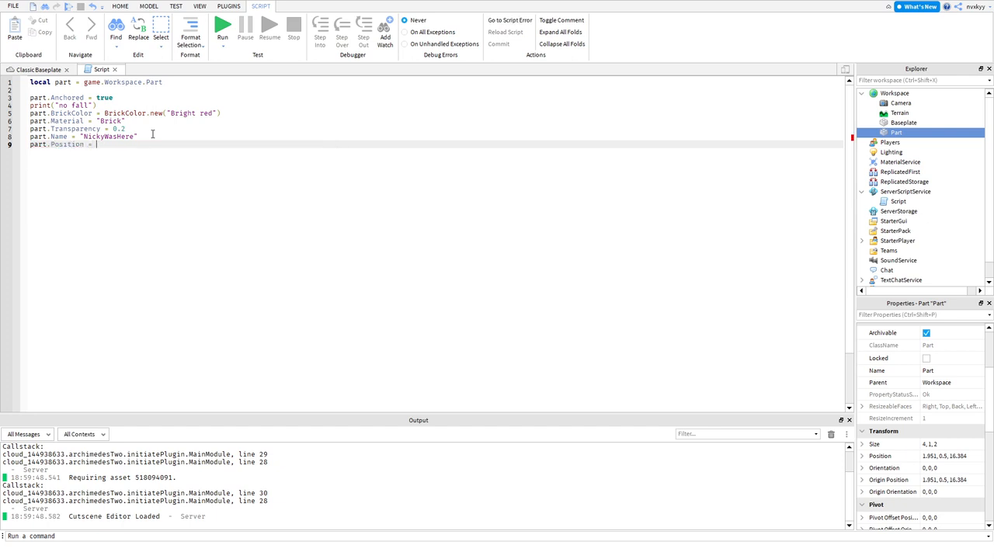
{"action": "type", "text": "UDim2"}
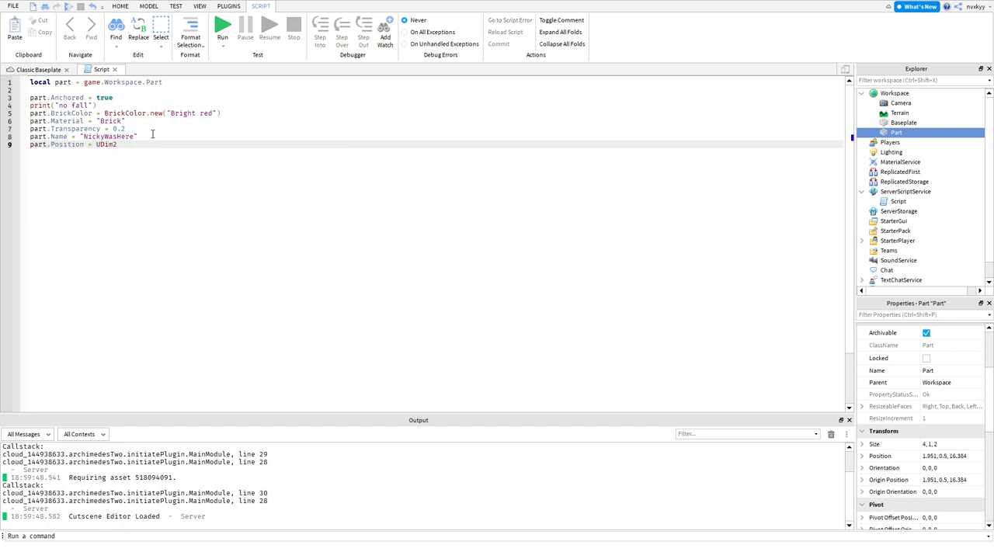
{"action": "type", "text": ".new(0,"}
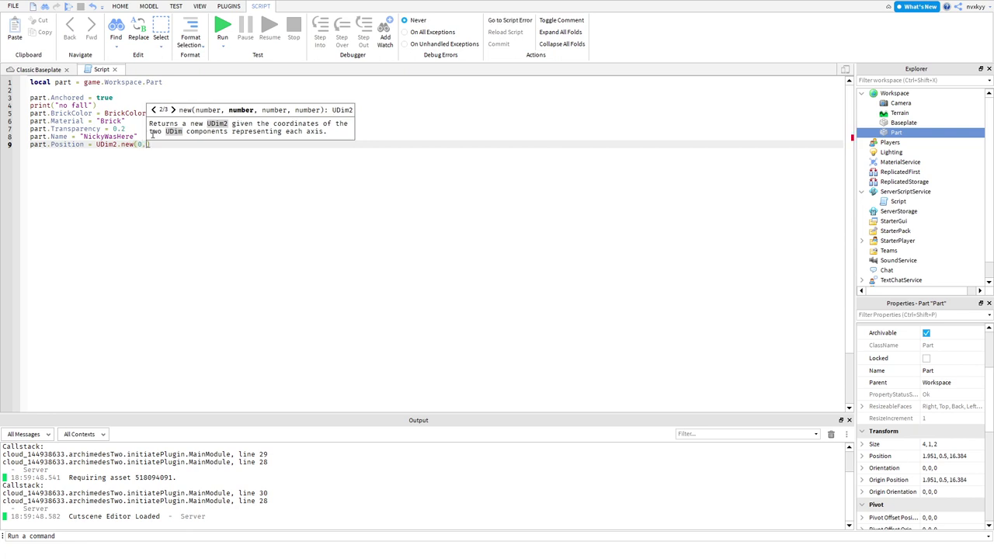
Step: Finish the UDim2.new(1,0...) arguments, test-run and check the renamed part's Position stays unchanged
{"action": "type", "text": "1,"}
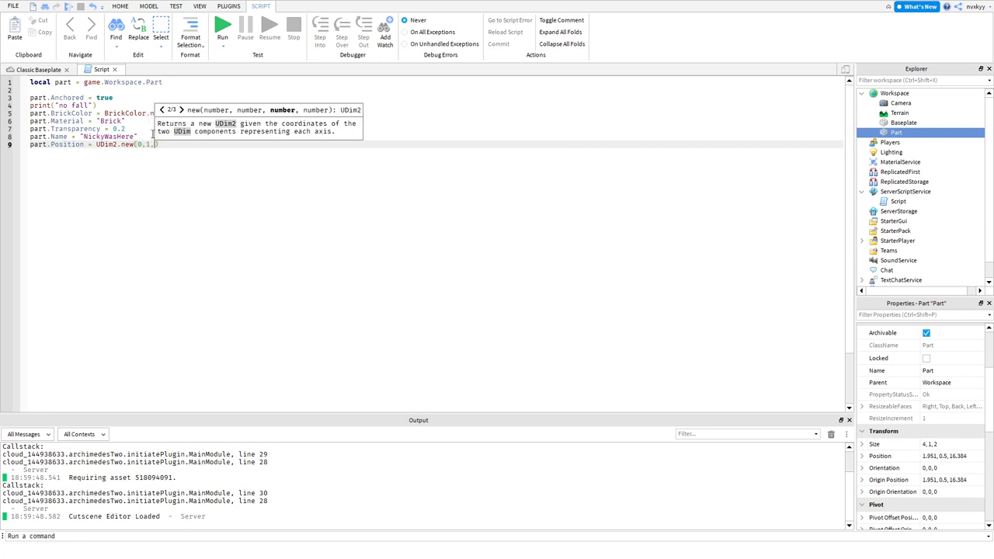
{"action": "type", "text": "0"}
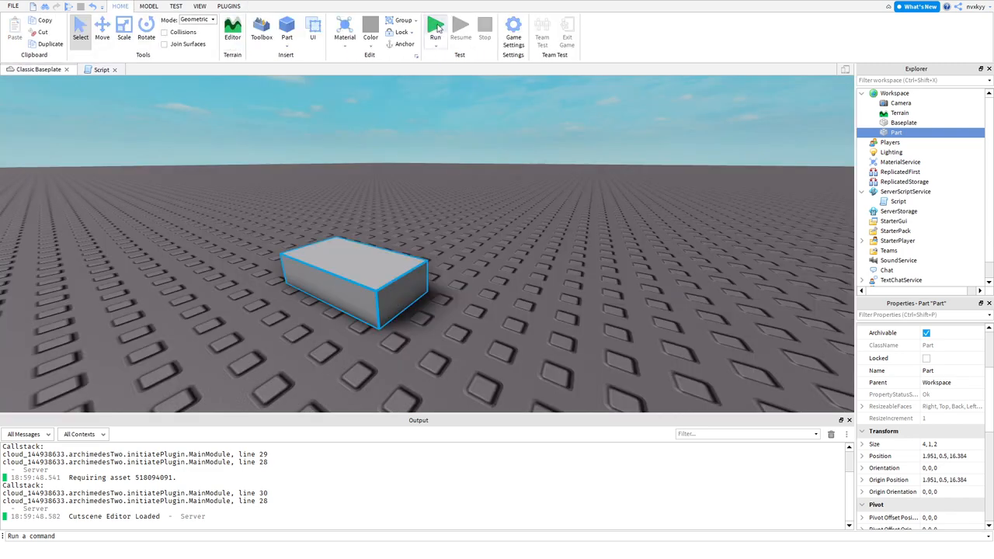
{"action": "left_click", "coordinate": [435, 31]}
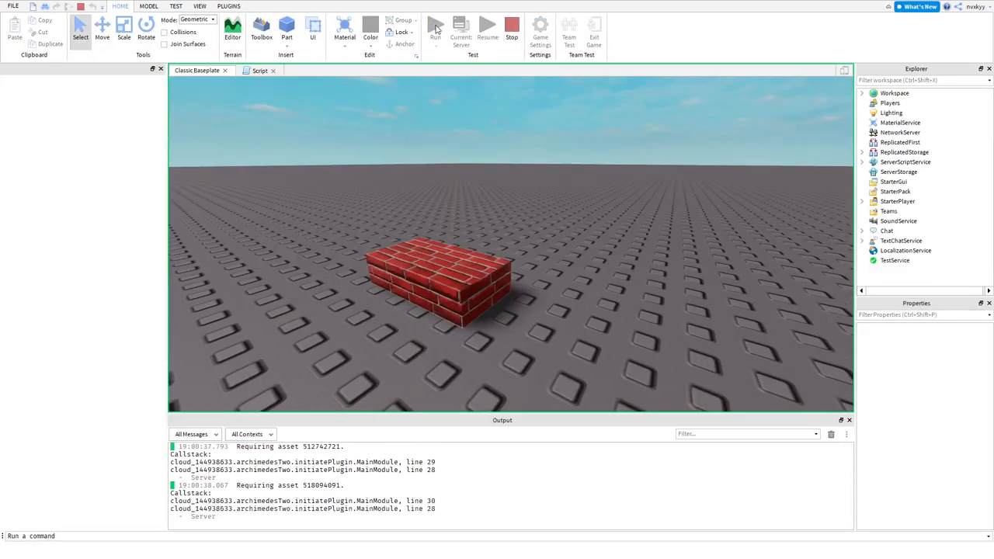
{"action": "left_click", "coordinate": [233, 33]}
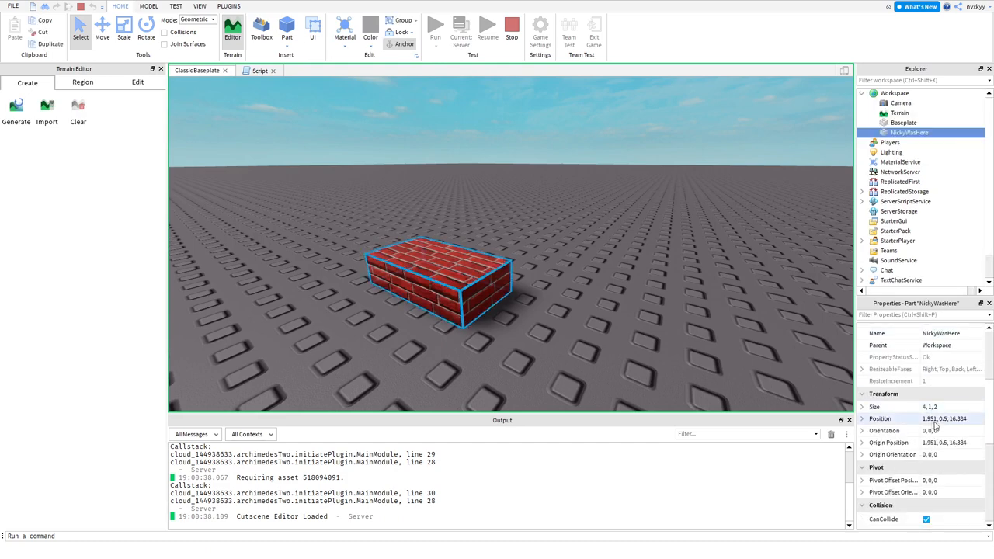
{"action": "left_click", "coordinate": [860, 419]}
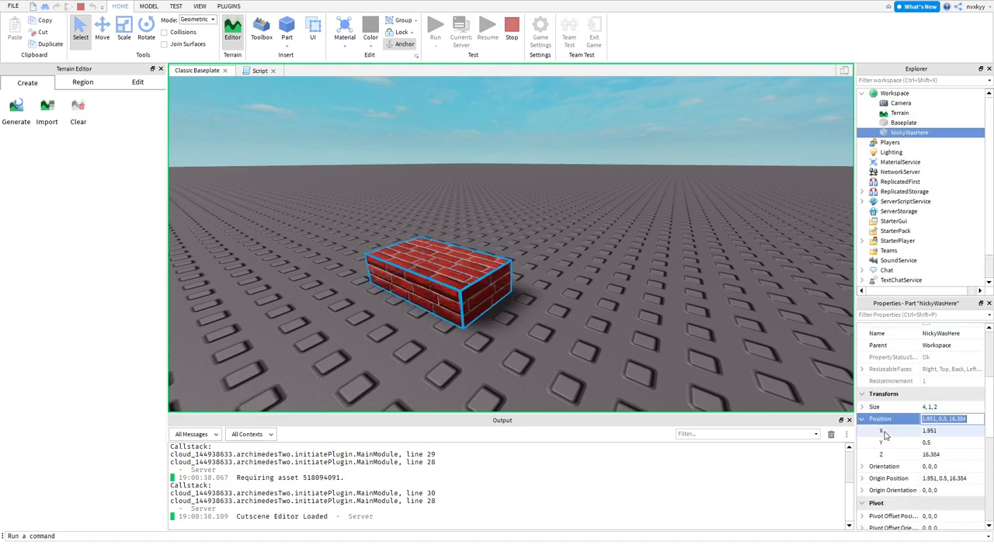
{"action": "scroll", "scroll_direction": "down", "scroll_amount": 3}
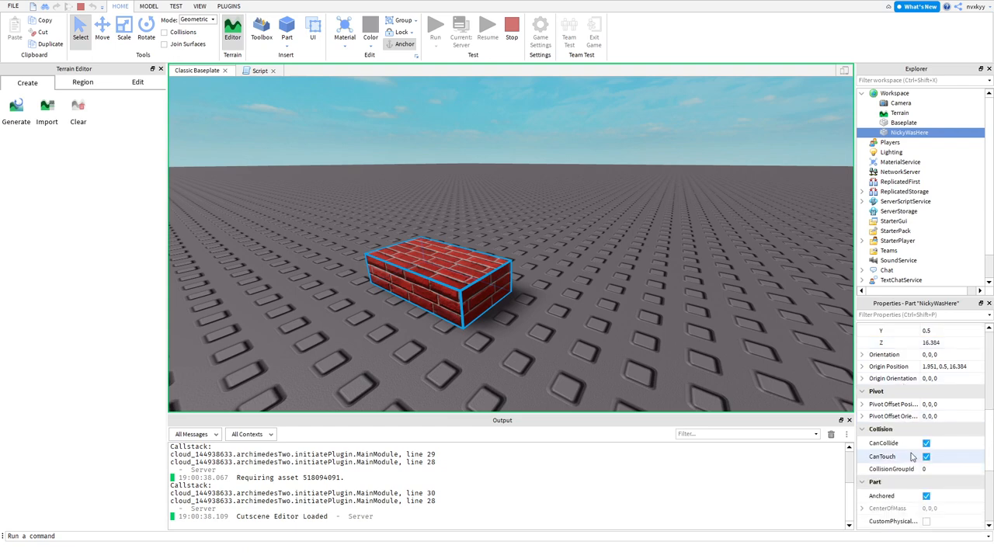
{"action": "scroll", "scroll_direction": "down", "scroll_amount": 3}
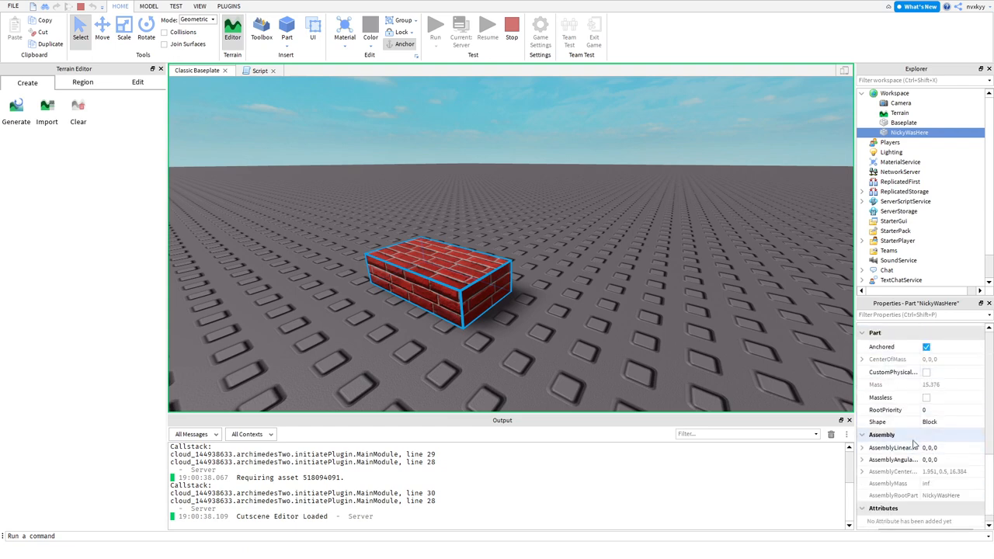
{"action": "mouse_move", "coordinate": [915, 440]}
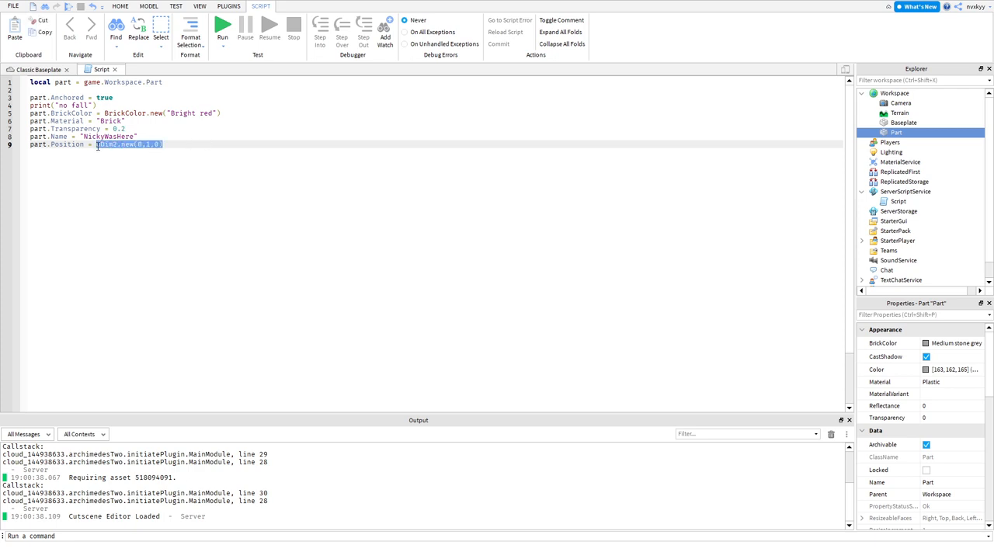
Step: Replace the UDim2 value so line 9 reads part.Position = Vector3.new(0,1,0)
{"action": "key", "text": "Delete"}
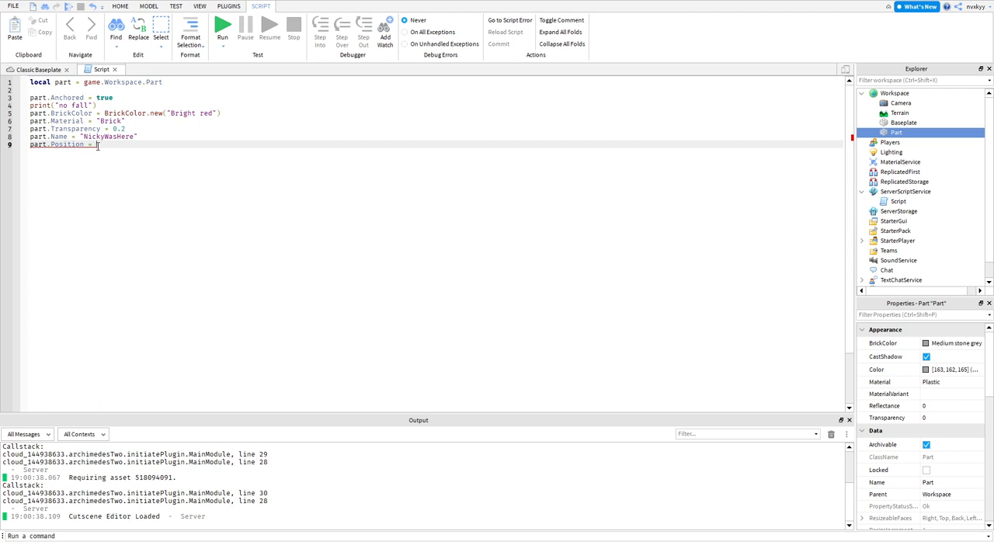
{"action": "type", "text": "p"}
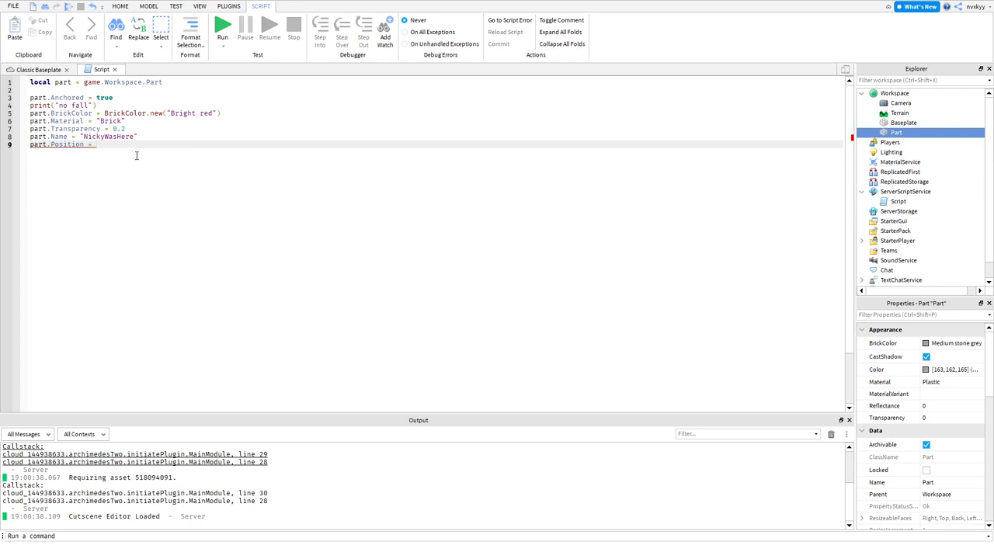
{"action": "type", "text": "Vector3"}
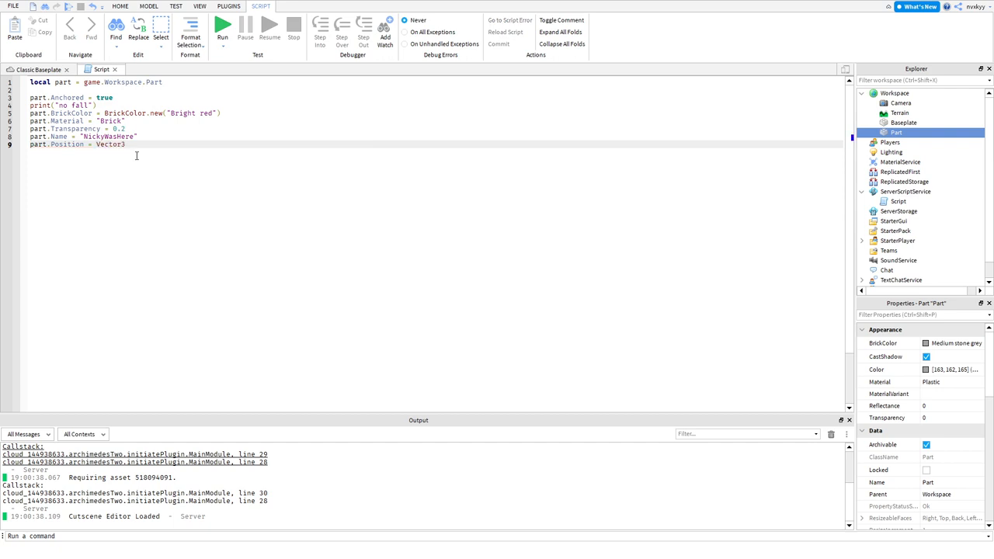
{"action": "type", "text": ".new(0,1,0"}
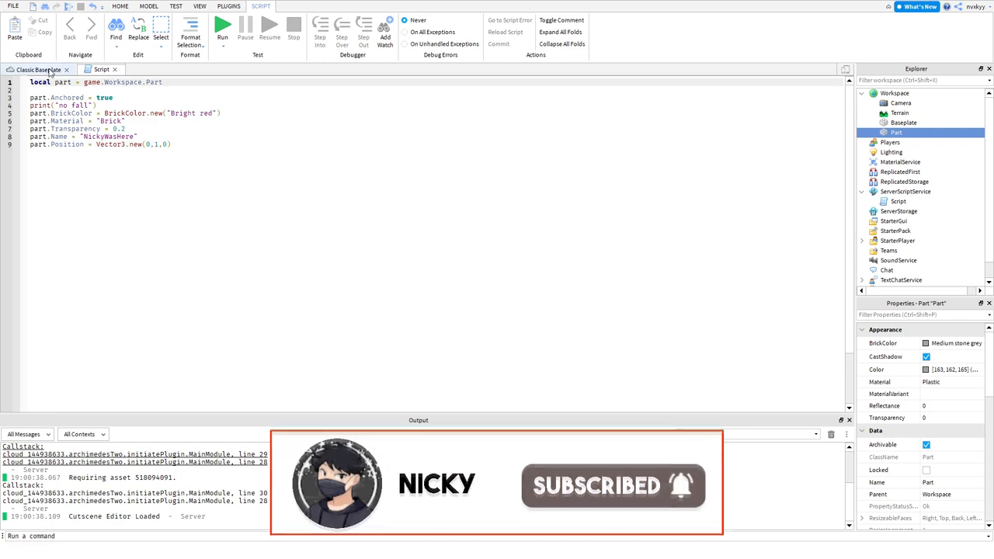
Step: Play-test the game, stop it, and return to the script
{"action": "left_click", "coordinate": [222, 26]}
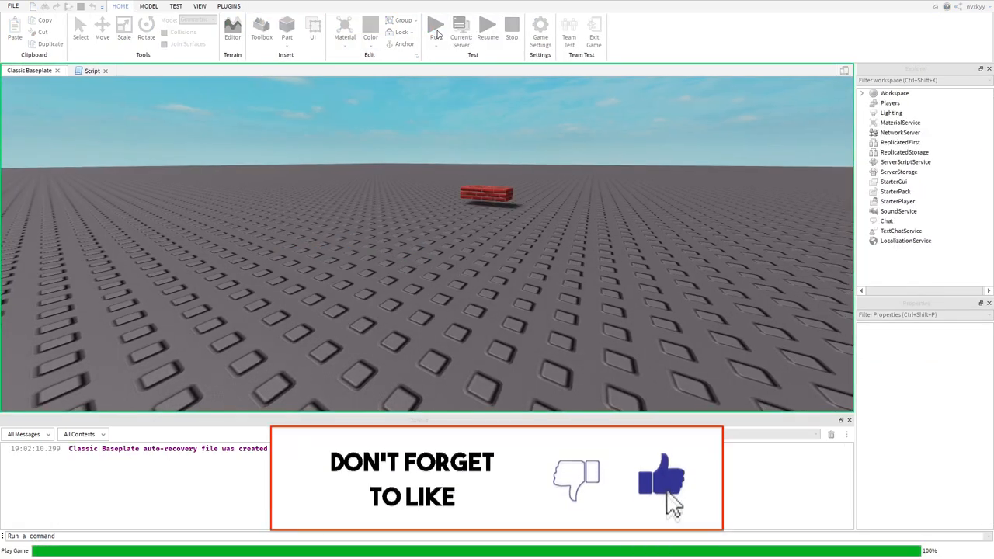
{"action": "left_click", "coordinate": [233, 31]}
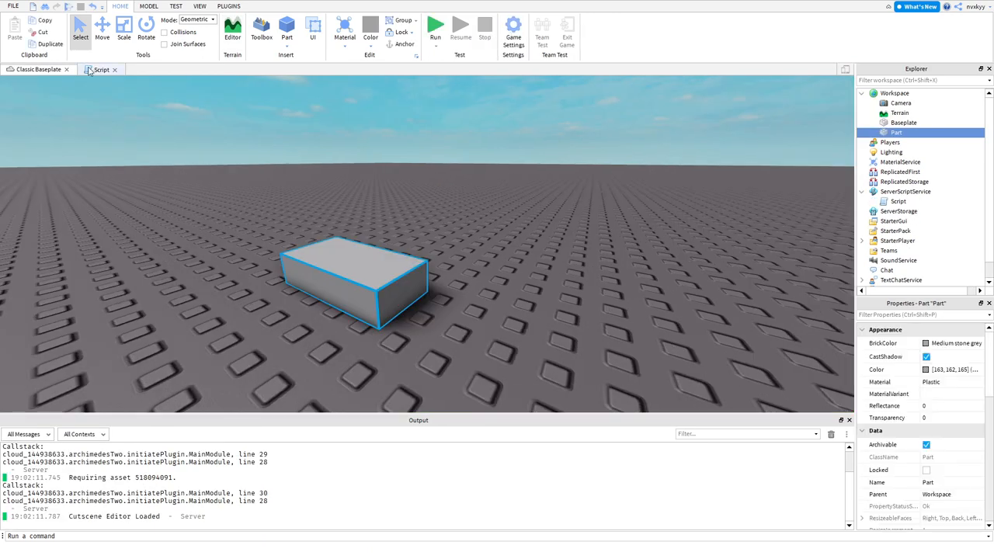
{"action": "left_click", "coordinate": [101, 68]}
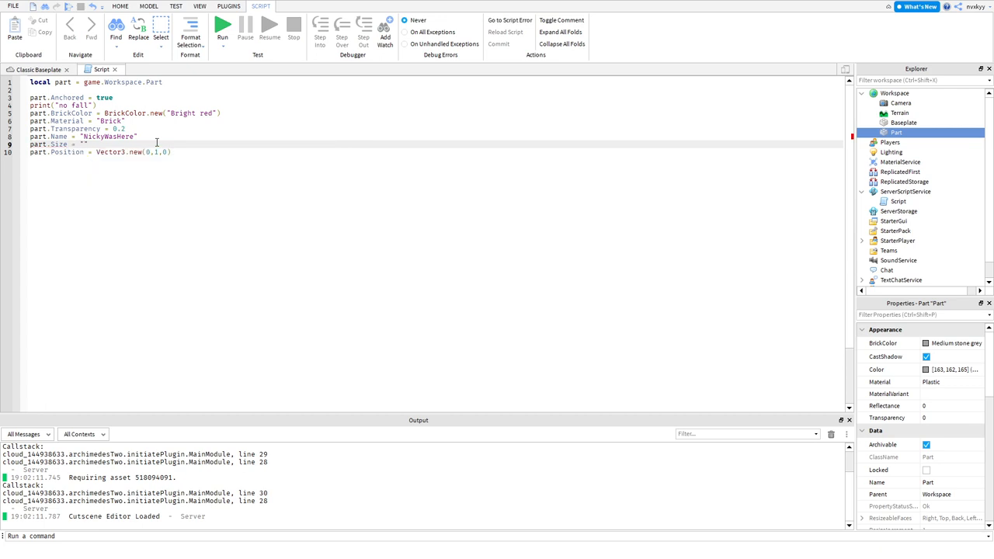
Step: Add part.Size = Vector3.new(1,1,1) above the Position line and check Size in Properties
{"action": "type", "text": "Vector3.new("}
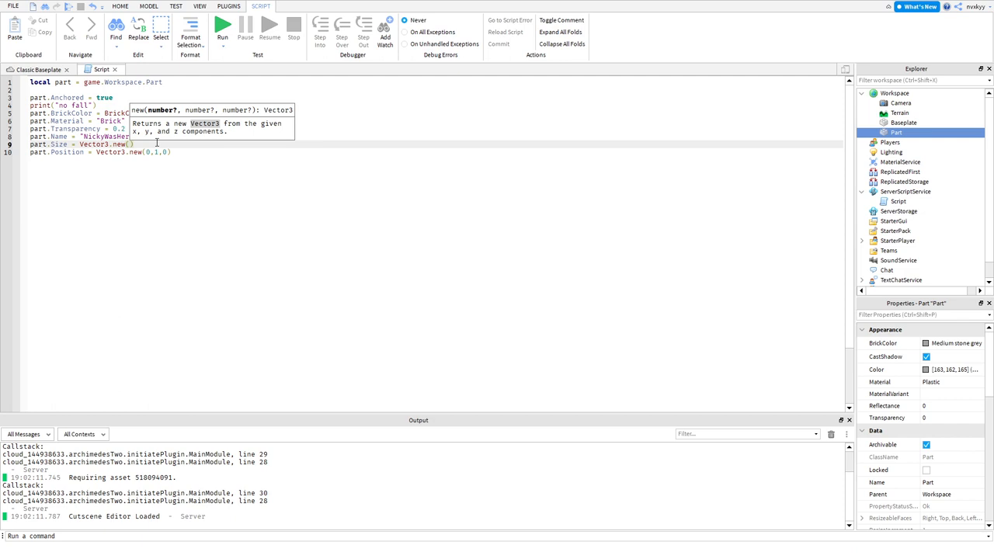
{"action": "type", "text": "1,1,1"}
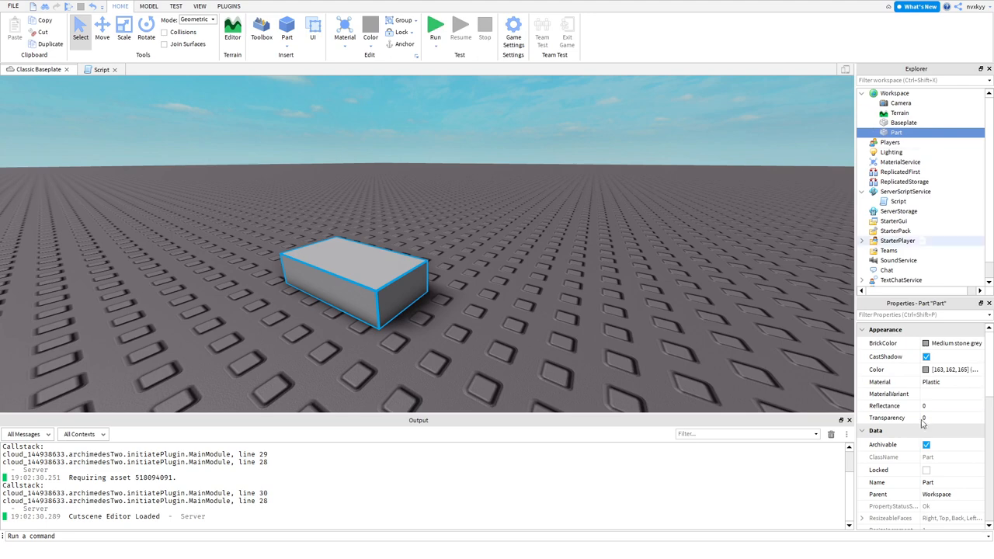
{"action": "scroll", "scroll_direction": "down", "scroll_amount": 3}
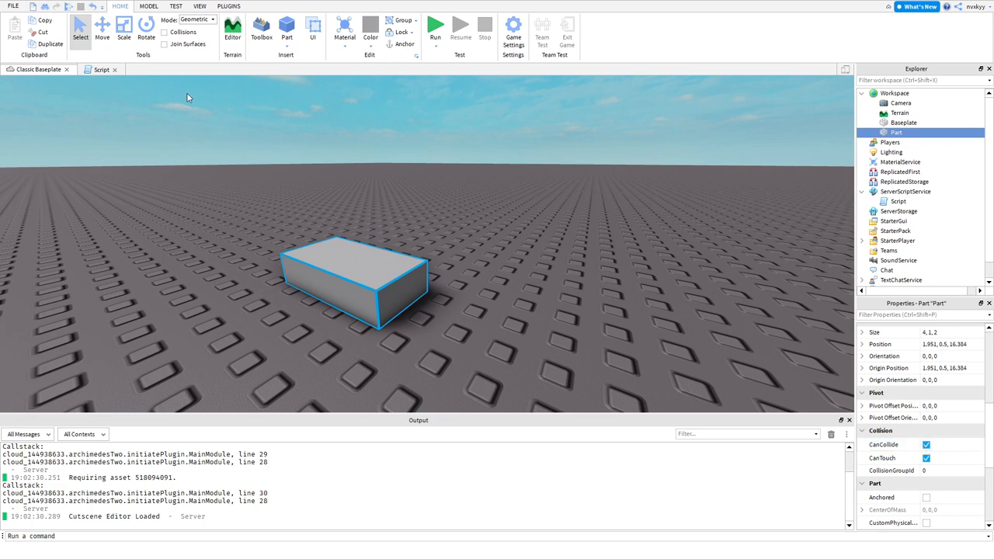
{"action": "left_click", "coordinate": [101, 69]}
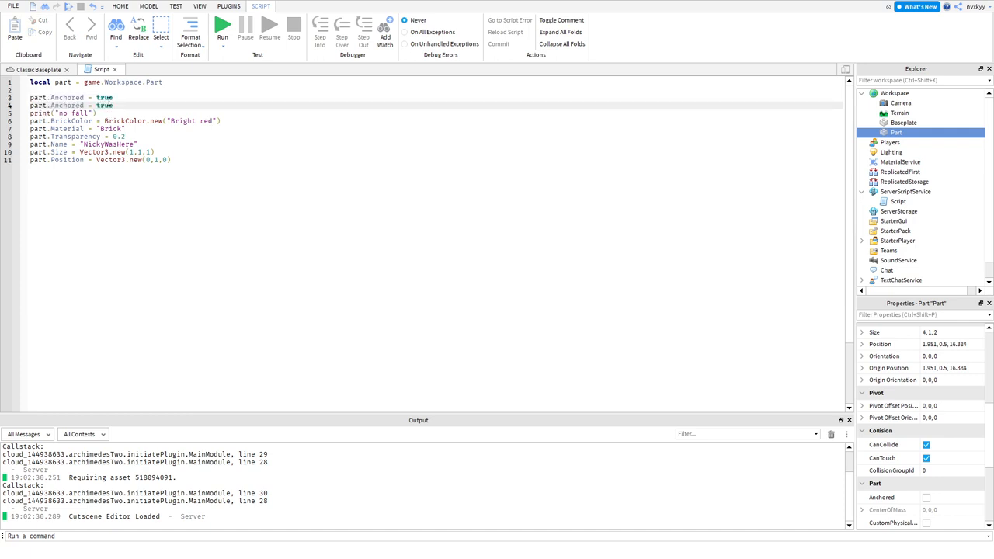
Step: Turn the duplicated line into part.CanCollide = false
{"action": "double_click", "coordinate": [67, 105]}
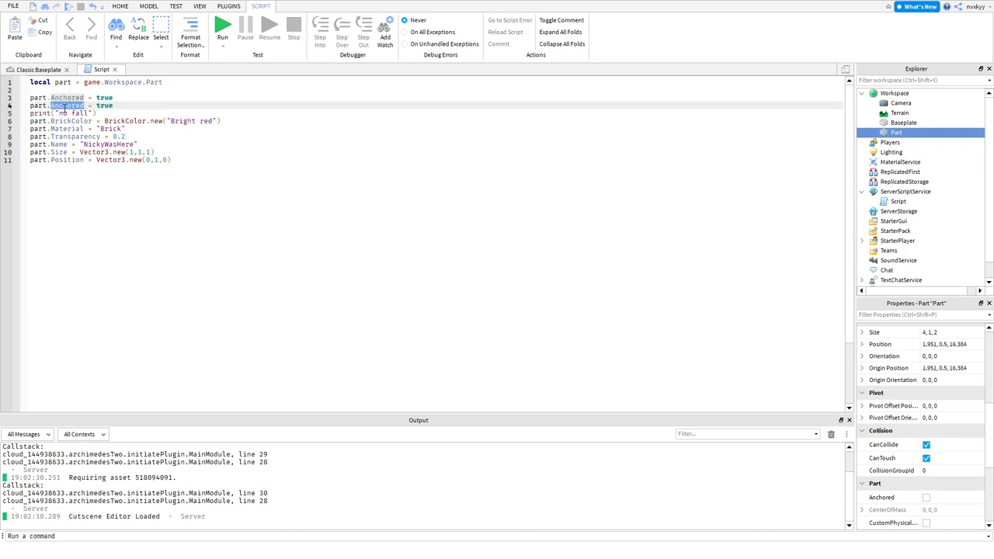
{"action": "type", "text": "CanCollide"}
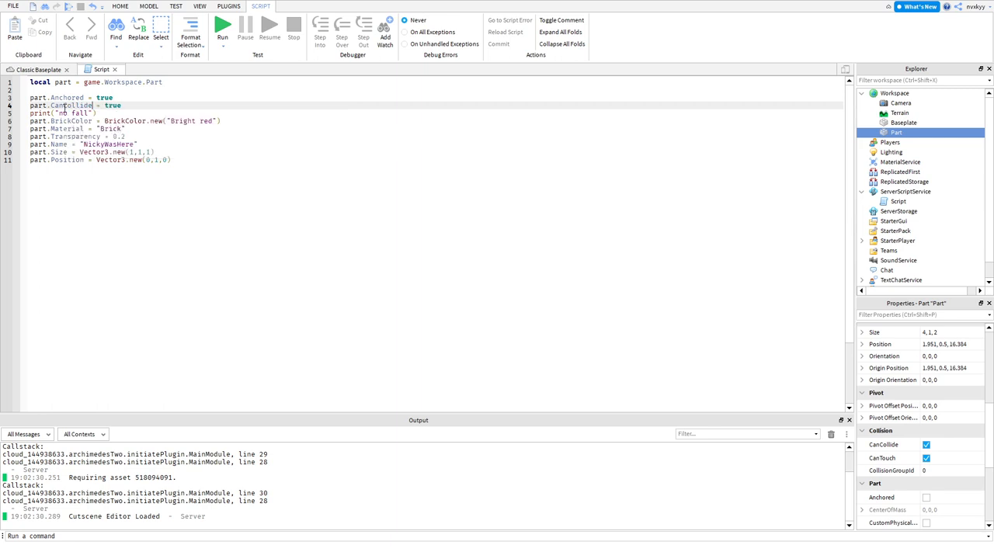
{"action": "type", "text": "fals"}
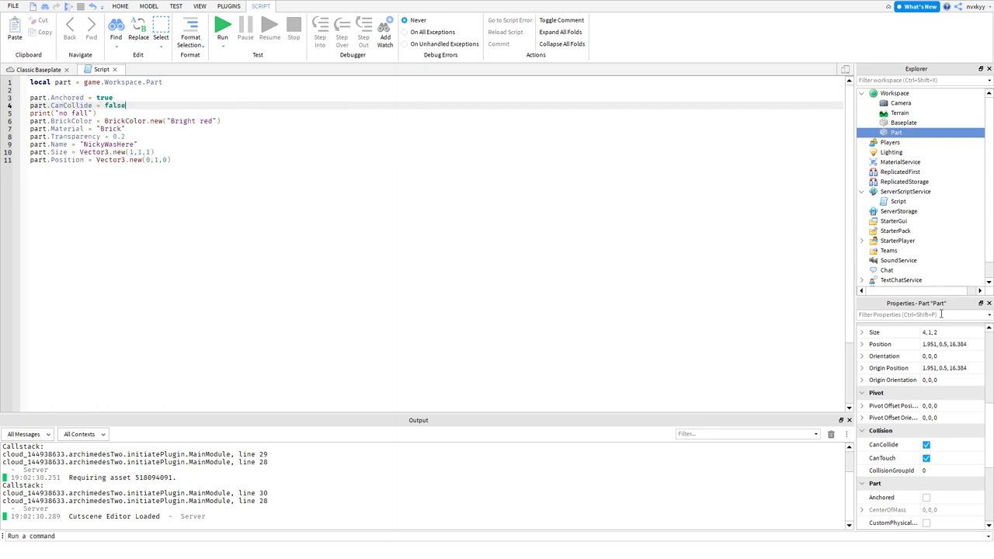
Step: Inspect CanCollide in the Properties panel, then select the CanCollide line for deletion
{"action": "left_click", "coordinate": [925, 444]}
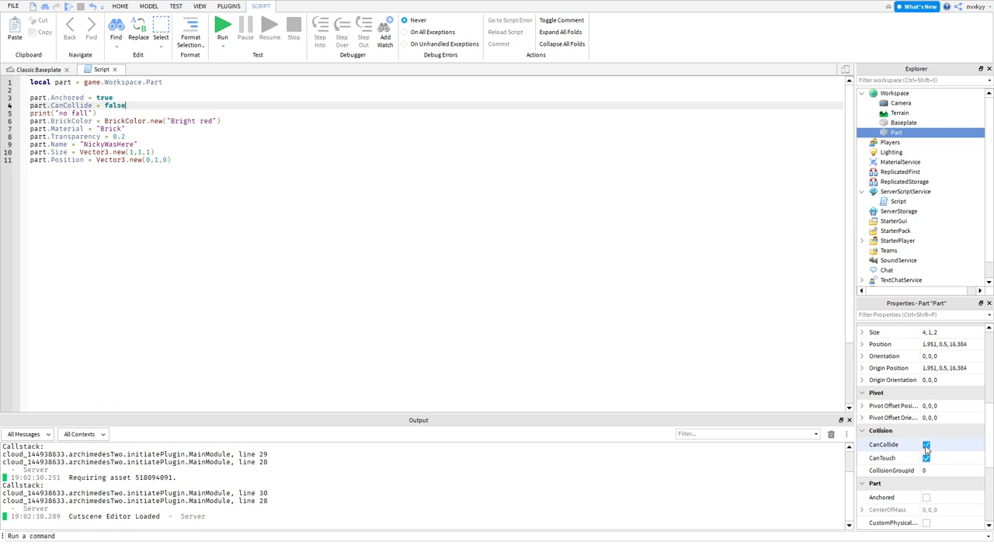
{"action": "left_click", "coordinate": [925, 444]}
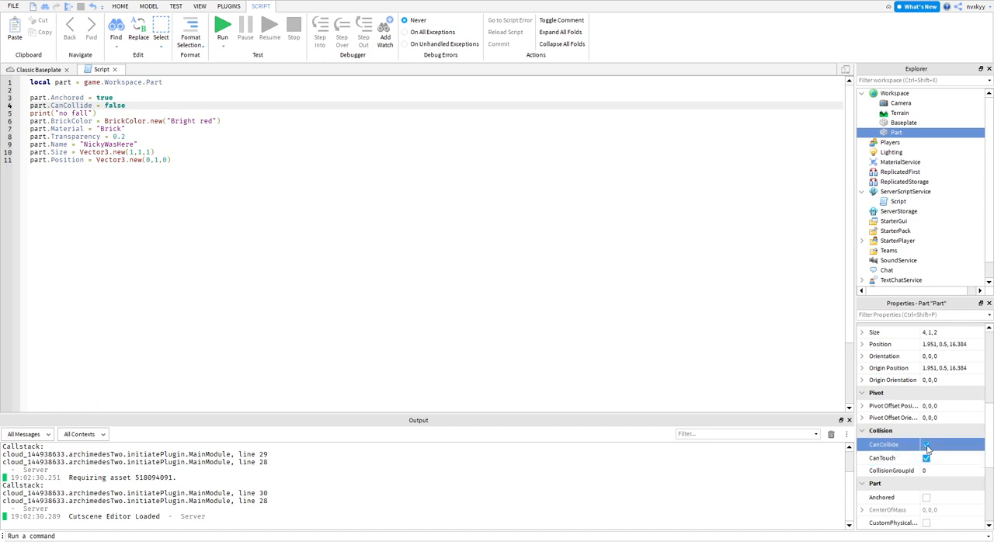
{"action": "left_click", "coordinate": [926, 444]}
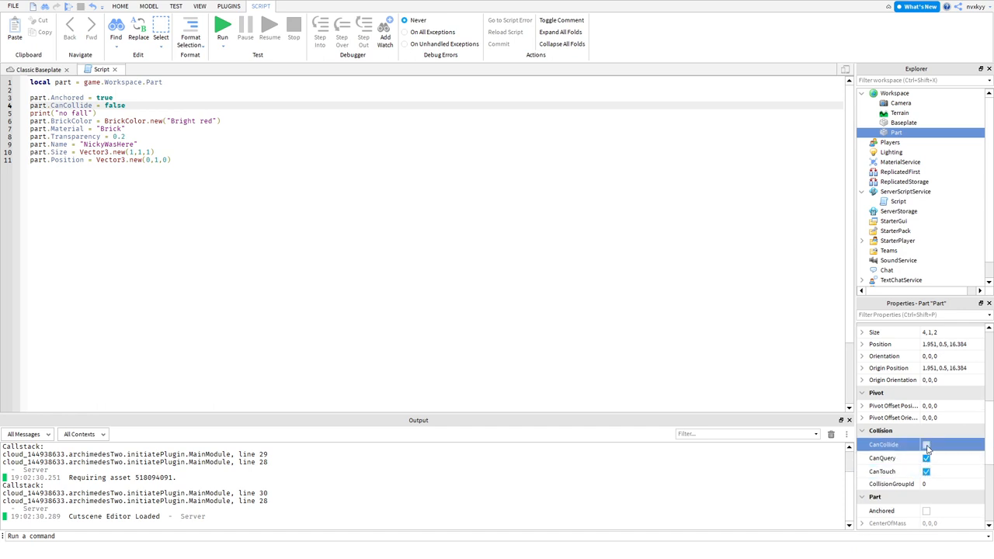
{"action": "left_click", "coordinate": [925, 444]}
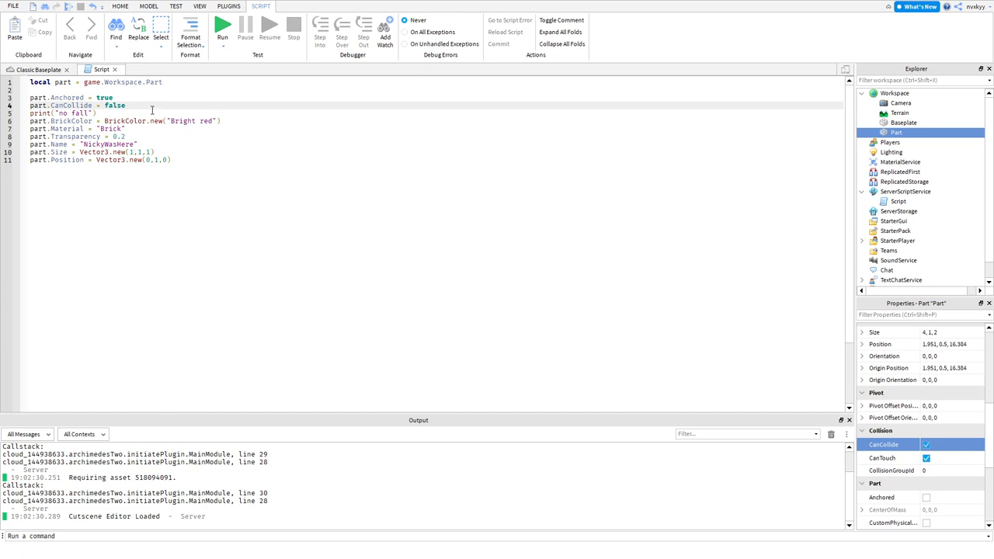
{"action": "triple_click", "coordinate": [78, 106]}
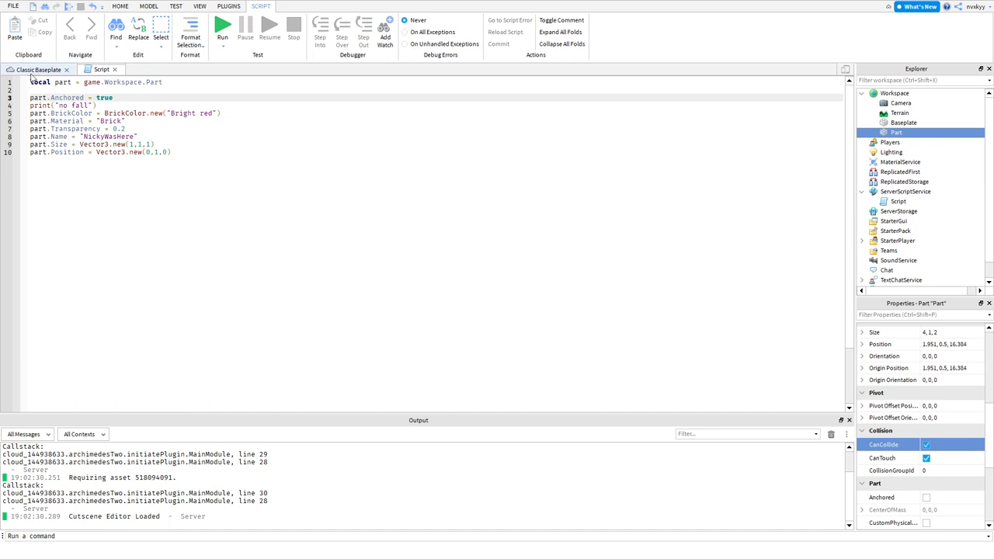
Step: Insert a --properties comment on a new first line of the script
{"action": "key", "text": "Return"}
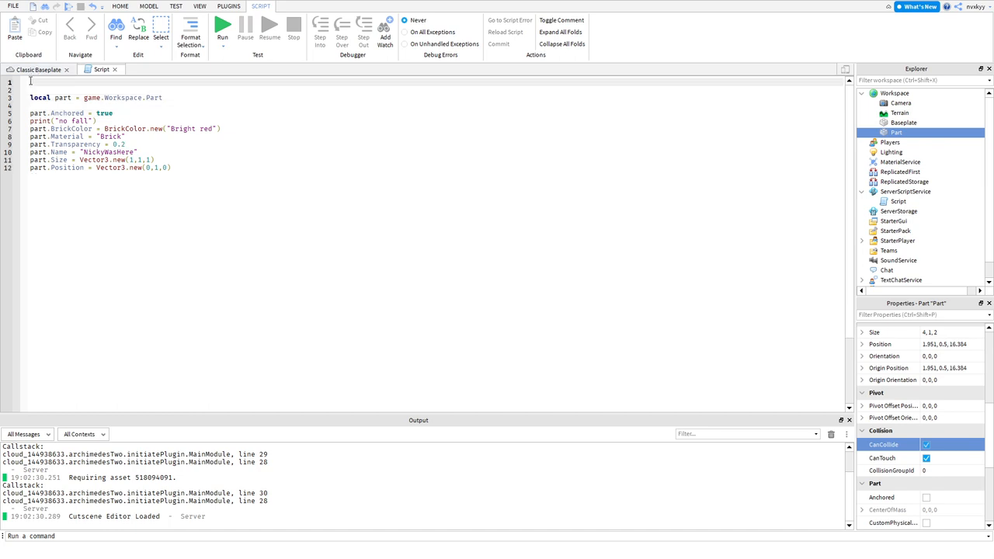
{"action": "type", "text": "--pa"}
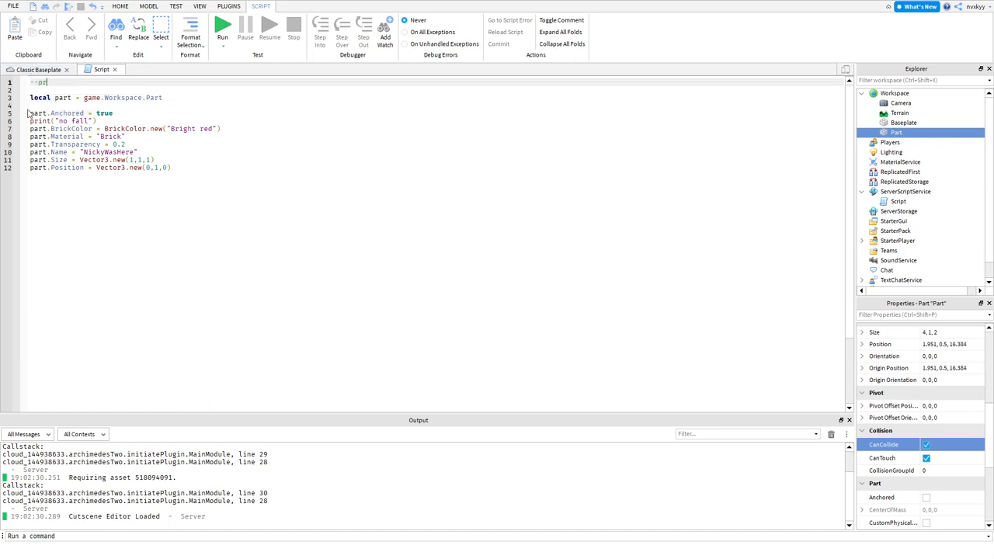
{"action": "type", "text": "propertie"}
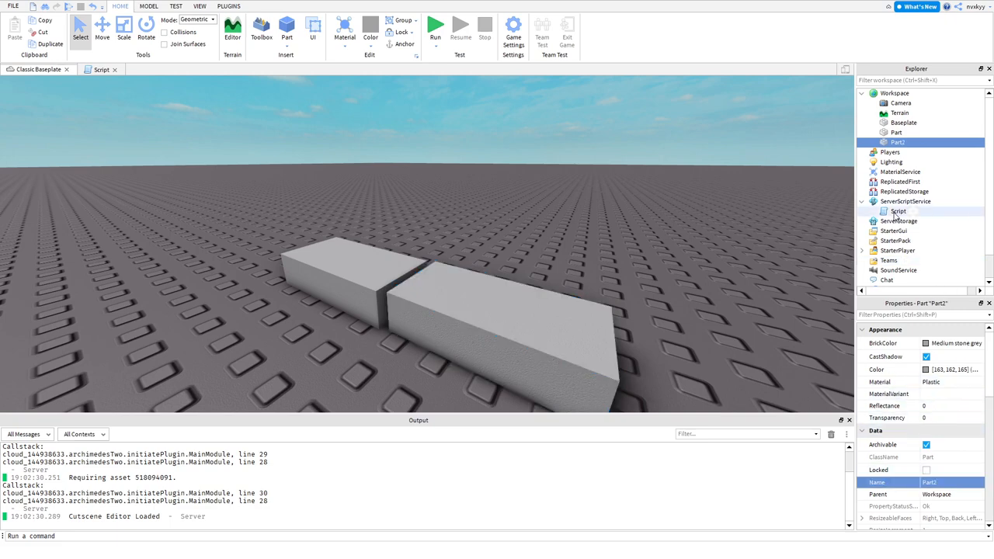
Step: Add local part2 = game.Workspace.Part2 to the script and select the new lines
{"action": "double_click", "coordinate": [897, 211]}
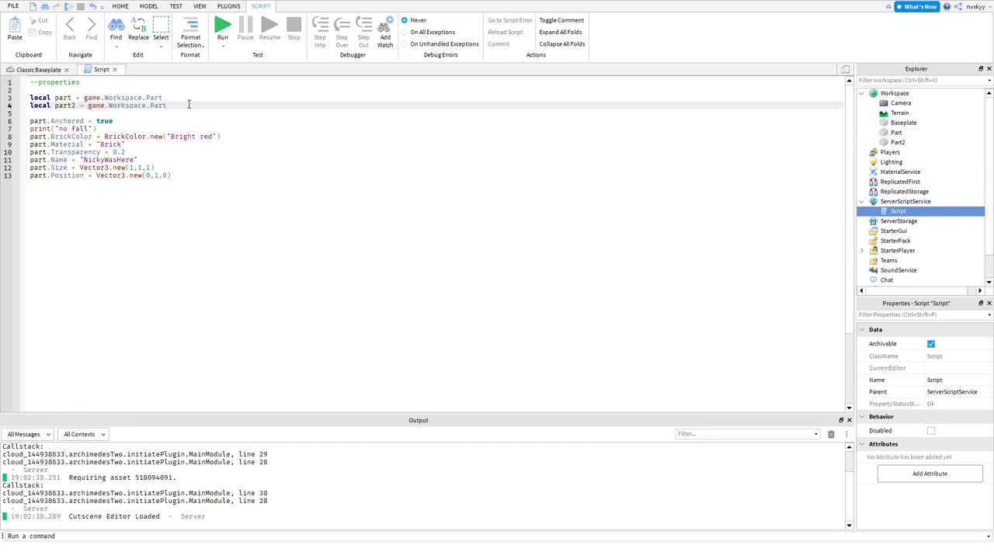
{"action": "type", "text": "2"}
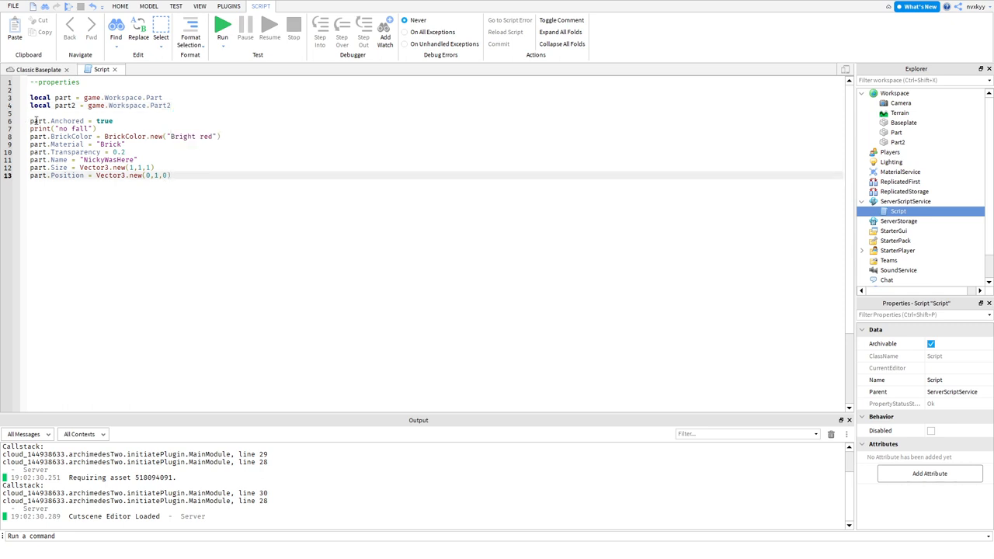
{"action": "left_click_drag", "start_coordinate": [29, 121], "coordinate": [171, 174]}
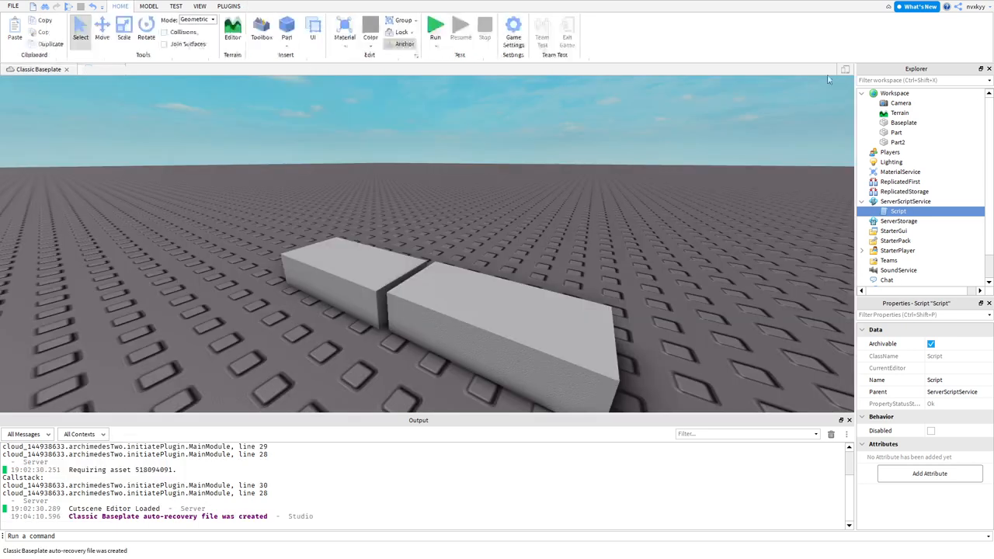
Step: Delete Part2, select the original Part, and reopen Script from ServerScriptService
{"action": "left_click", "coordinate": [370, 281]}
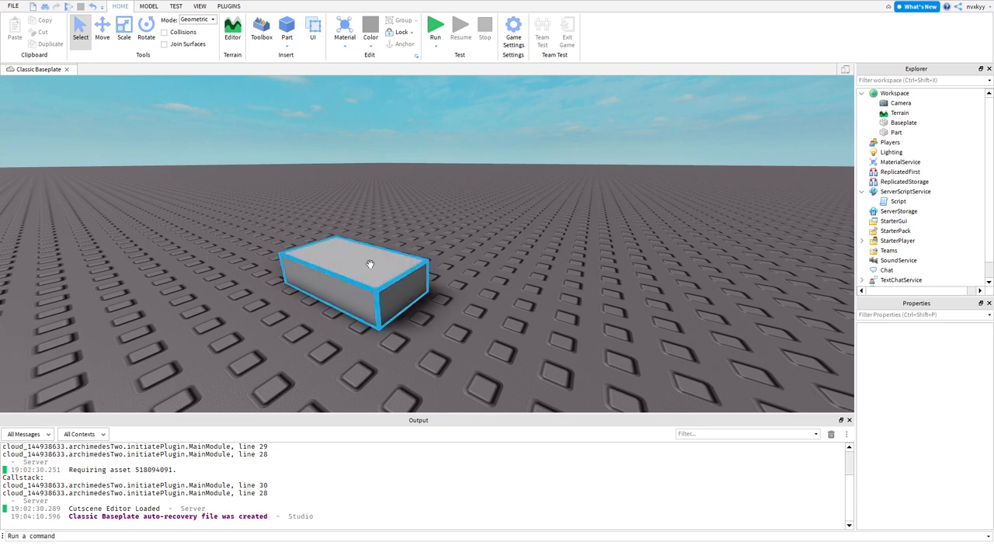
{"action": "left_click", "coordinate": [903, 181]}
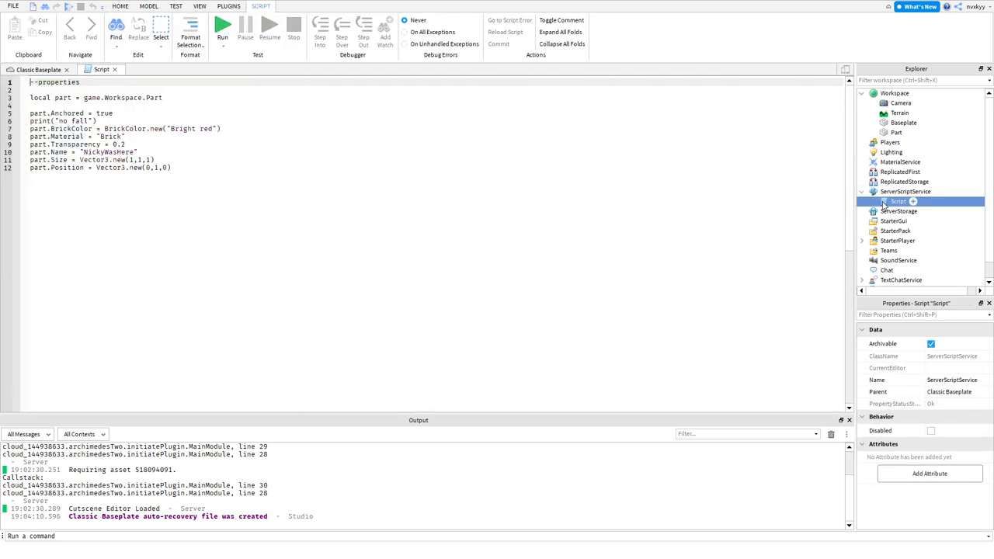
{"action": "left_click", "coordinate": [897, 202]}
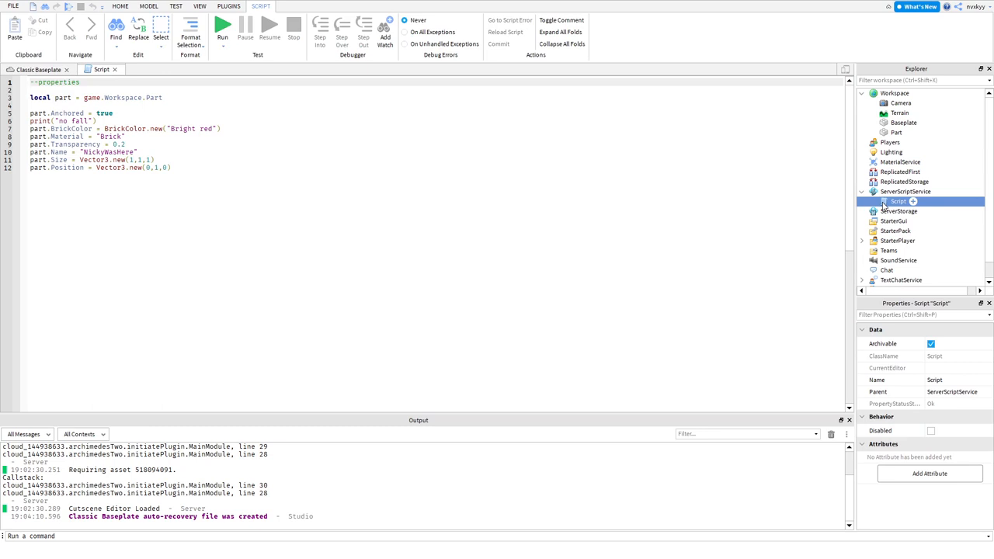